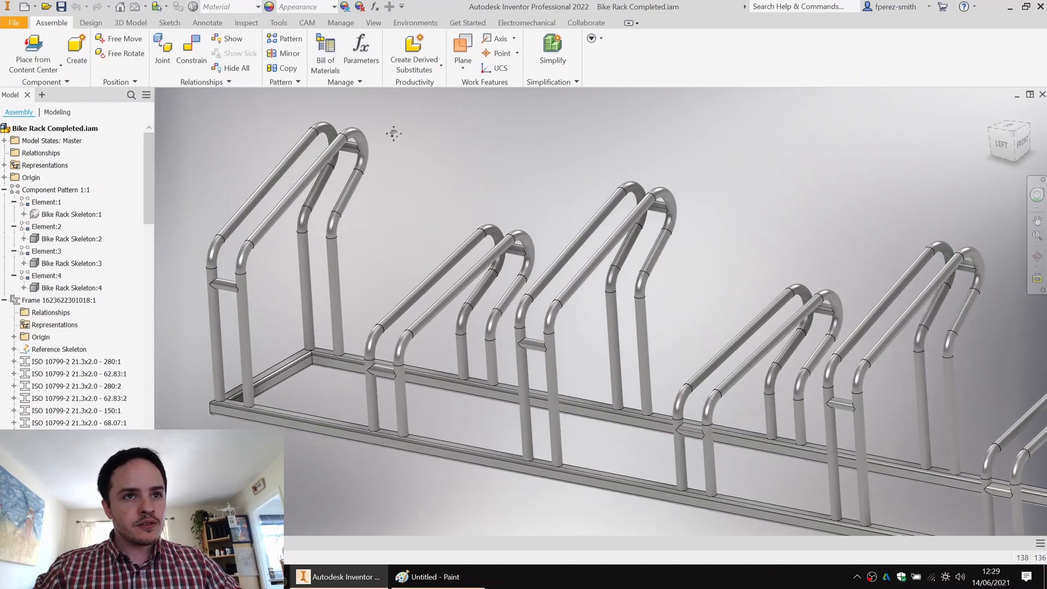
Step: Select the square-tube frame in the bike rack assembly, then clear the selection
click(59, 300)
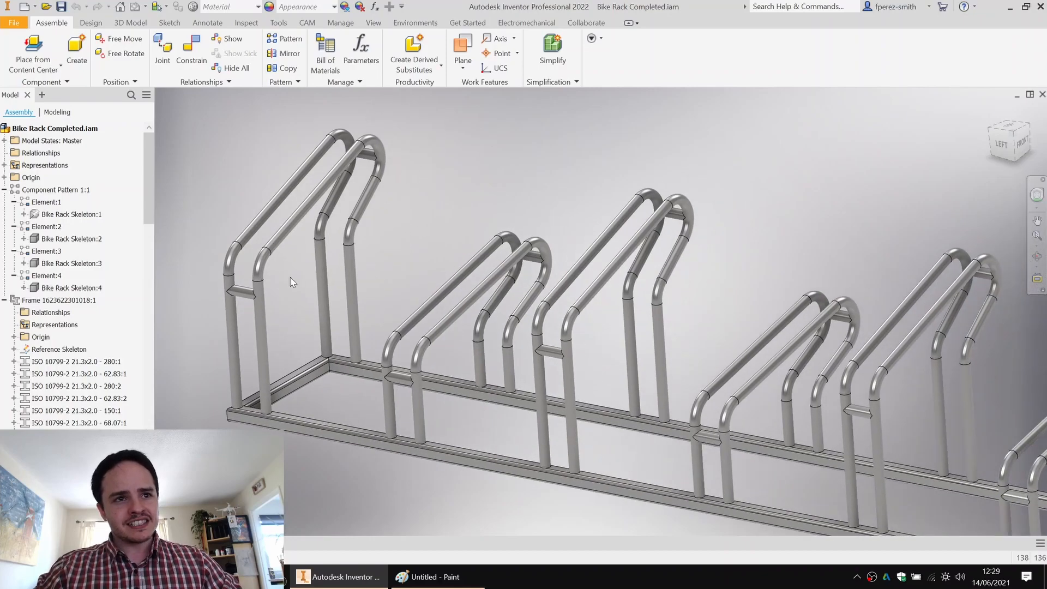
click(58, 300)
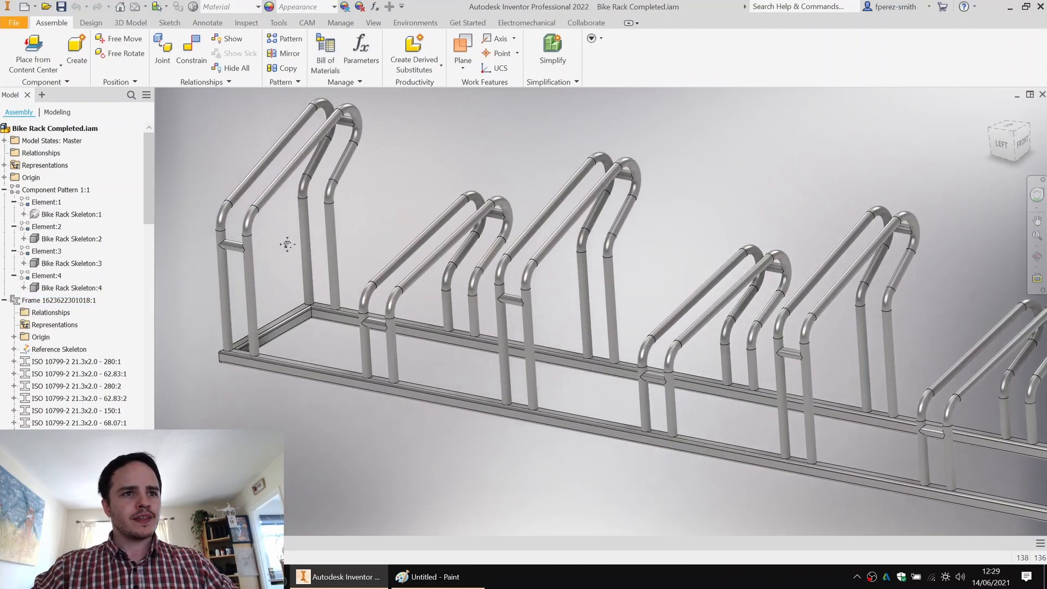
click(57, 299)
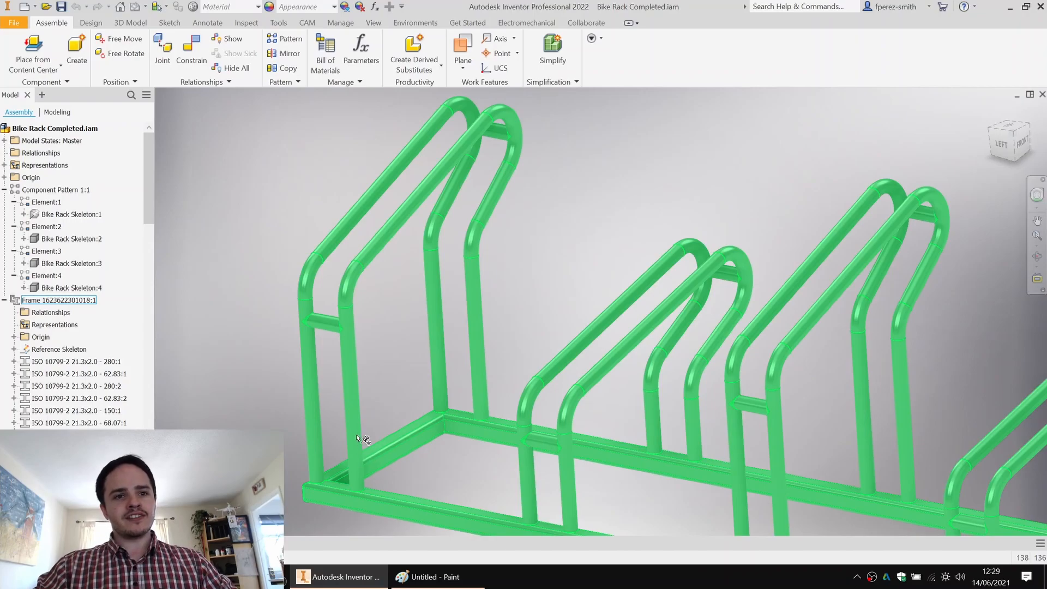
click(633, 206)
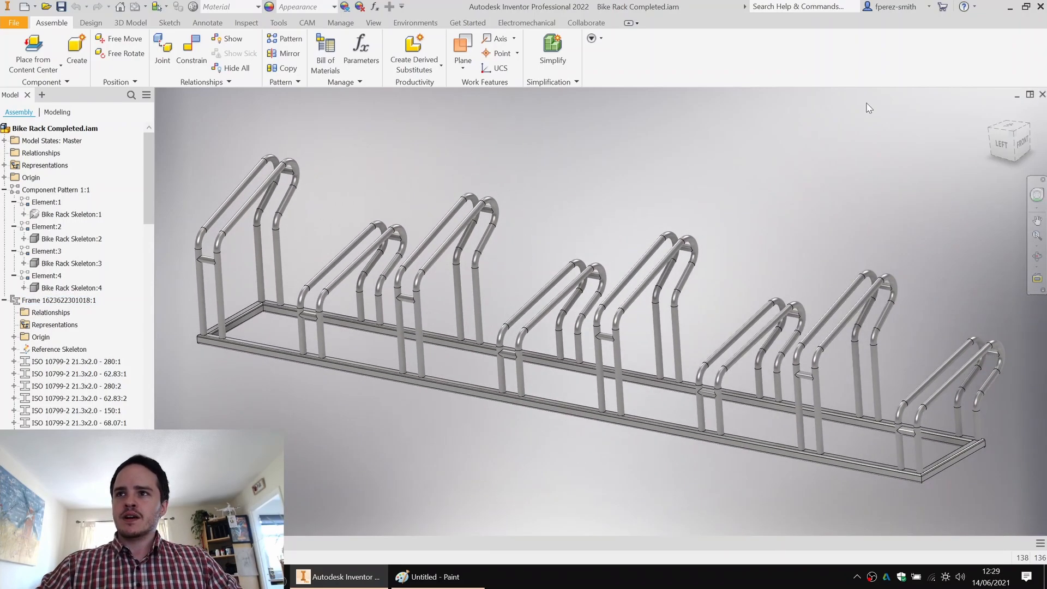
Step: Create a new part from the Standard (mm).ipt template and start a 2D sketch
click(13, 22)
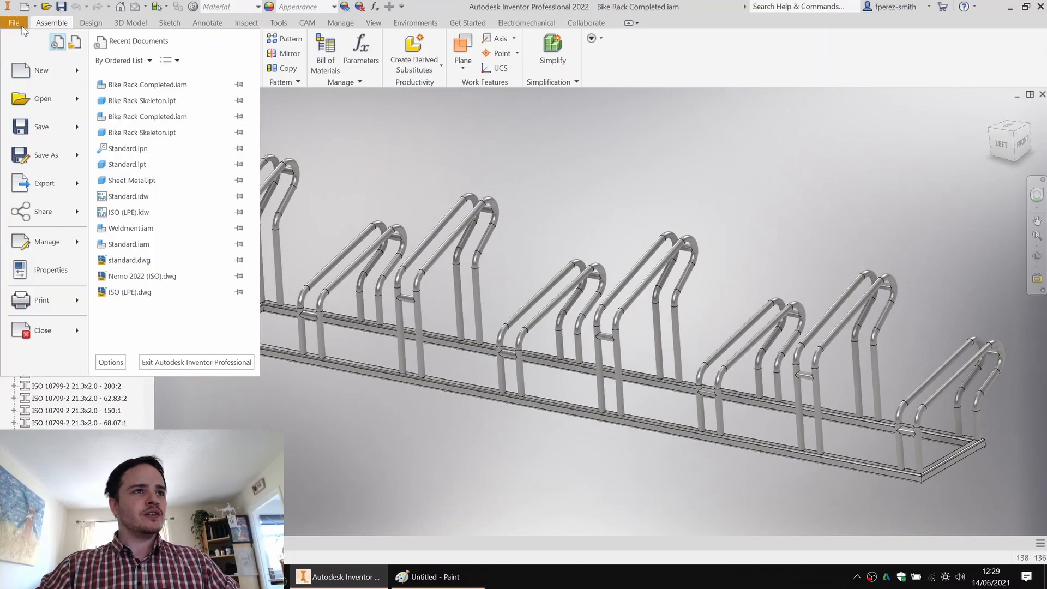
click(41, 71)
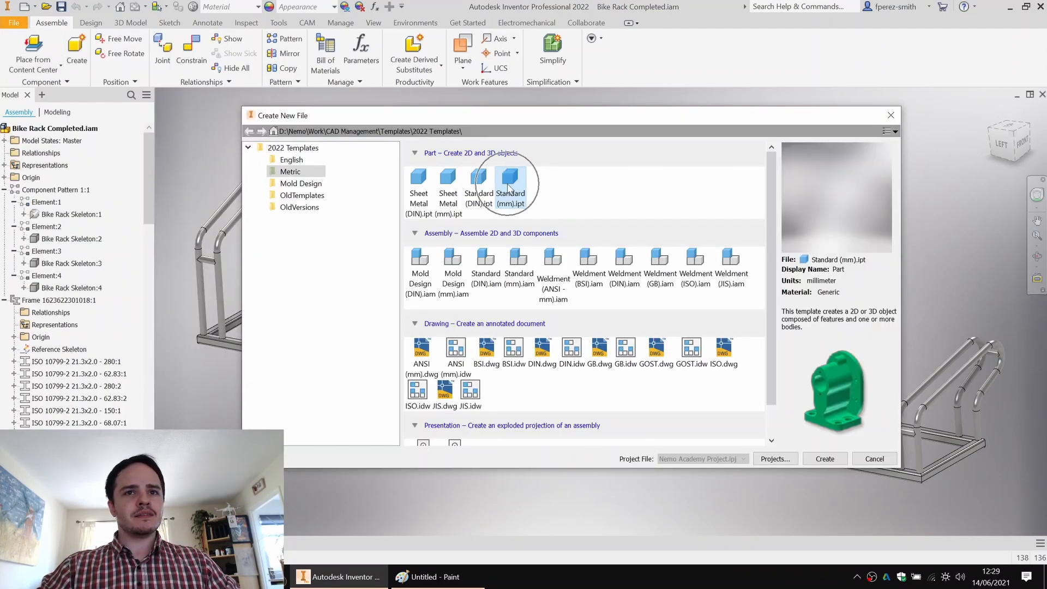
click(824, 458)
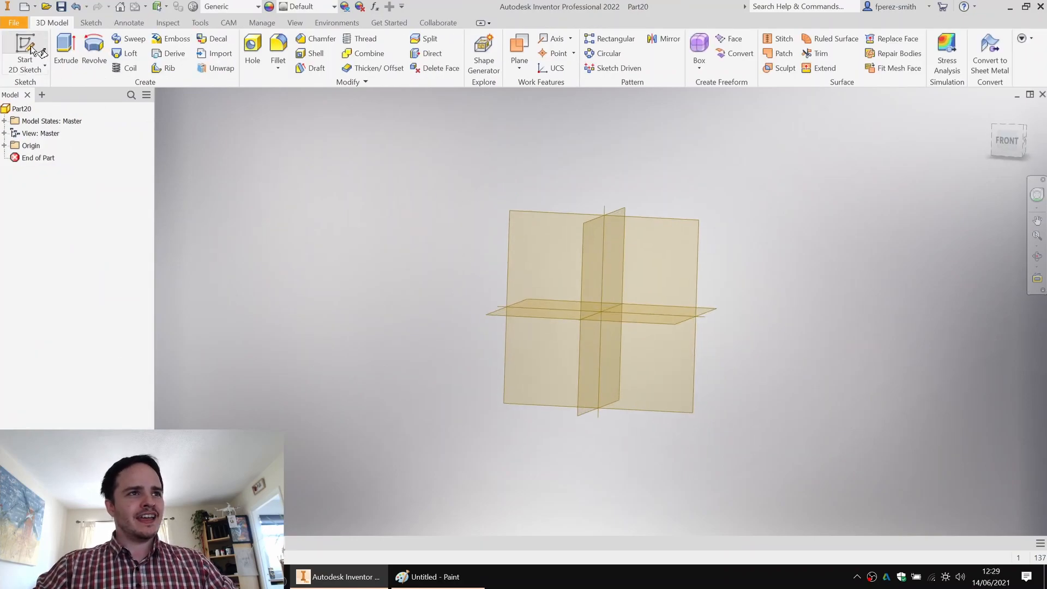
click(25, 50)
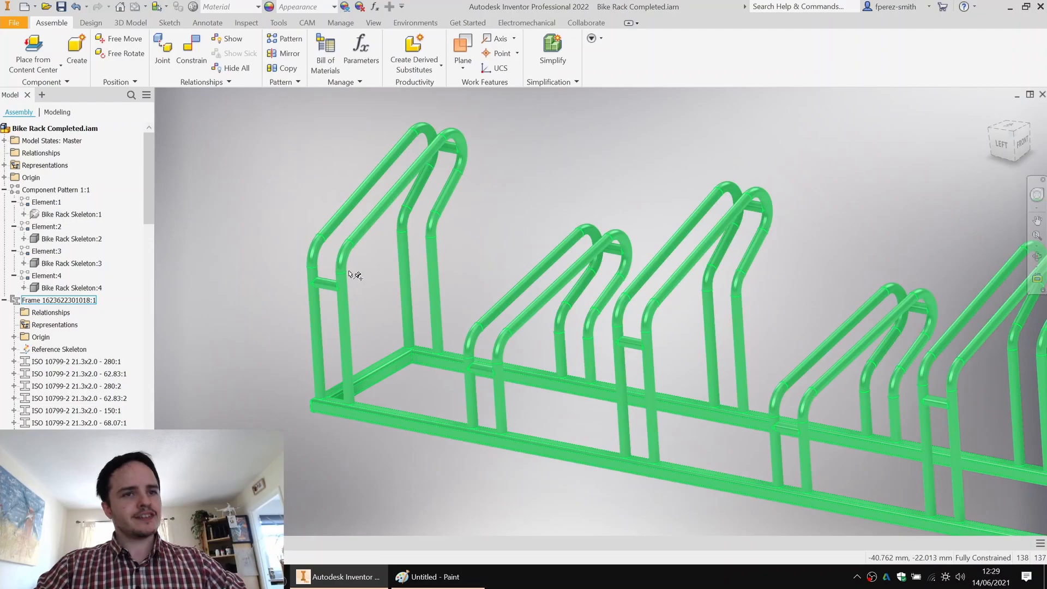
mouse_move(440, 277)
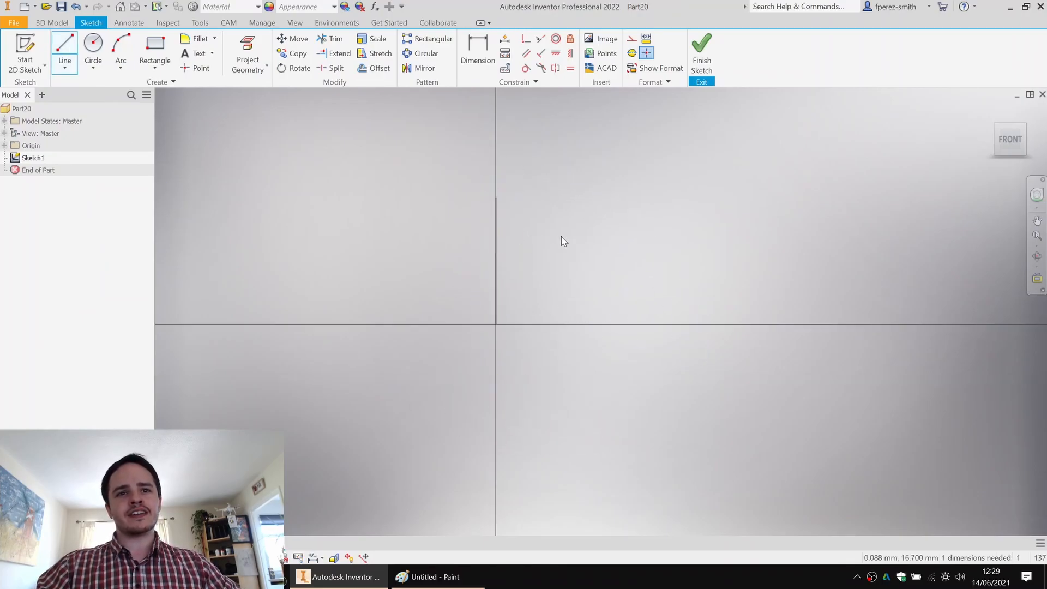
Step: Dimension the vertical line from the origin to 280 mm
click(477, 54)
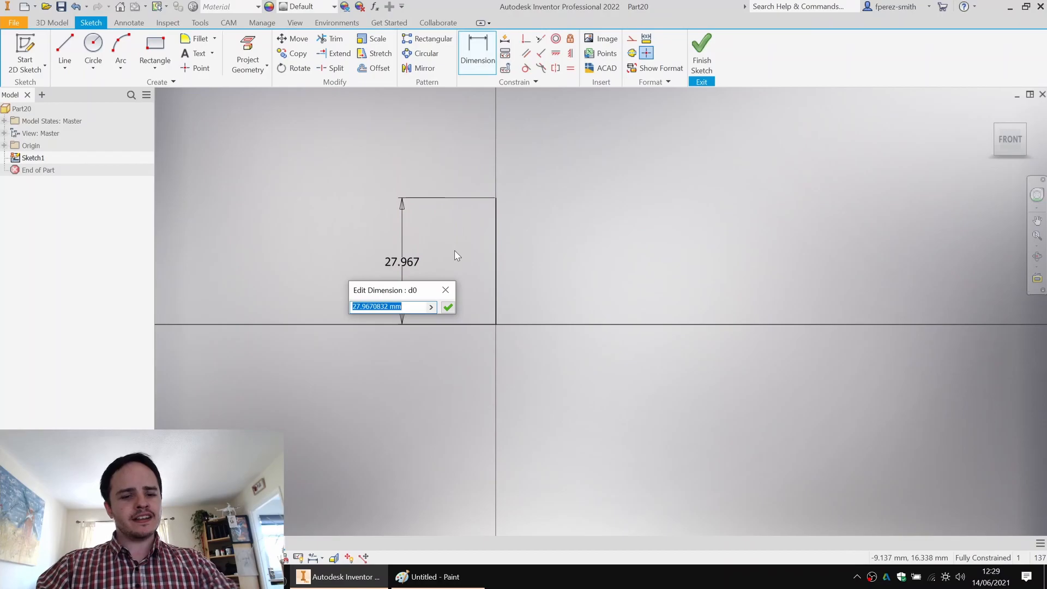
text(280)
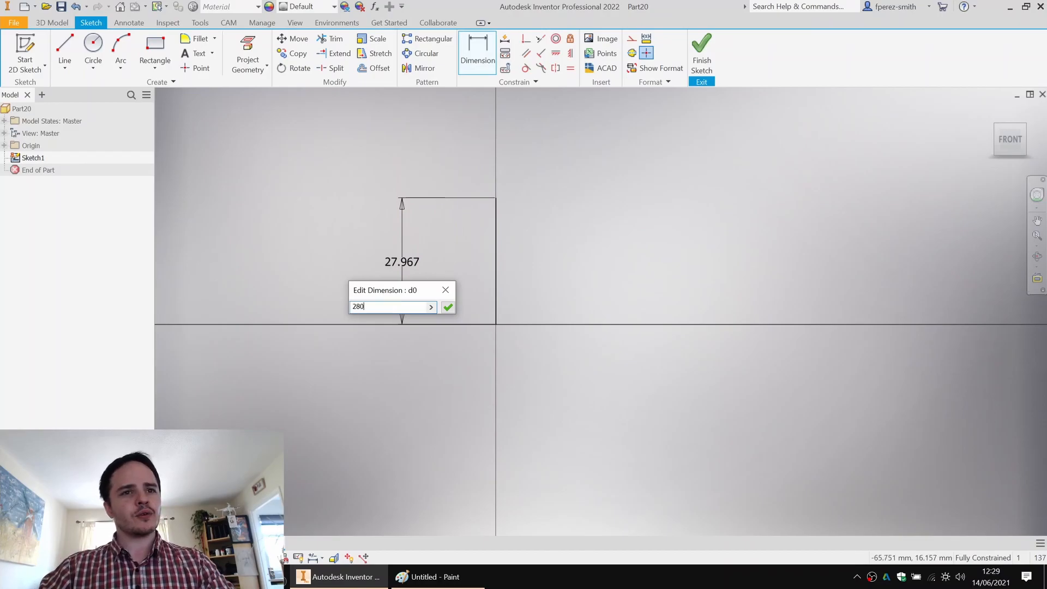
click(448, 306)
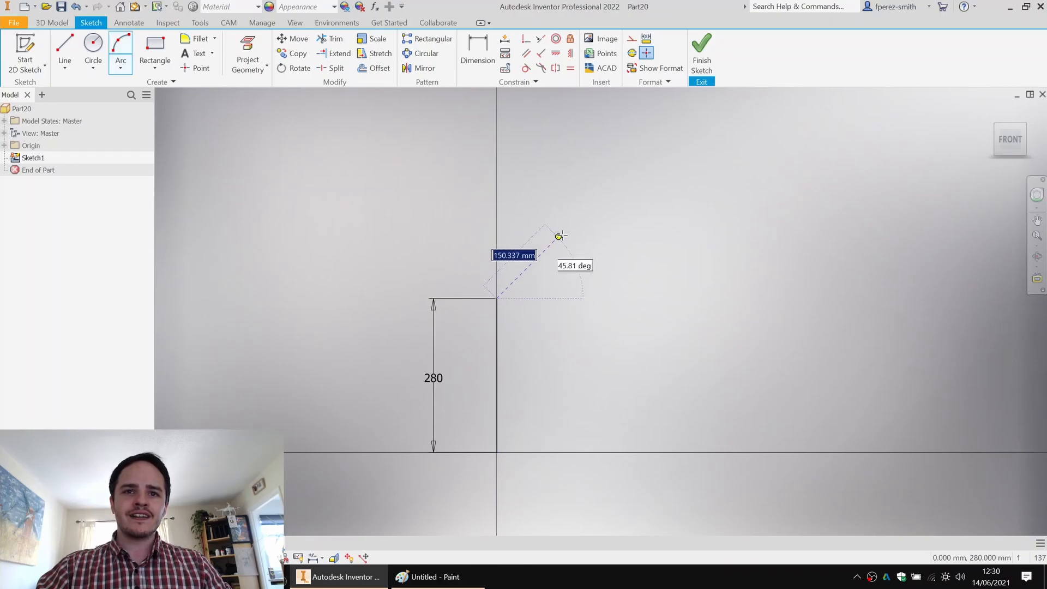
click(570, 230)
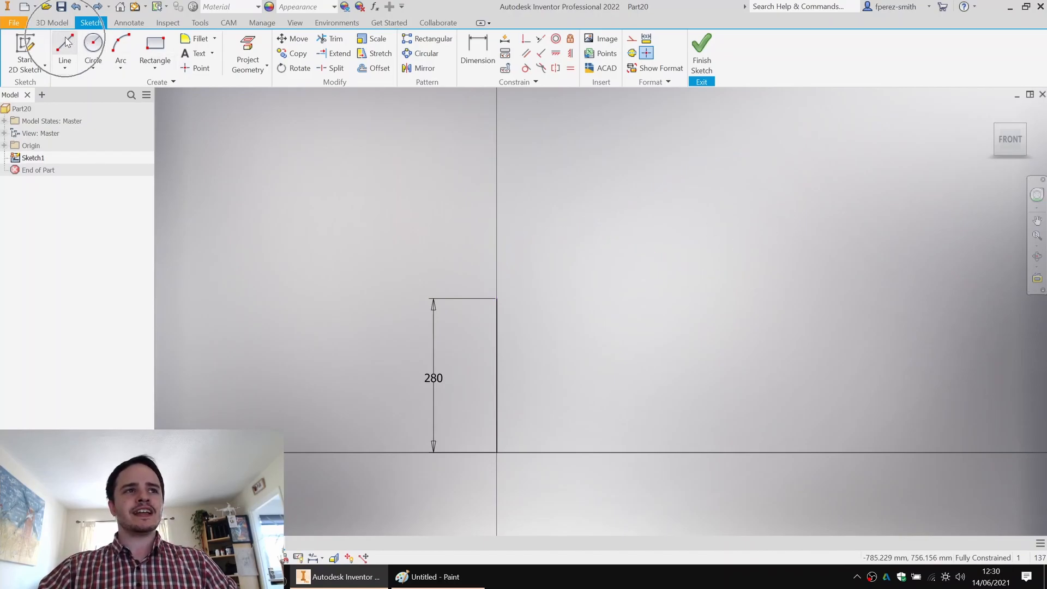
Step: Draw the connected lines and tangent arcs of the rack loop, ending on the ground line
click(65, 50)
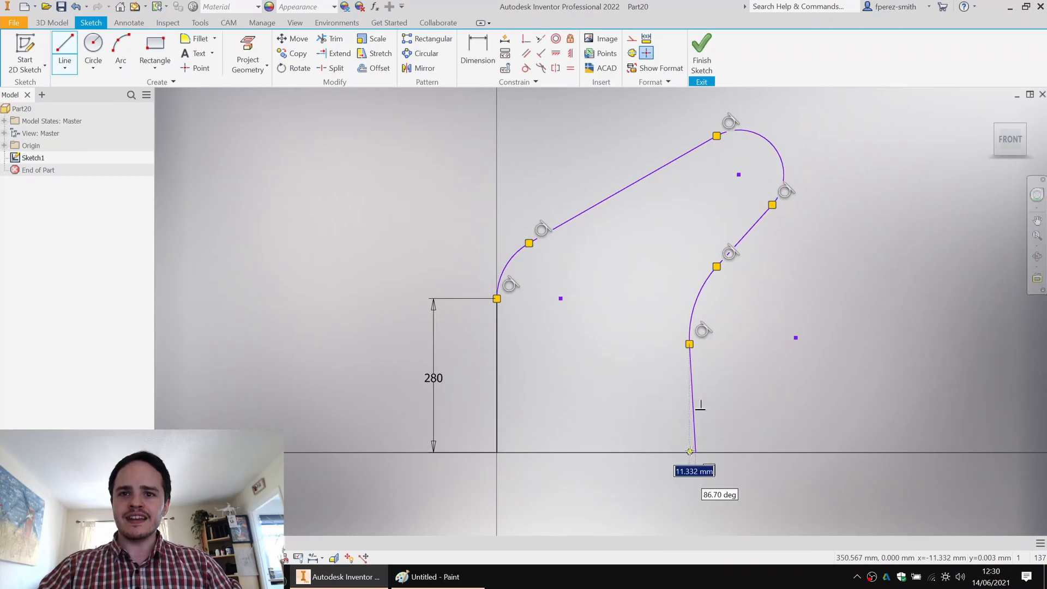
click(497, 452)
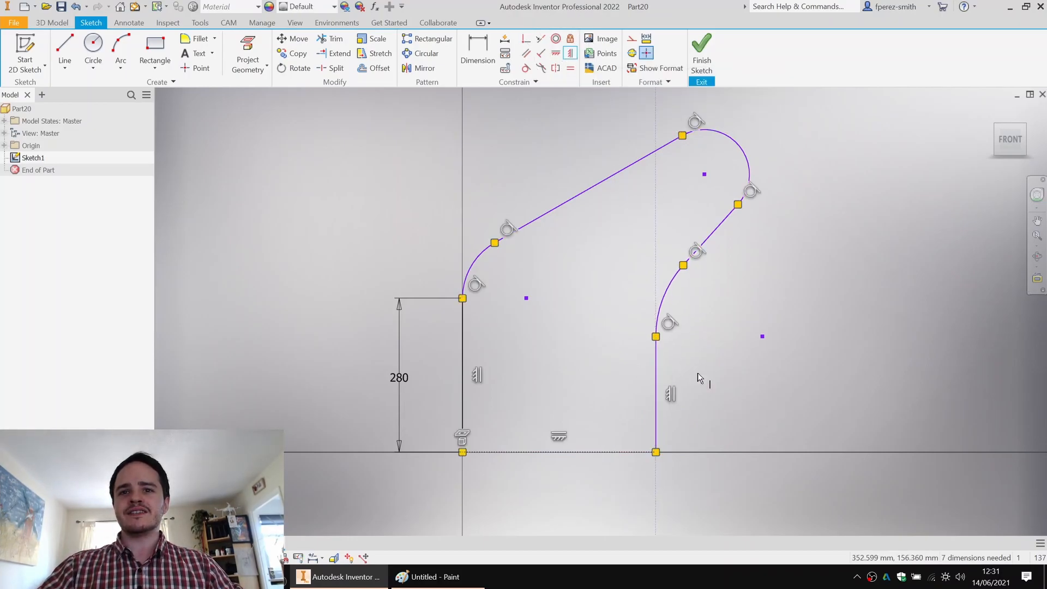
mouse_move(715, 196)
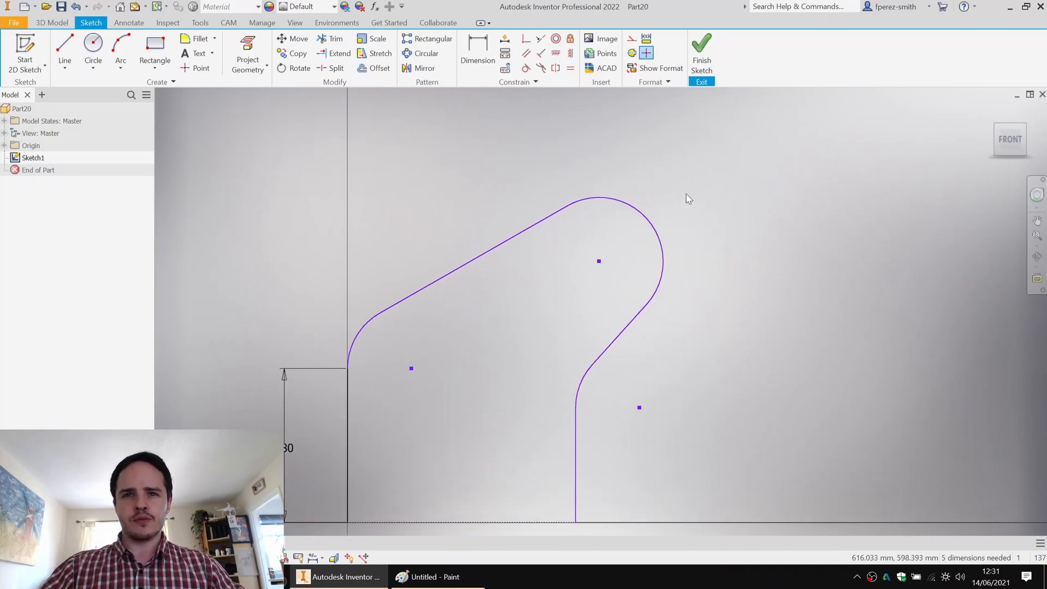
Step: Dimension the top arc radius to 50 mm and begin the leg-spacing dimension
click(664, 250)
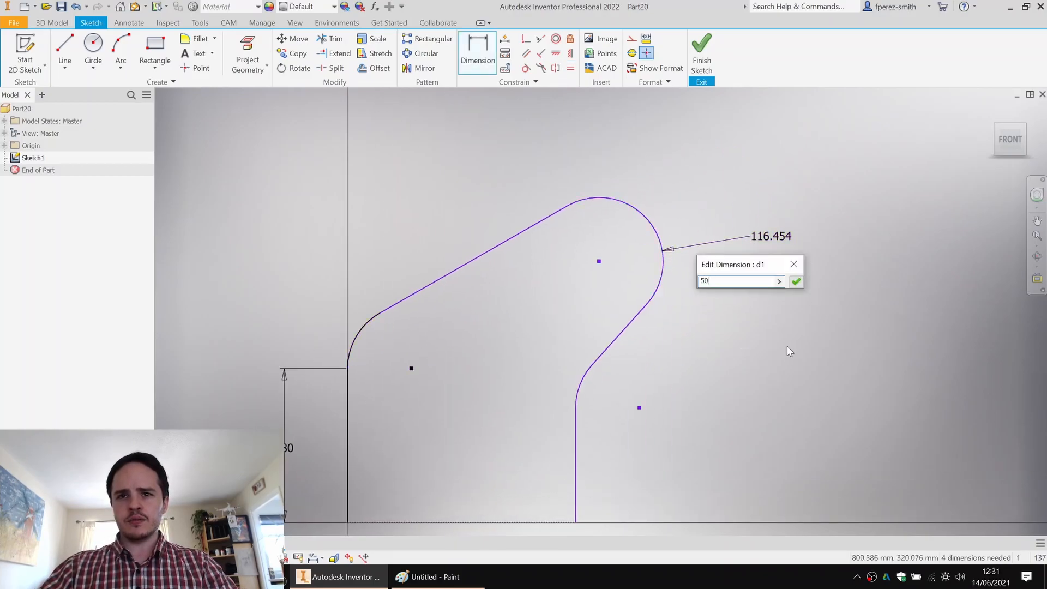
click(796, 280)
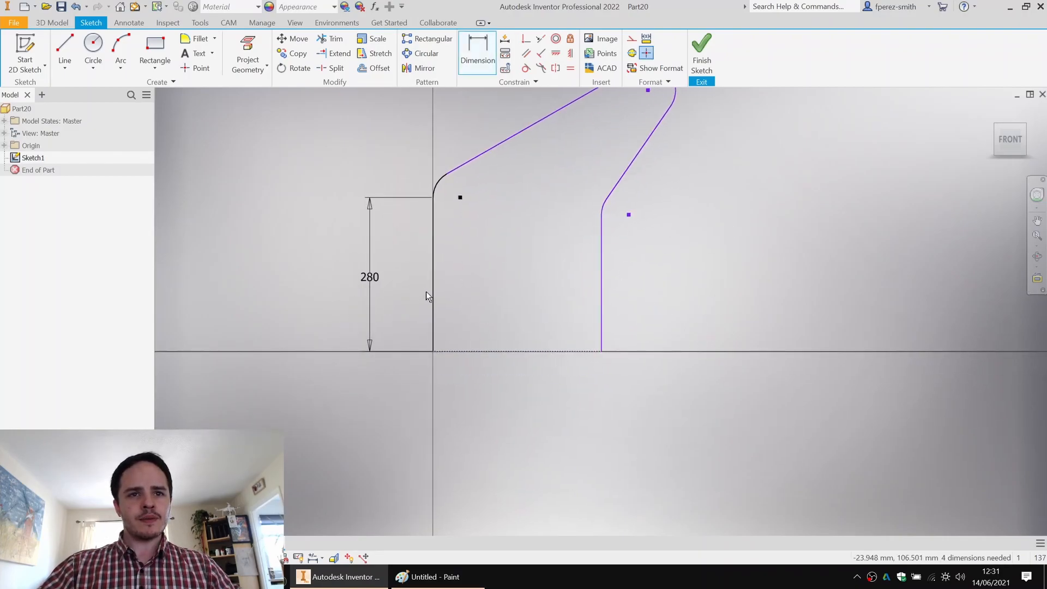
click(527, 422)
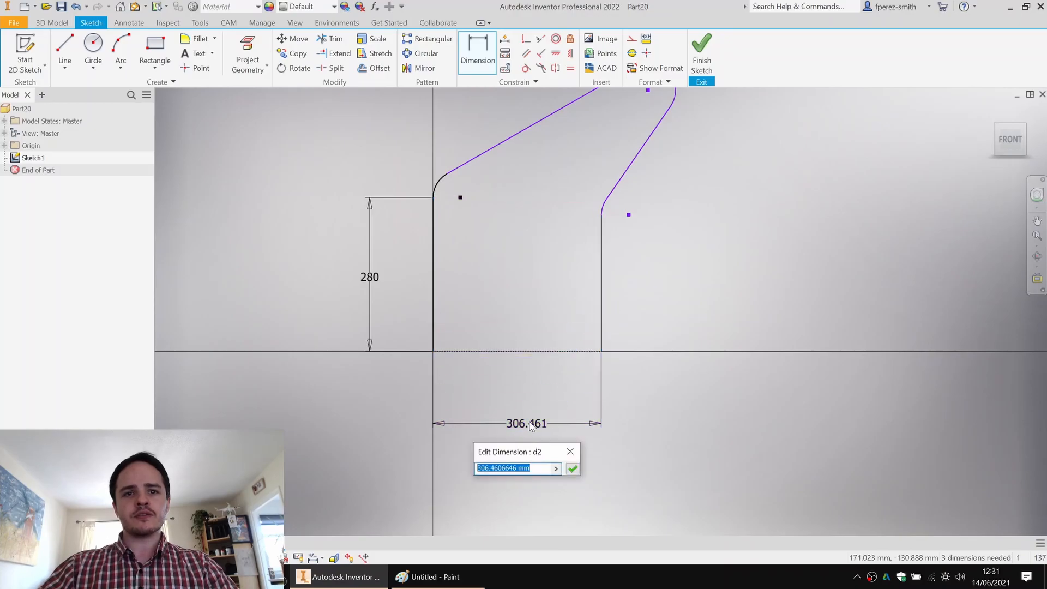
click(572, 467)
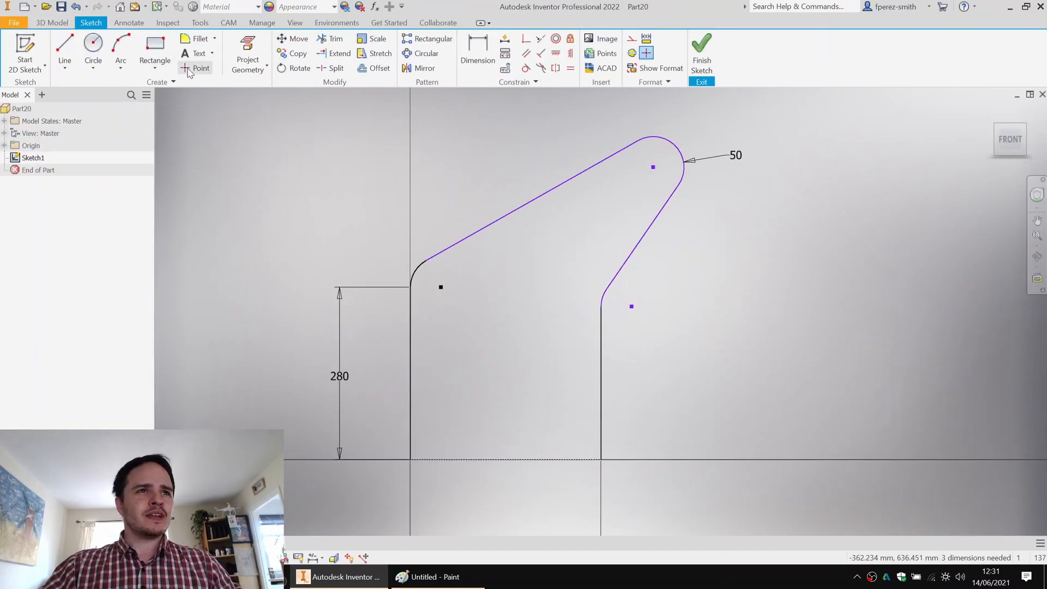
Step: Dimension the leg spacing to 310 mm and the lower-left bend radius to 40 mm
click(201, 68)
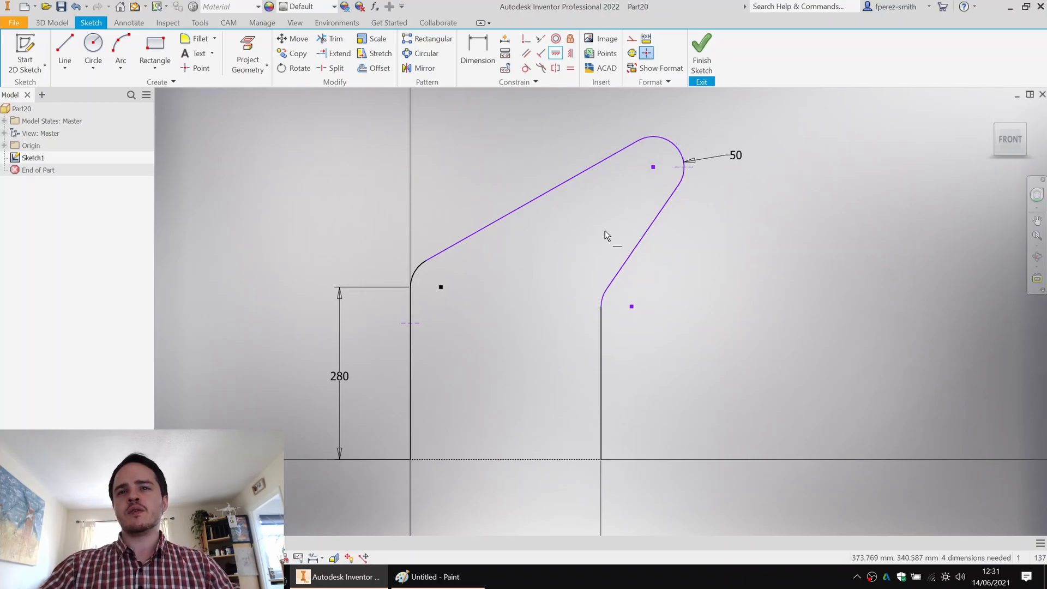
mouse_move(689, 241)
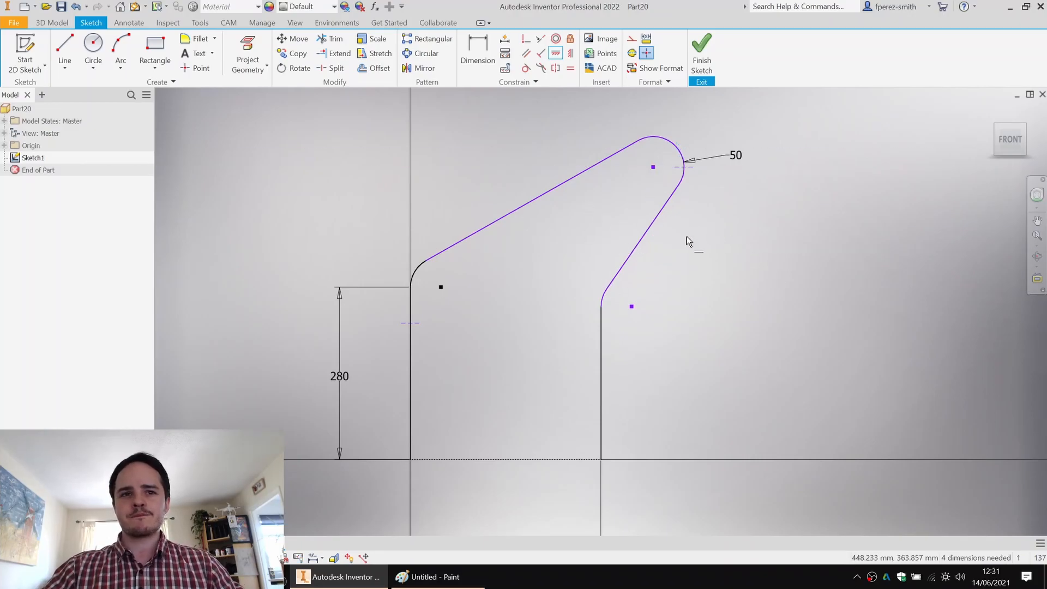
mouse_move(509, 324)
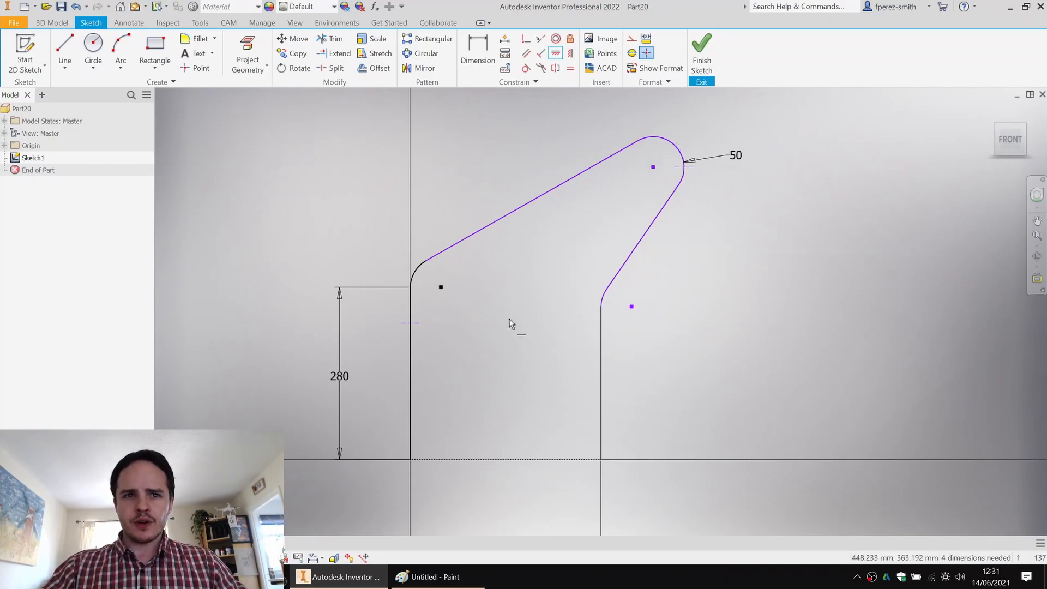
mouse_move(434, 330)
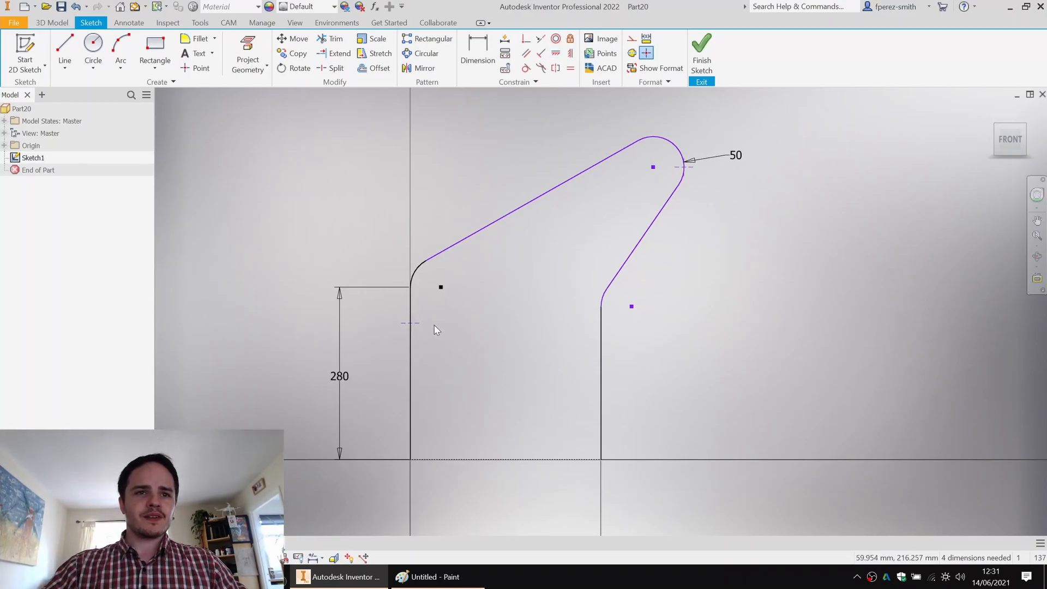
click(477, 52)
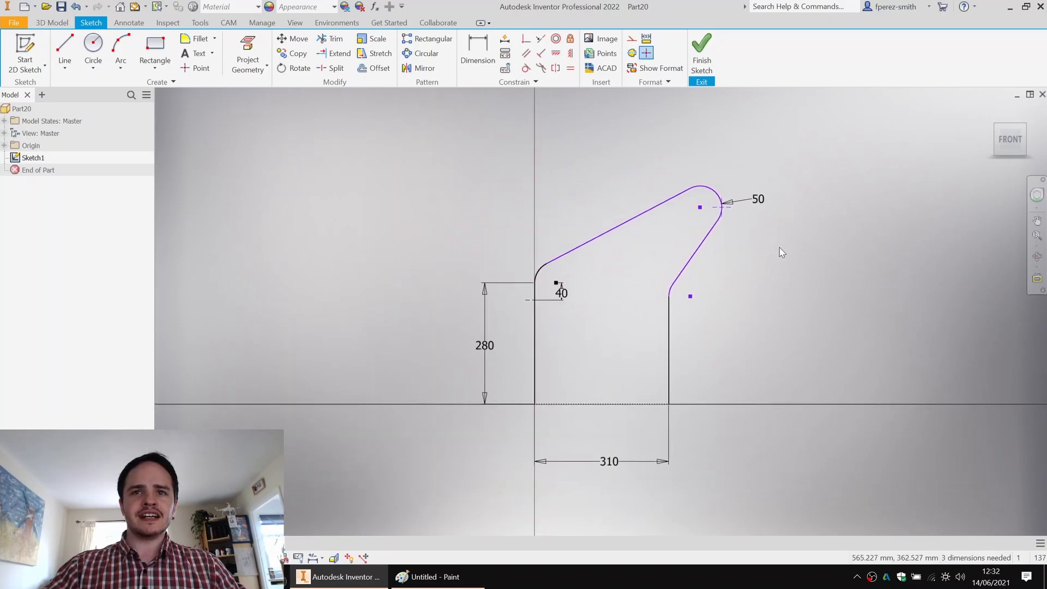
mouse_move(823, 211)
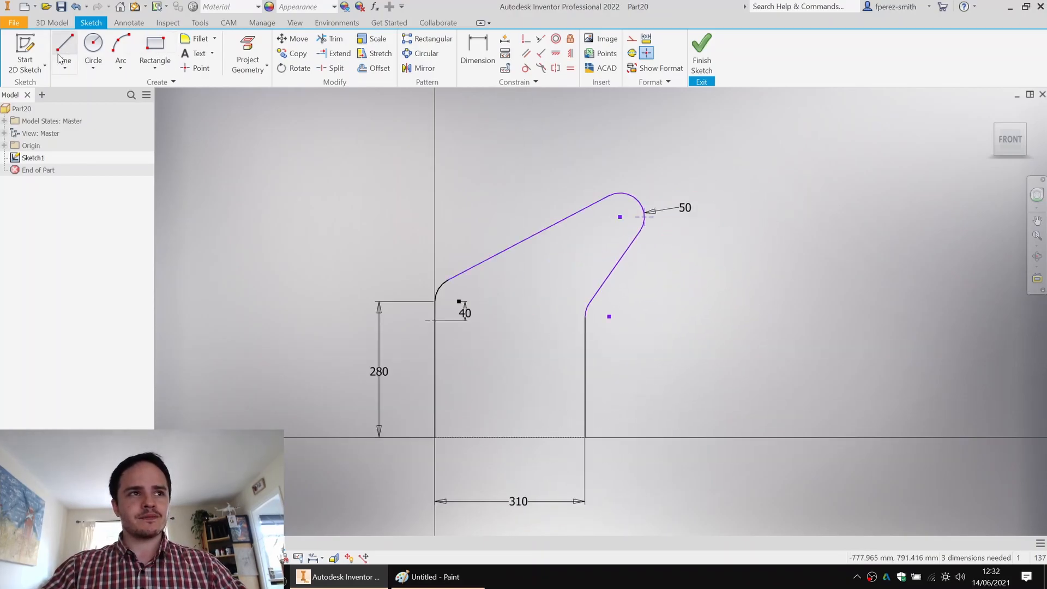
Step: Draw construction circles from the bend points with 480 and 660 mm diameters
click(65, 47)
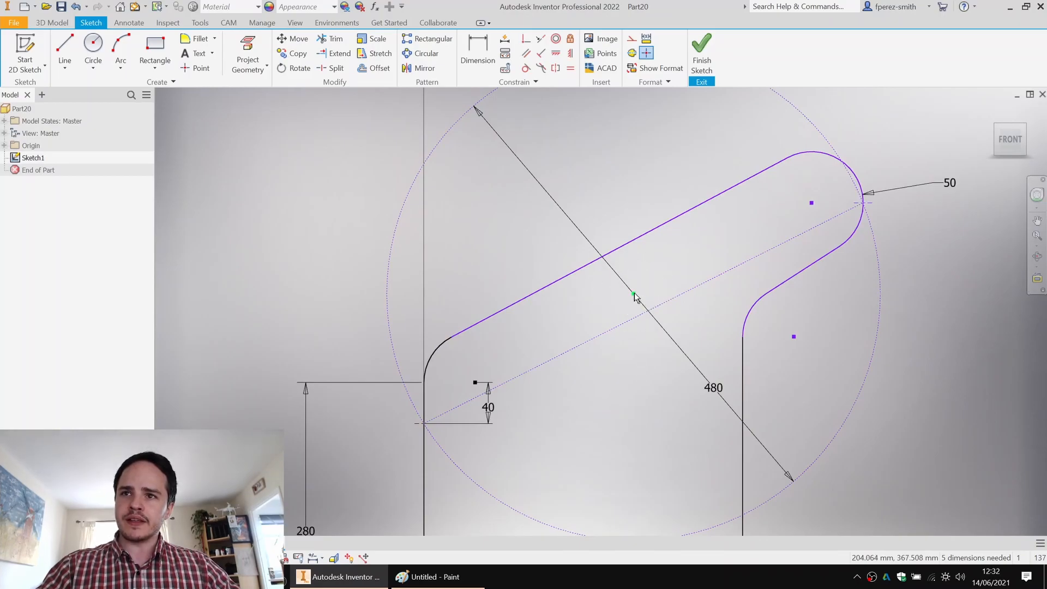
click(636, 297)
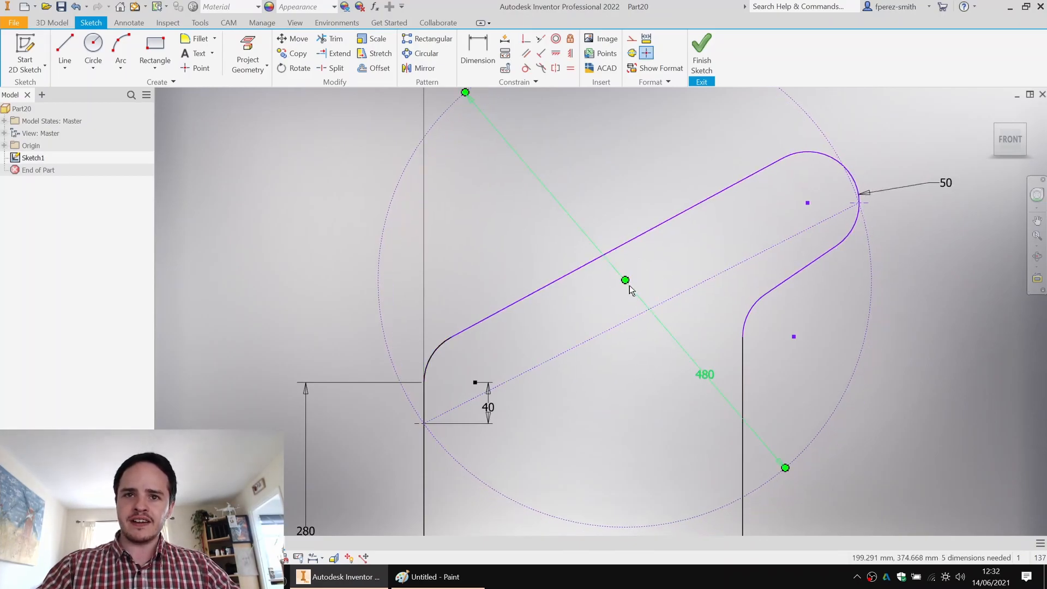
scroll(down, 3)
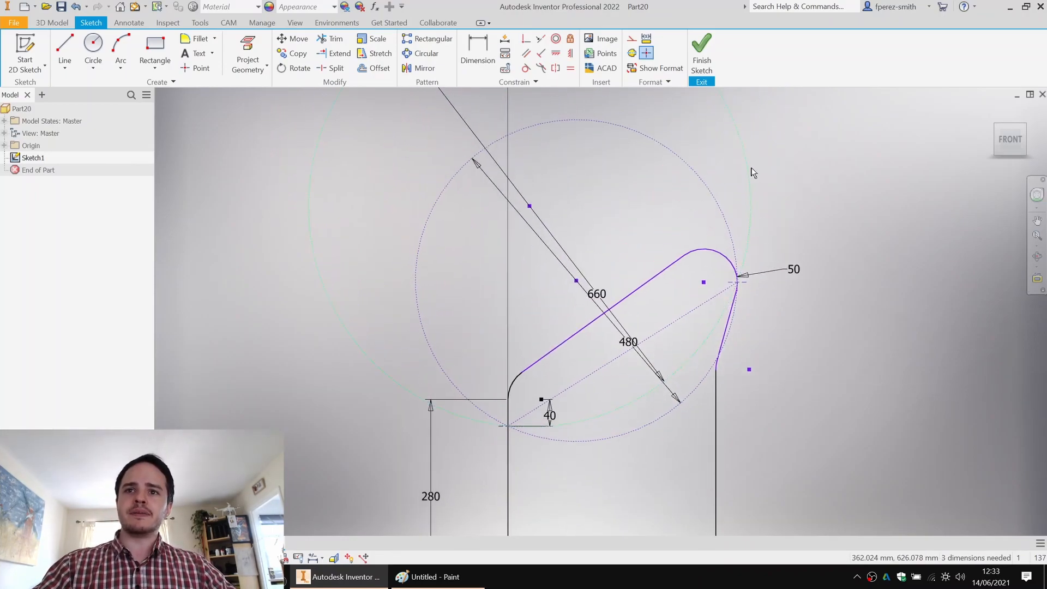
mouse_move(576, 284)
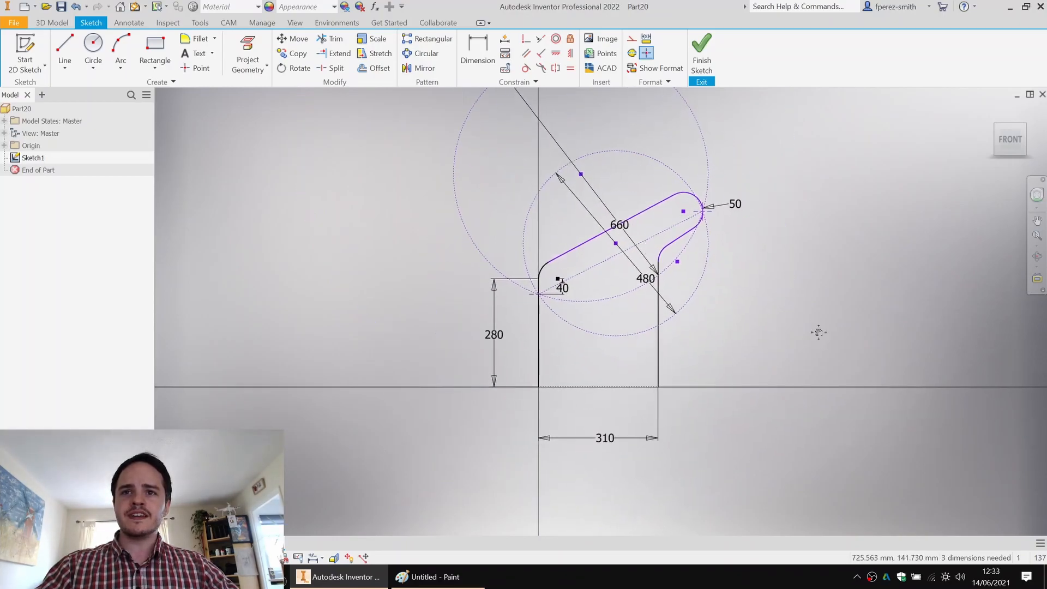
Step: Set the profile's overall width to 450 mm and its angles to 18°
click(476, 50)
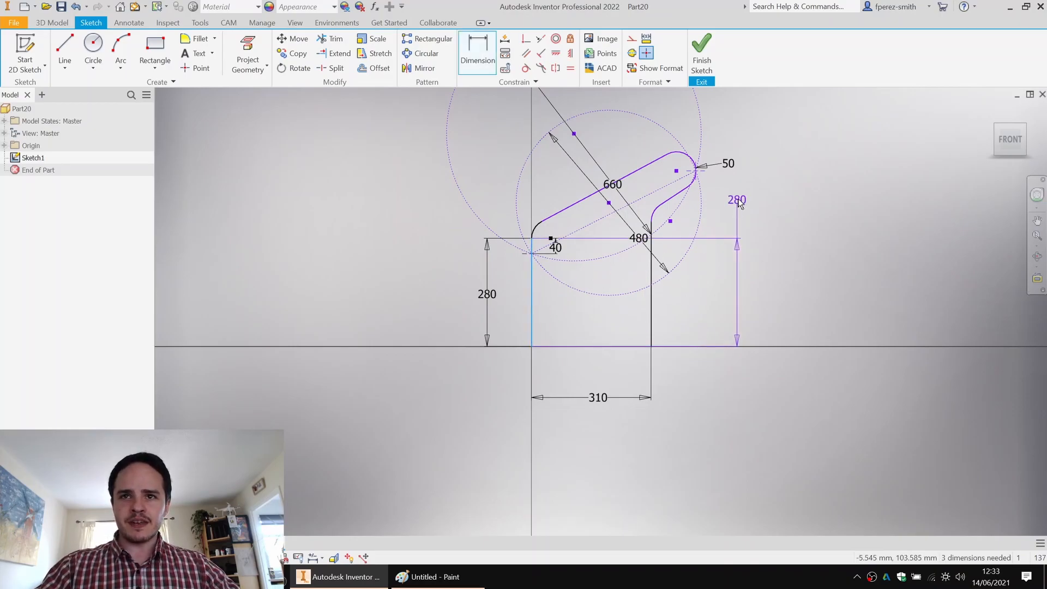
click(631, 436)
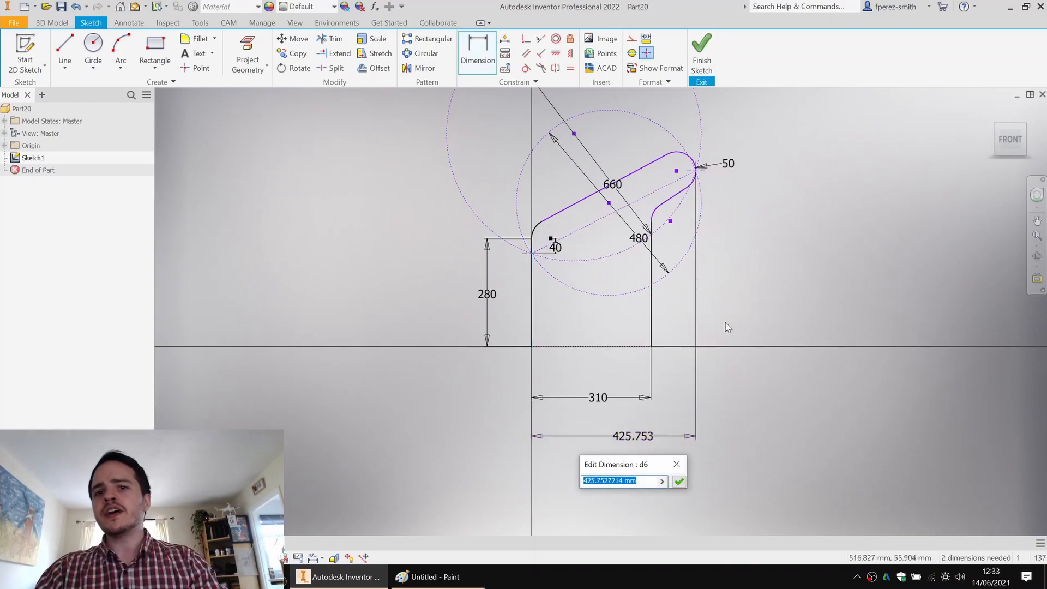
click(678, 481)
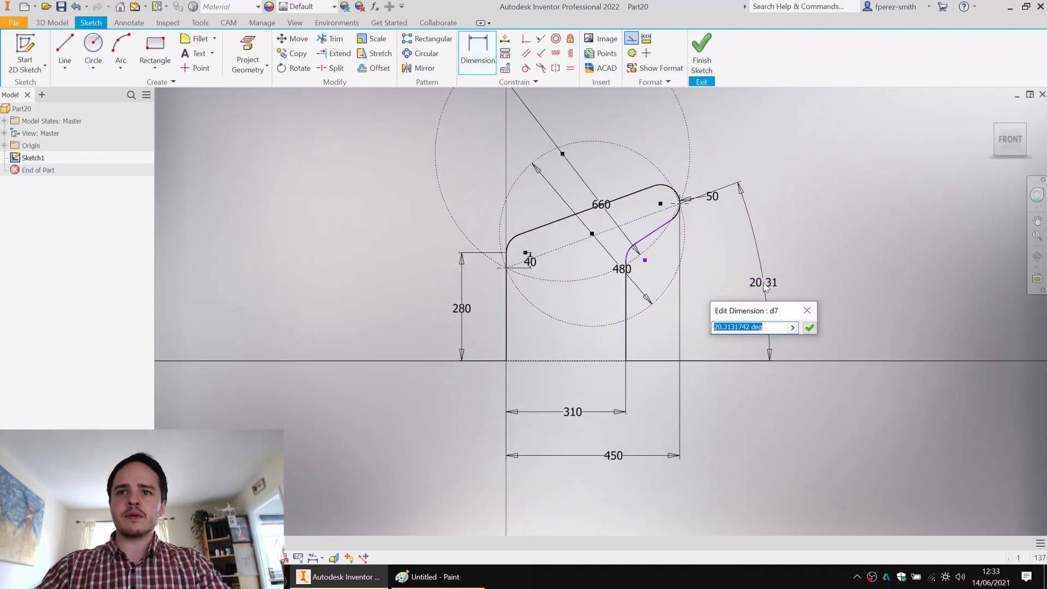
click(809, 327)
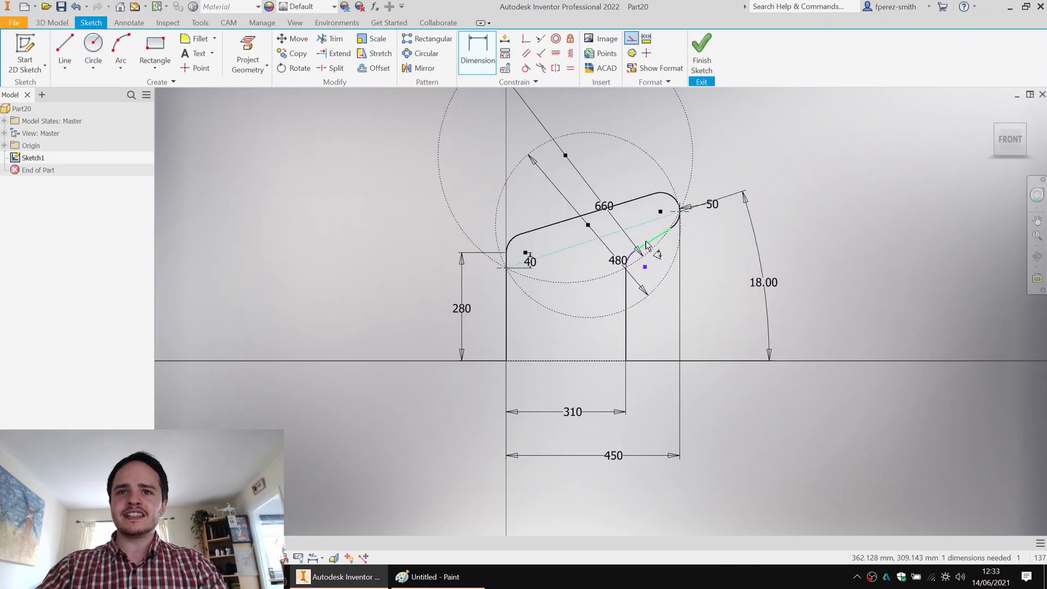
click(646, 245)
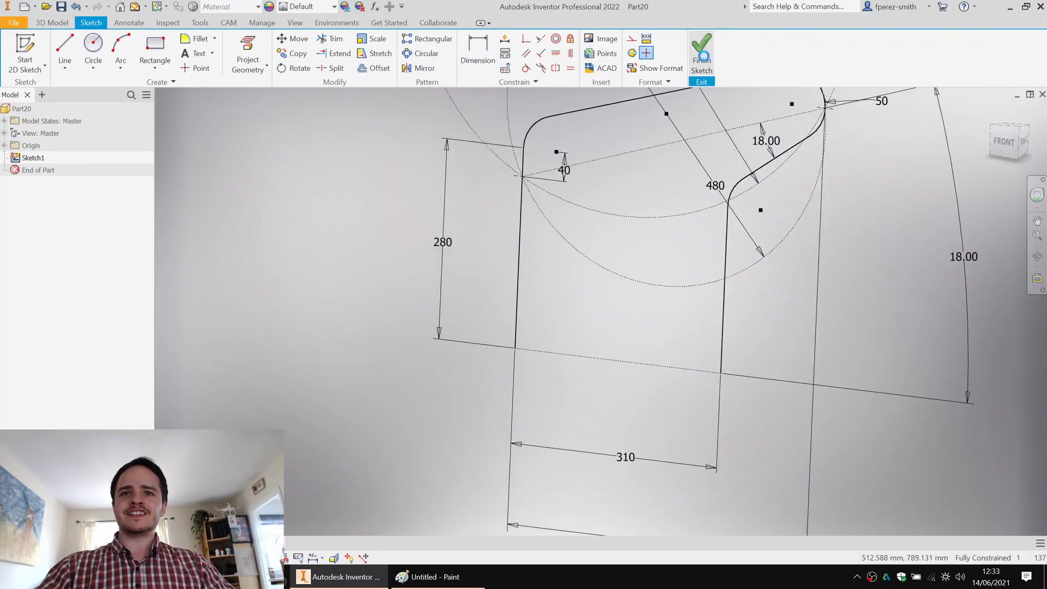
Step: Finish the skeleton sketch and add the offset work plane with the Sketch2 tube path
click(700, 52)
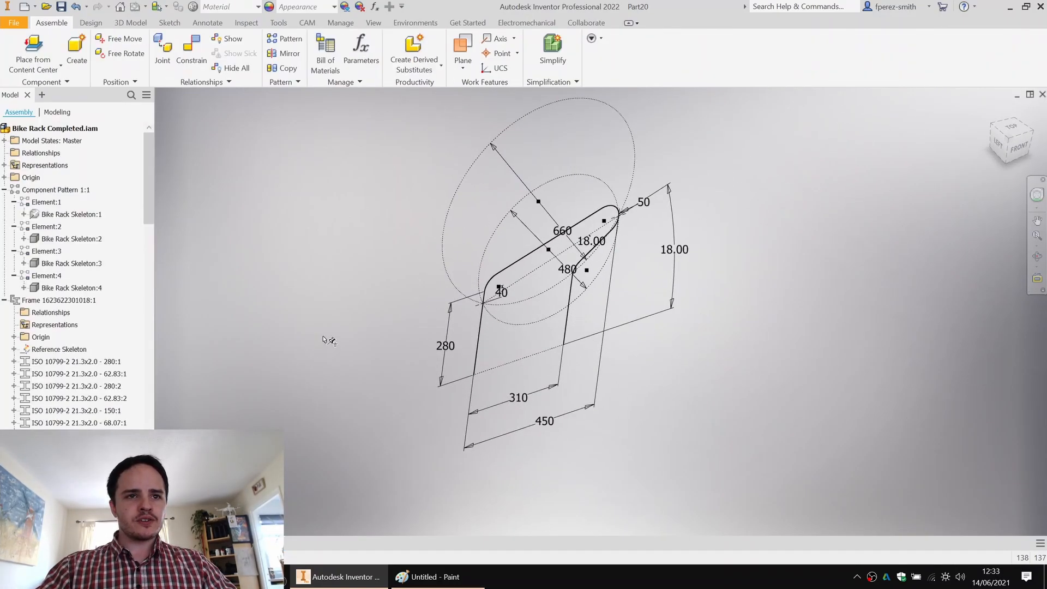
click(63, 300)
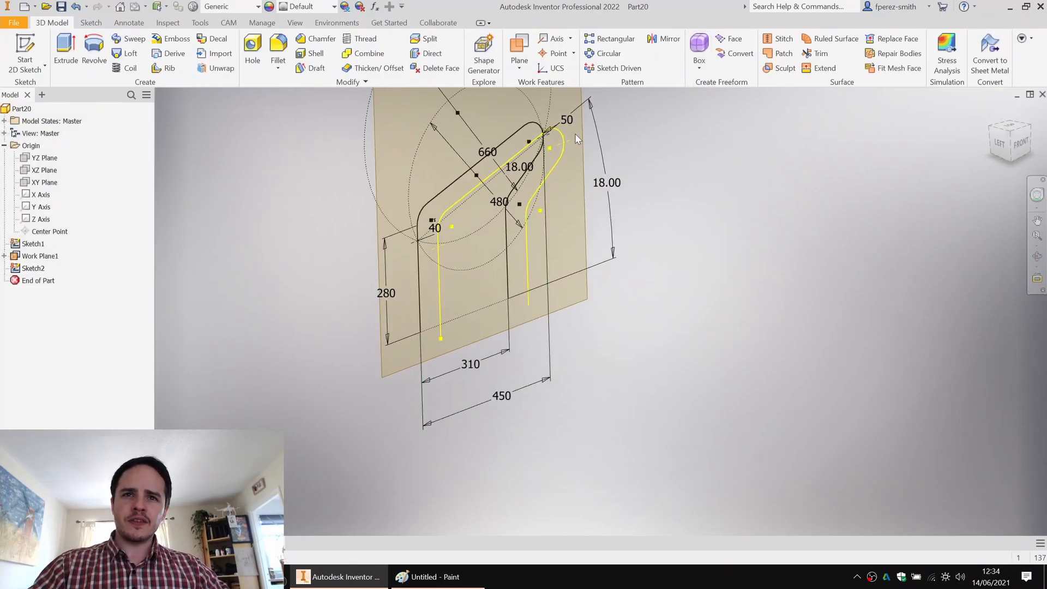
click(39, 256)
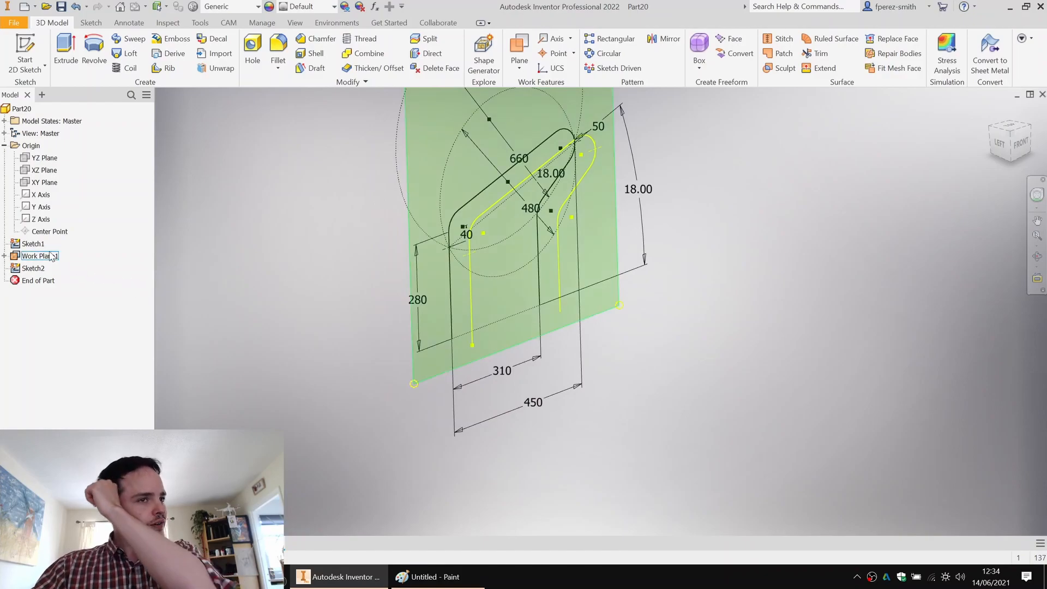
Step: Test updating by changing the base sketch's 280 mm height to 200 mm
click(33, 243)
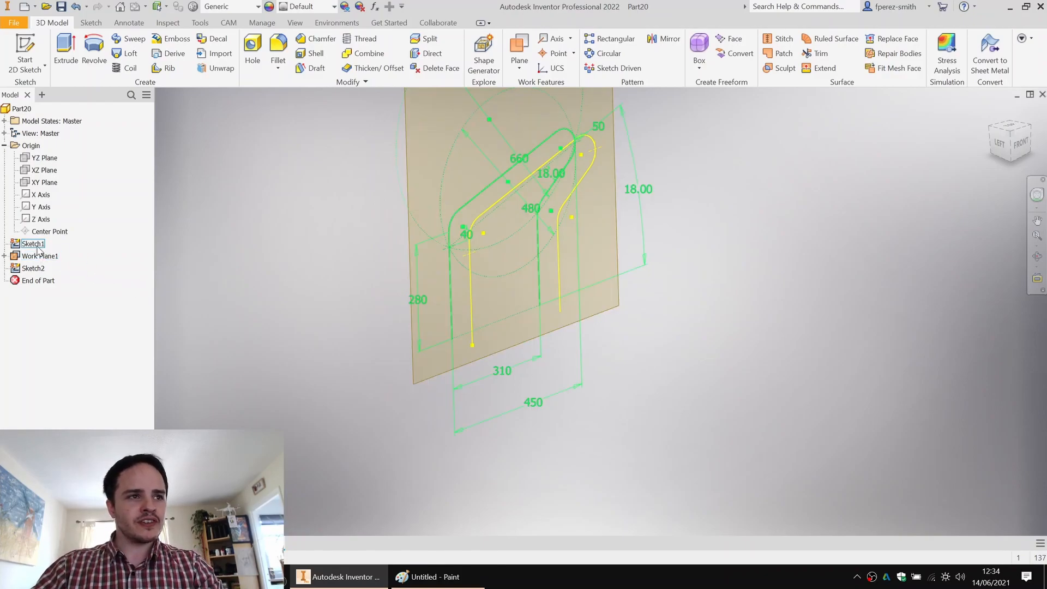
double_click(33, 243)
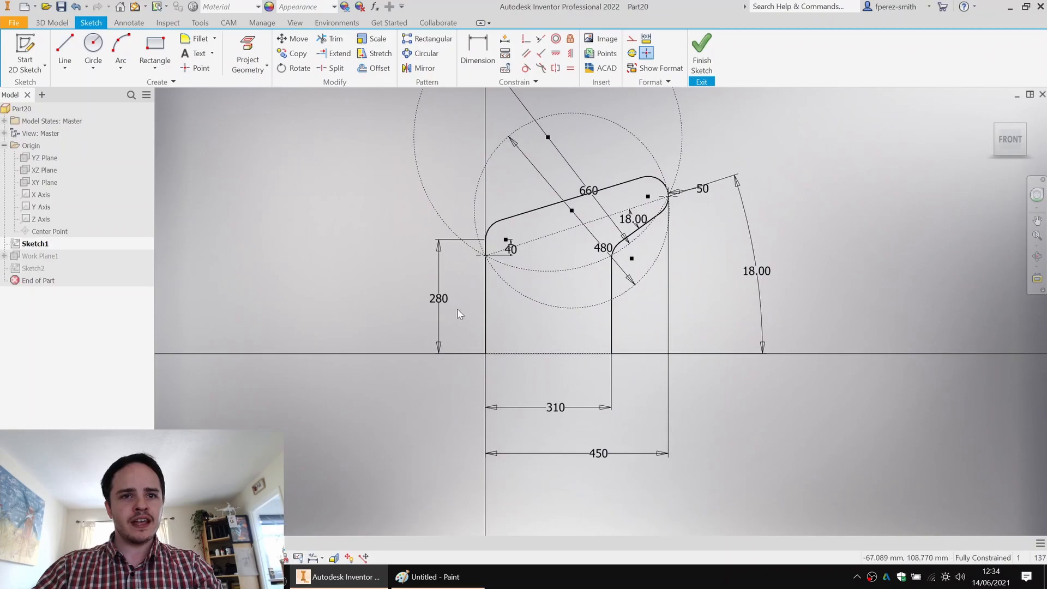
double_click(438, 298)
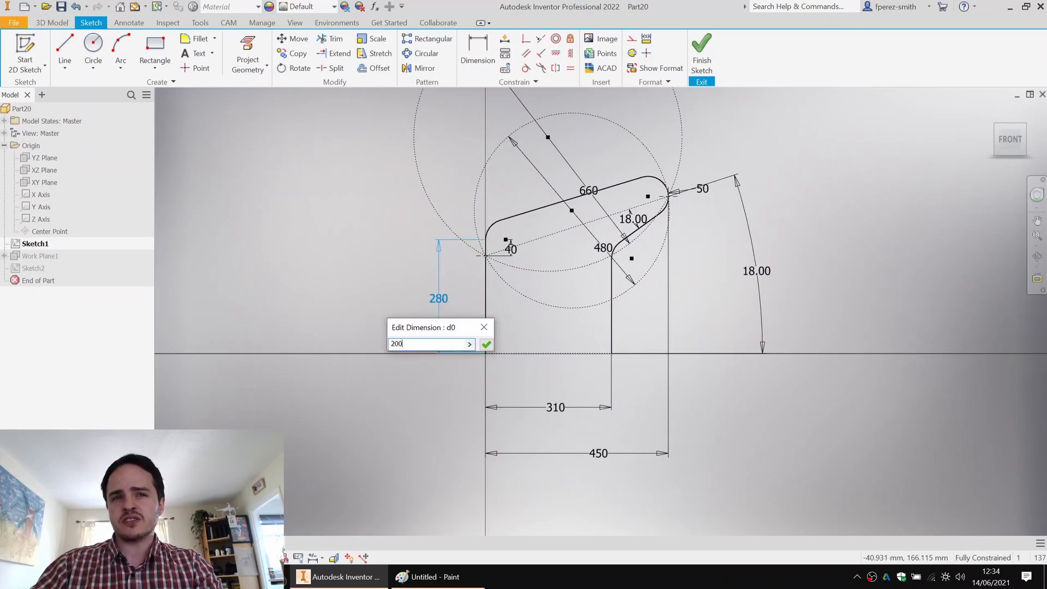
click(487, 344)
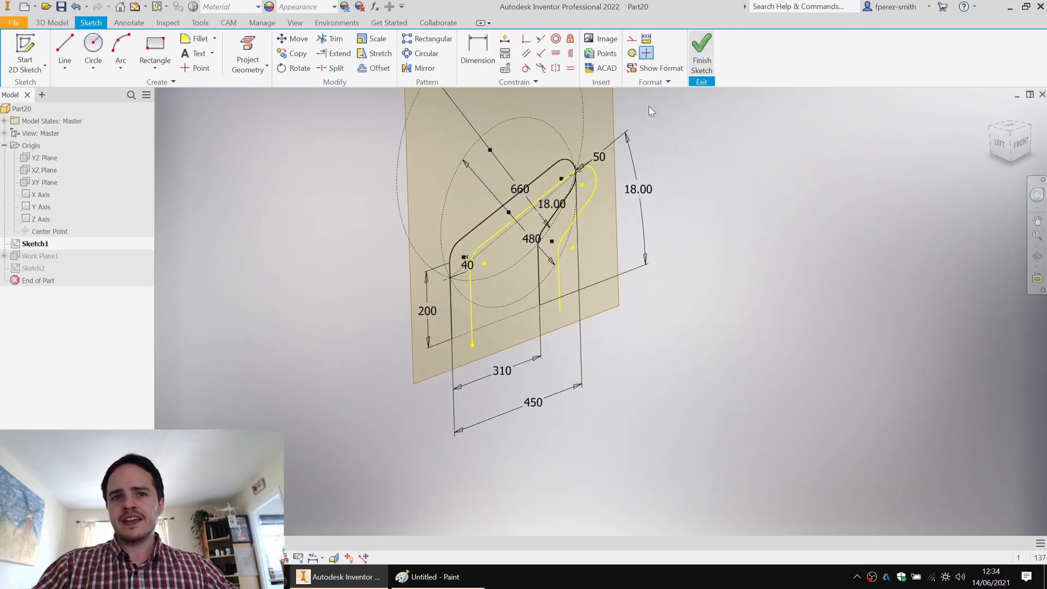
click(701, 52)
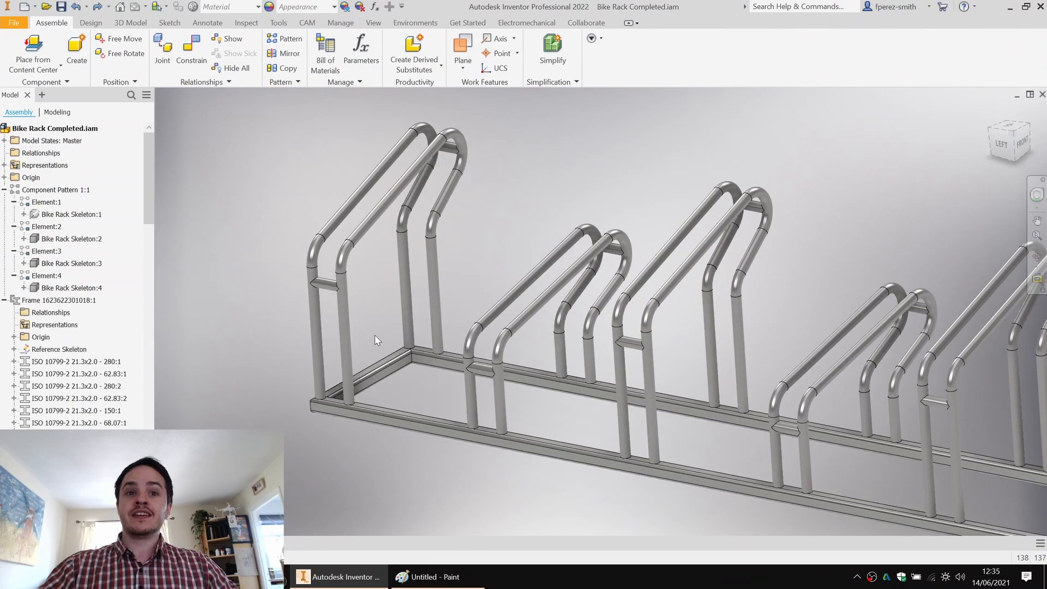
mouse_move(524, 246)
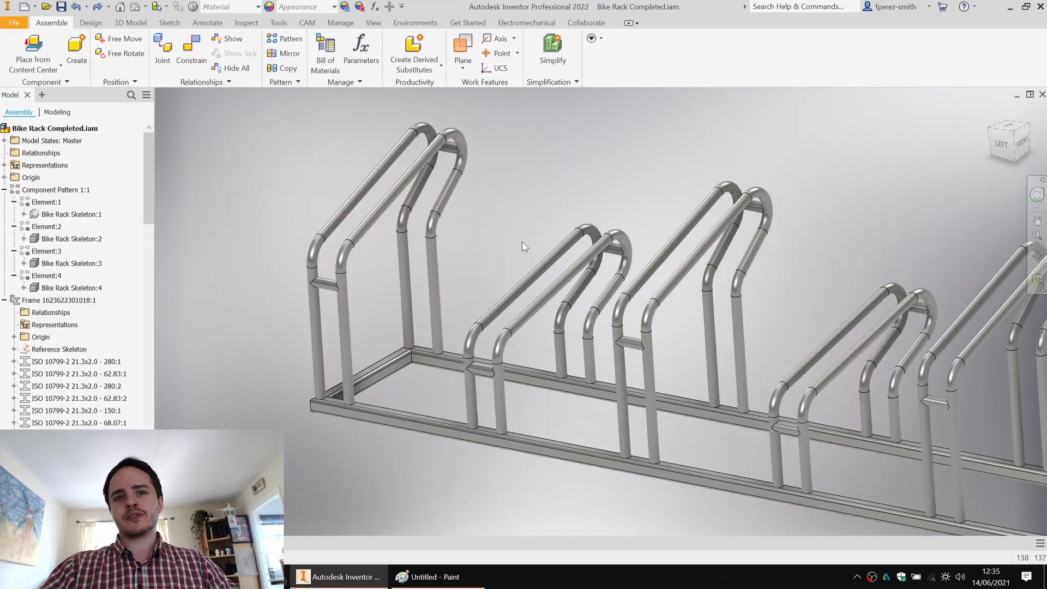
mouse_move(570, 221)
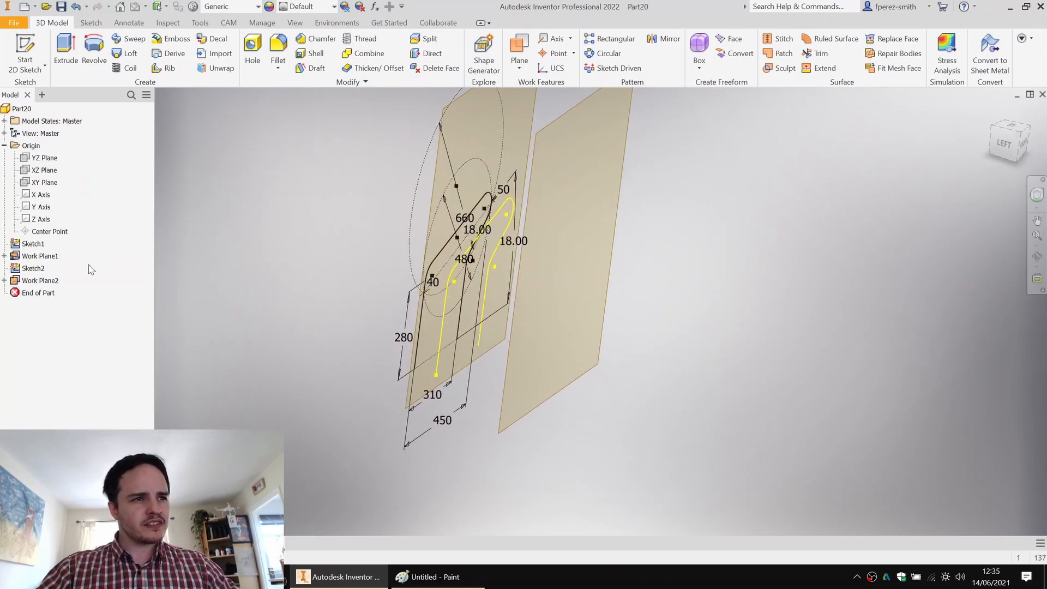
Step: Create Sketch3 on Work Plane2 from its browser context menu
right_click(32, 268)
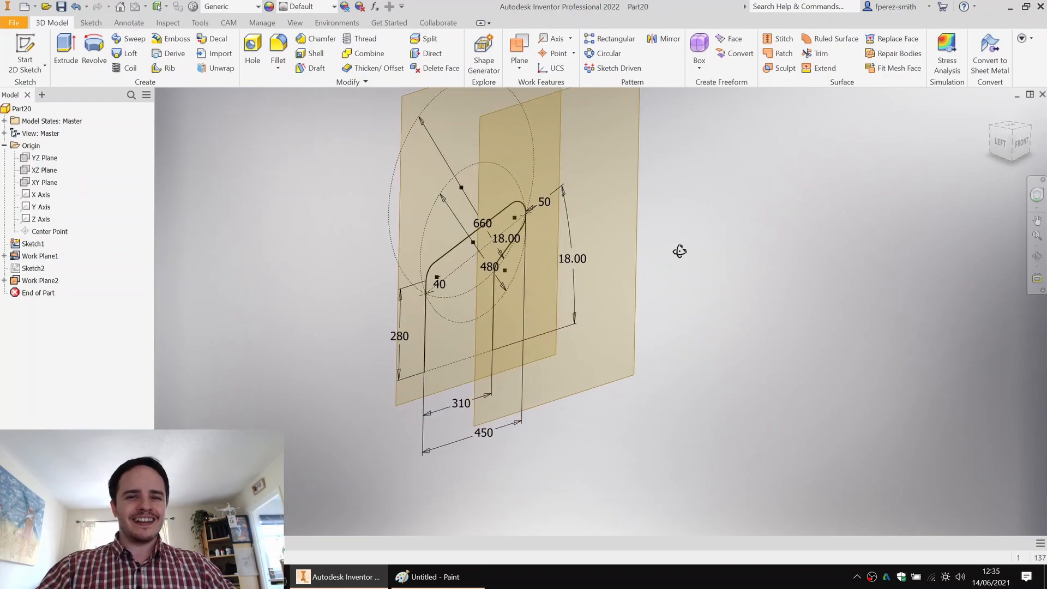
mouse_move(460, 244)
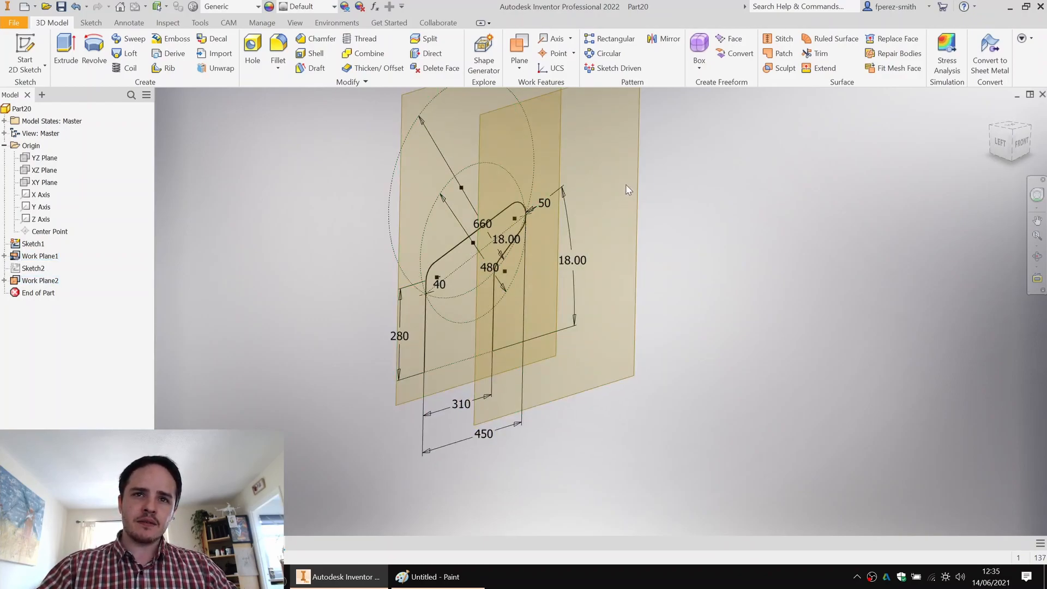
click(39, 280)
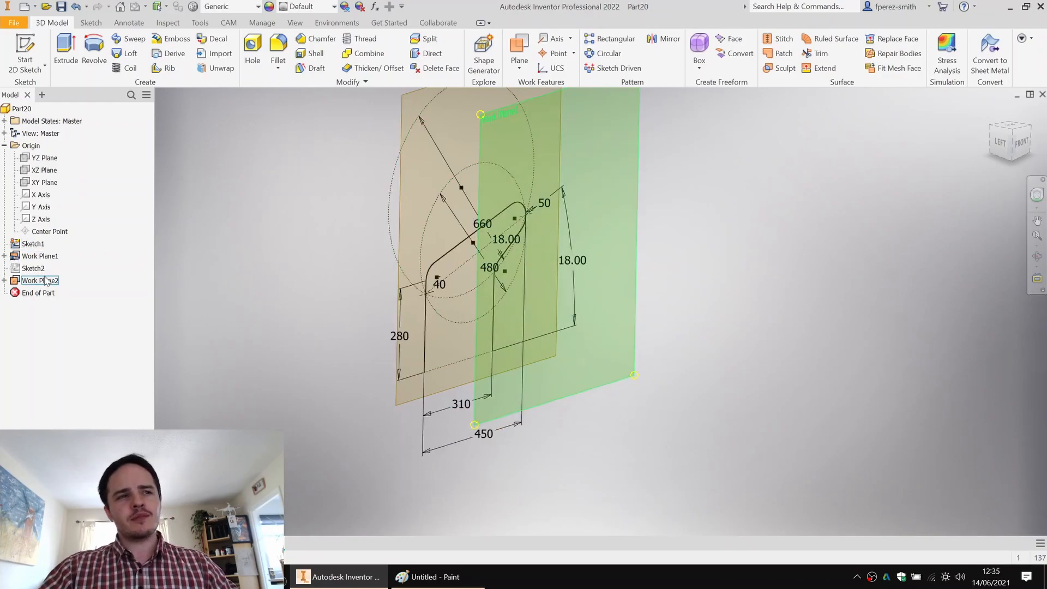
right_click(32, 243)
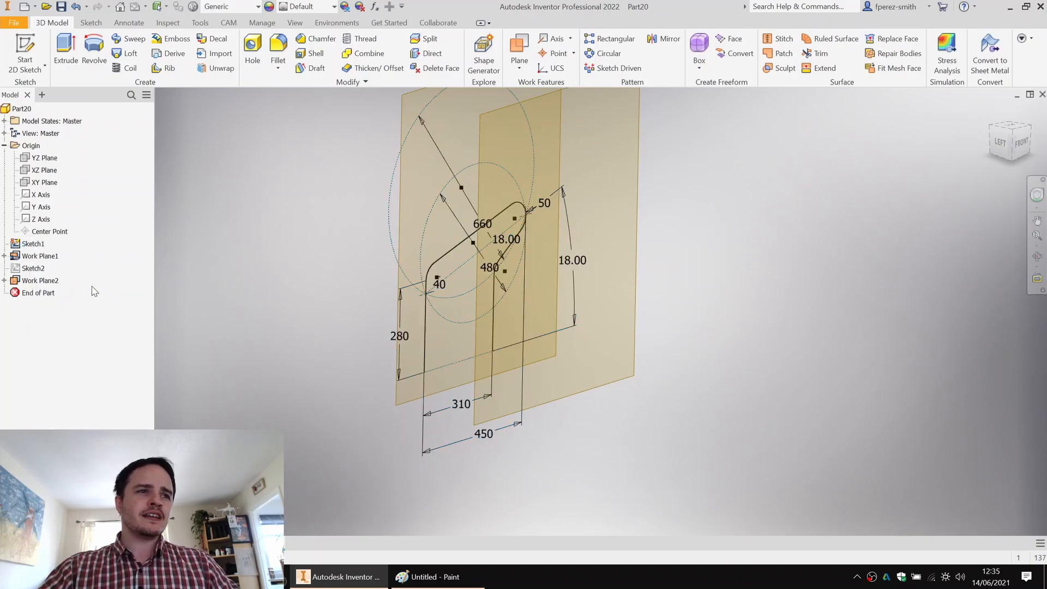
right_click(93, 290)
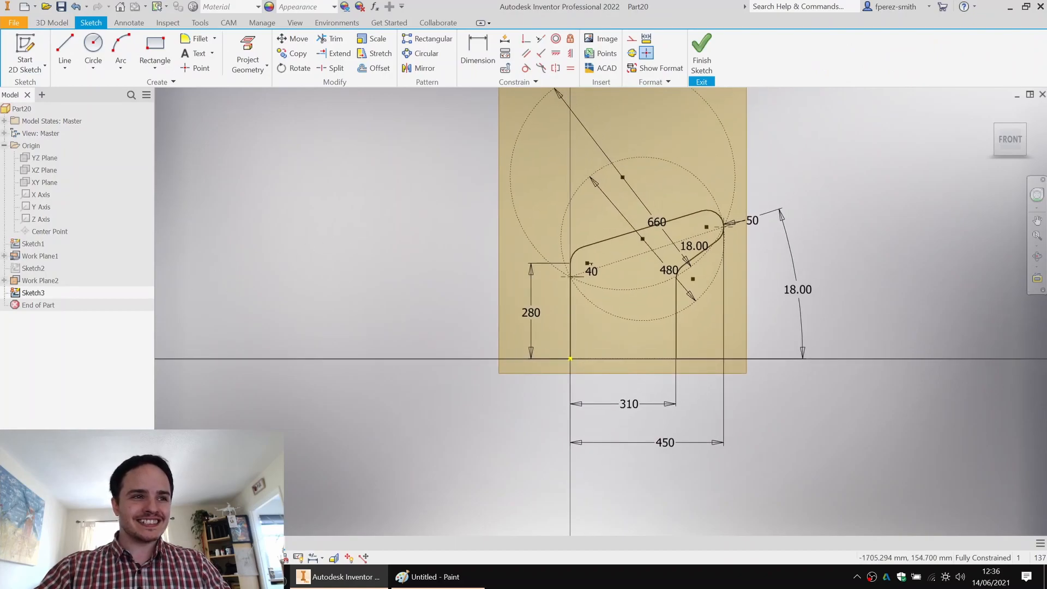
Step: Paste the rack profile into Sketch3 with 150 mm height and 9° angles, then finish
right_click(33, 292)
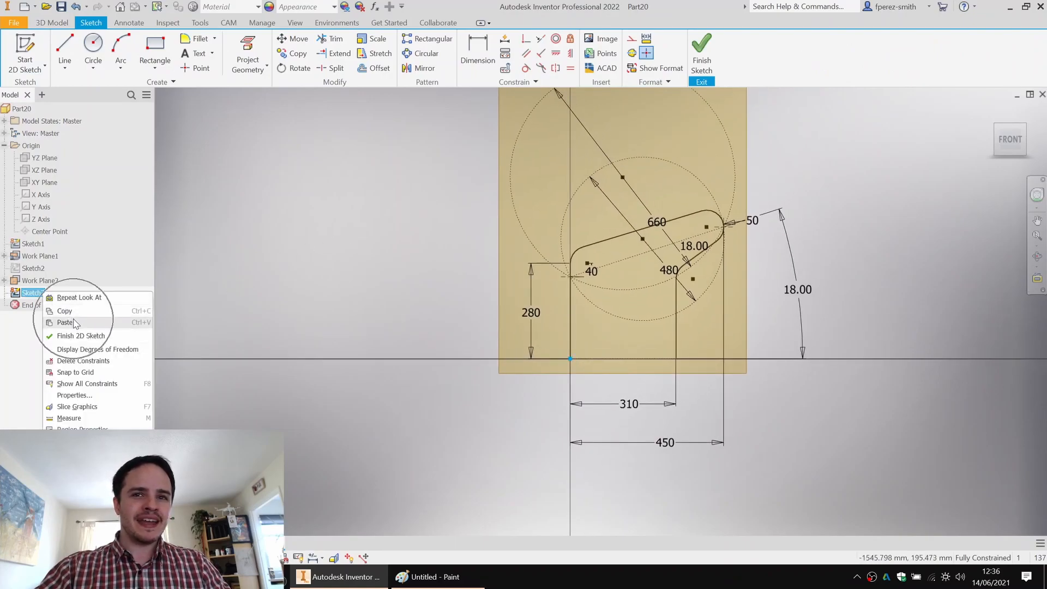
click(82, 335)
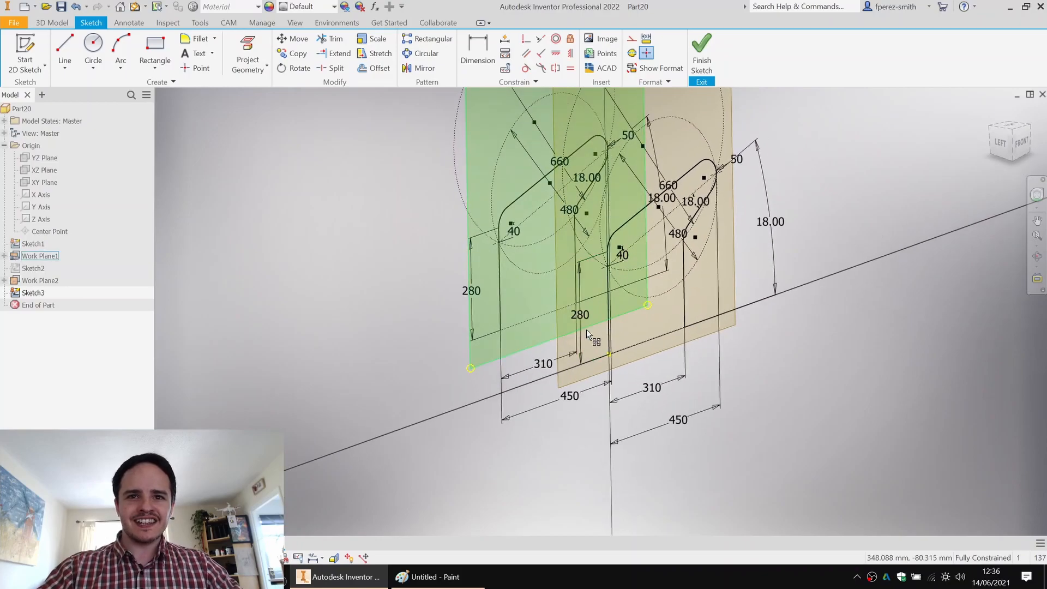
double_click(580, 315)
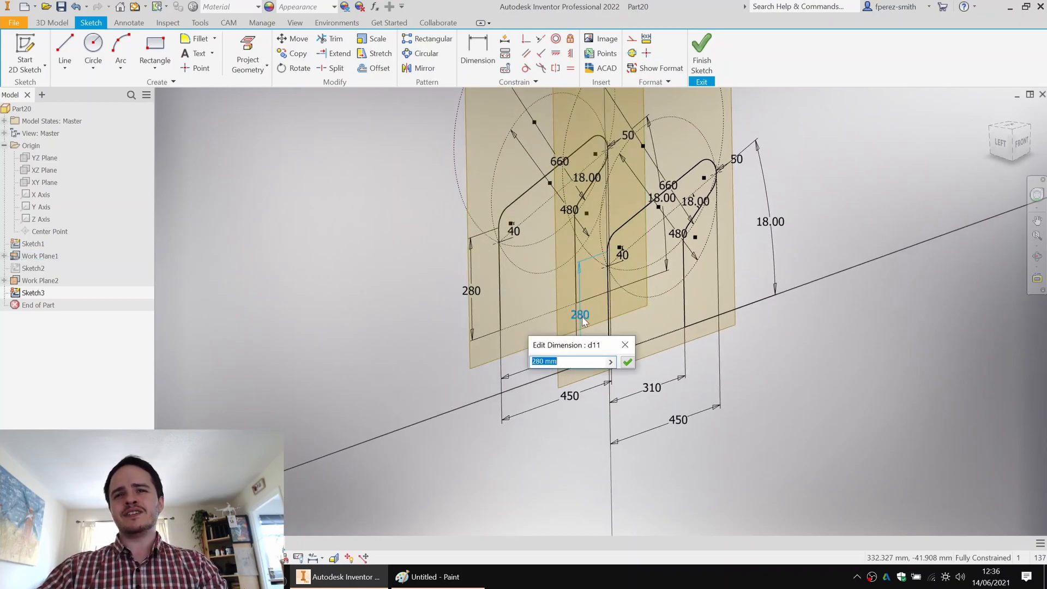
text(1)
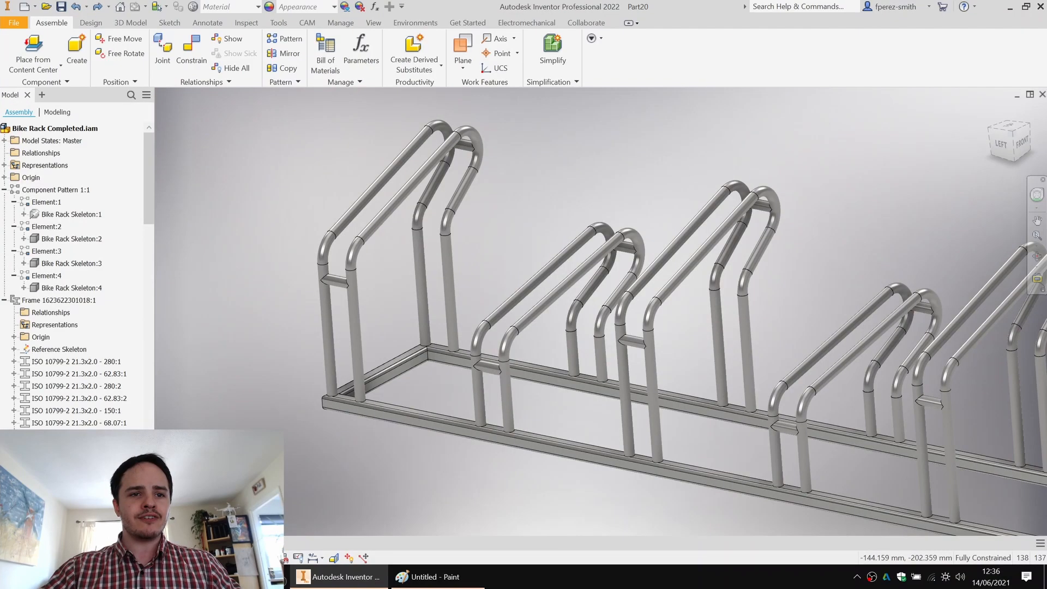
click(58, 299)
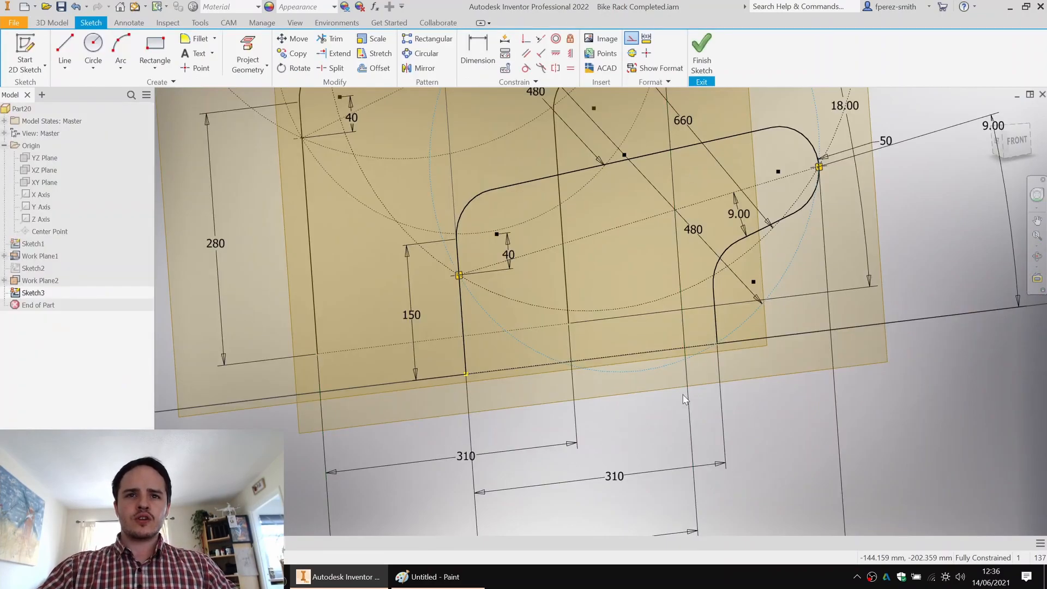
click(701, 50)
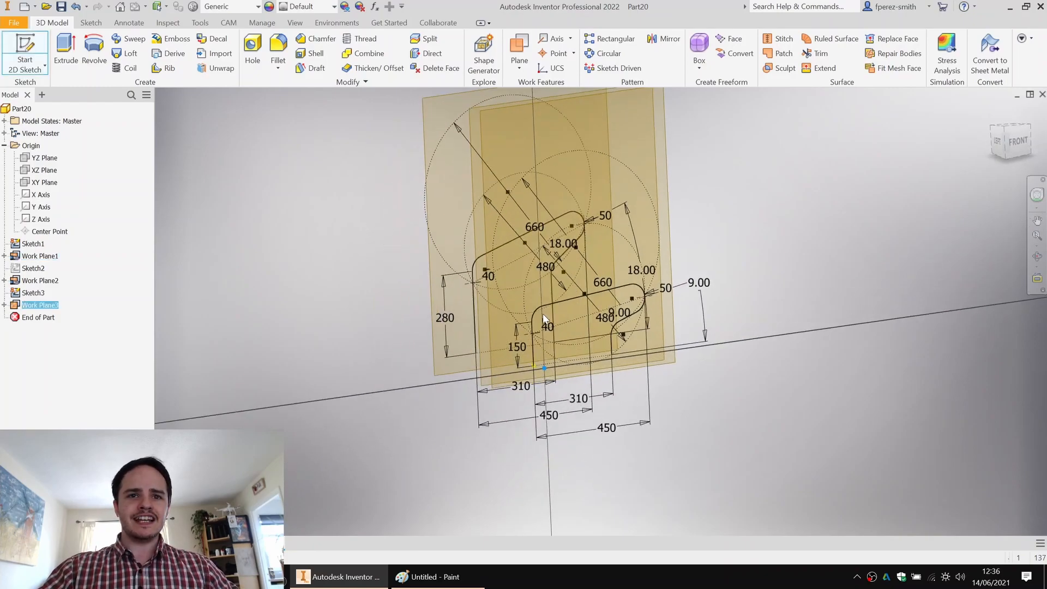
Step: Start a new 2D sketch on Work Plane3 for the shorter second rack profile
click(25, 50)
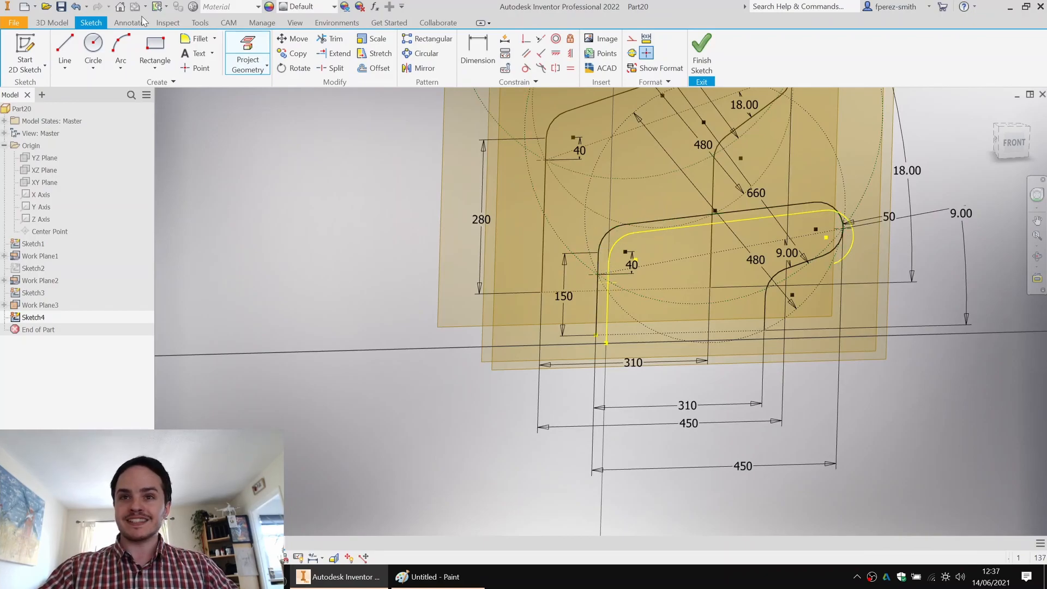
mouse_move(817, 270)
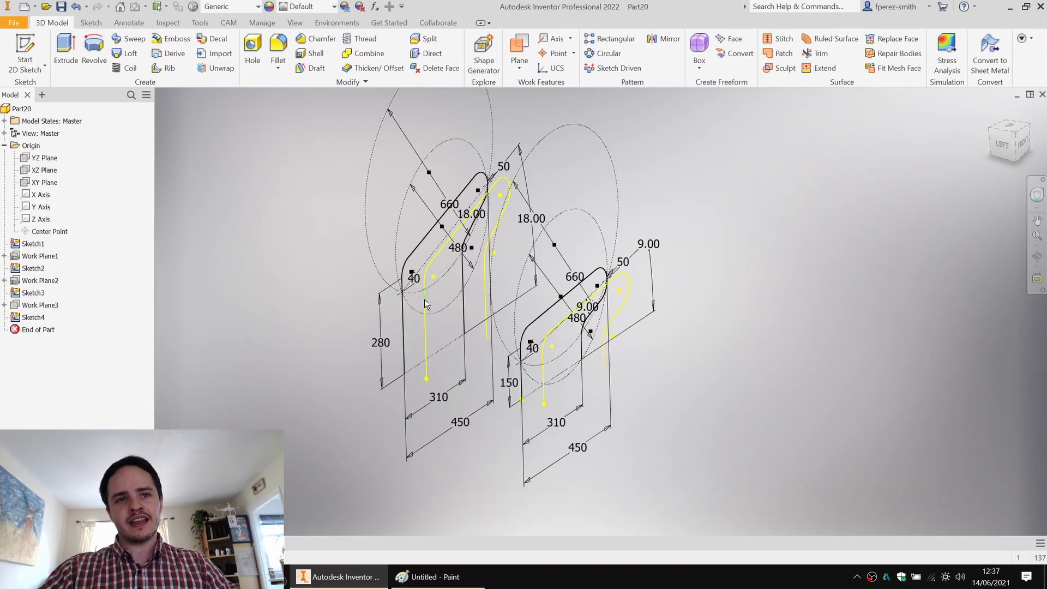
mouse_move(622, 281)
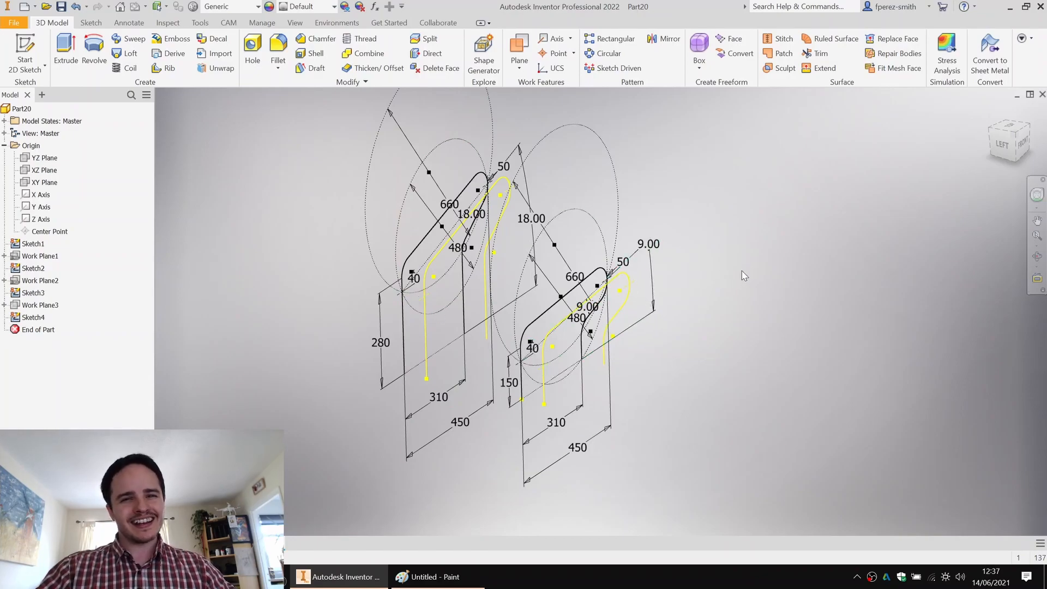
mouse_move(25, 69)
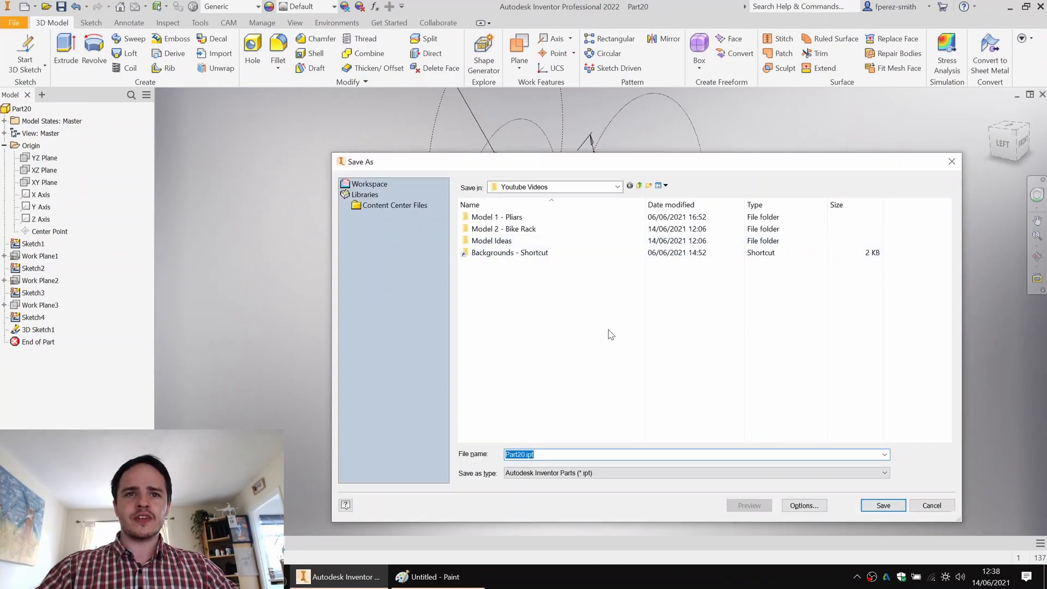
Step: Save the skeleton part into the Model 2 - Bike Rack folder as 'Bike Rack Skeleton'
double_click(503, 229)
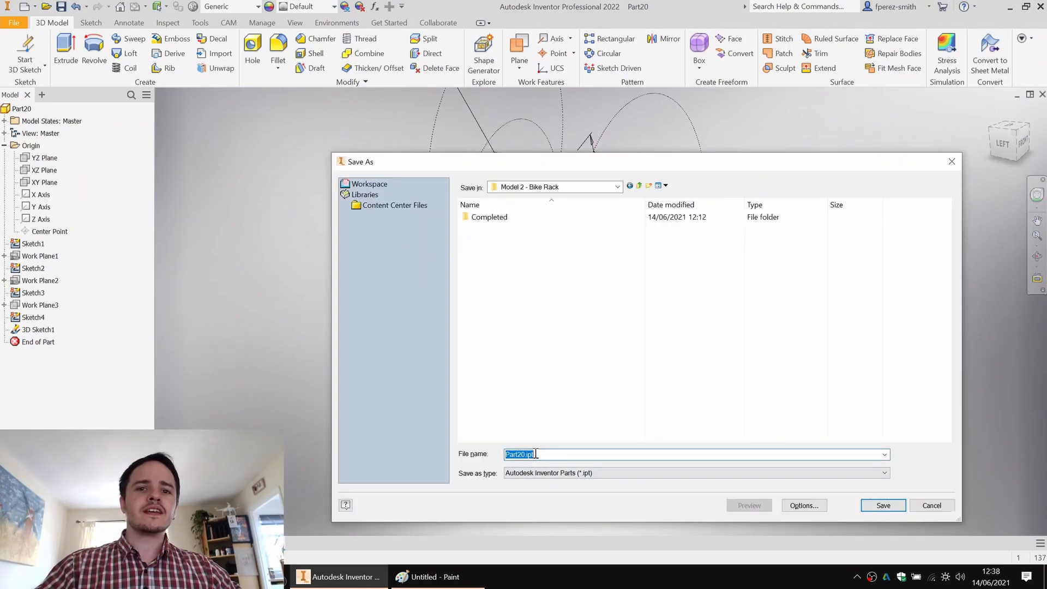
text(Bike Rack Skeleton)
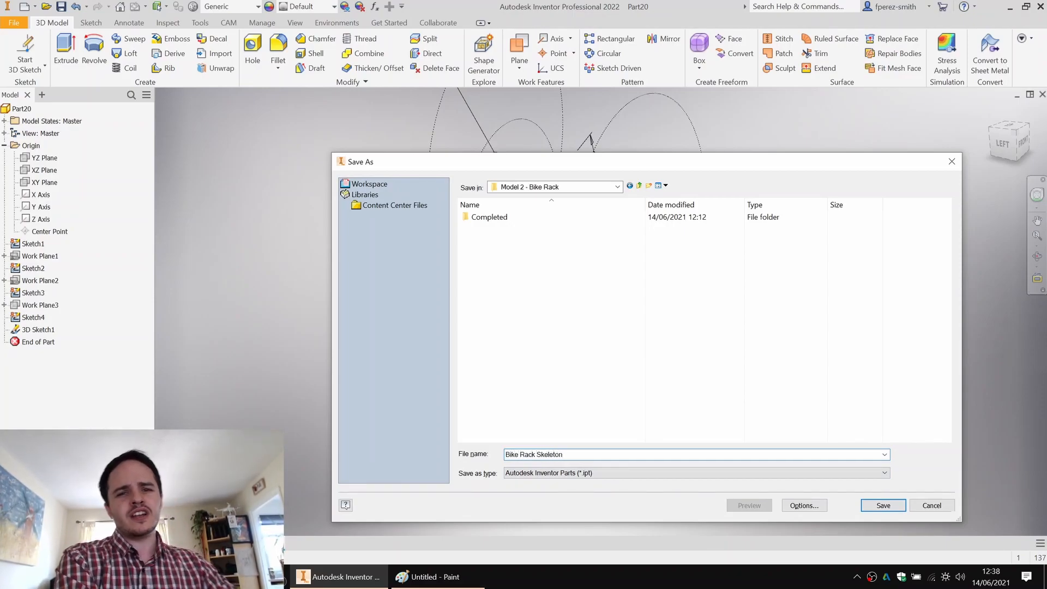
click(882, 505)
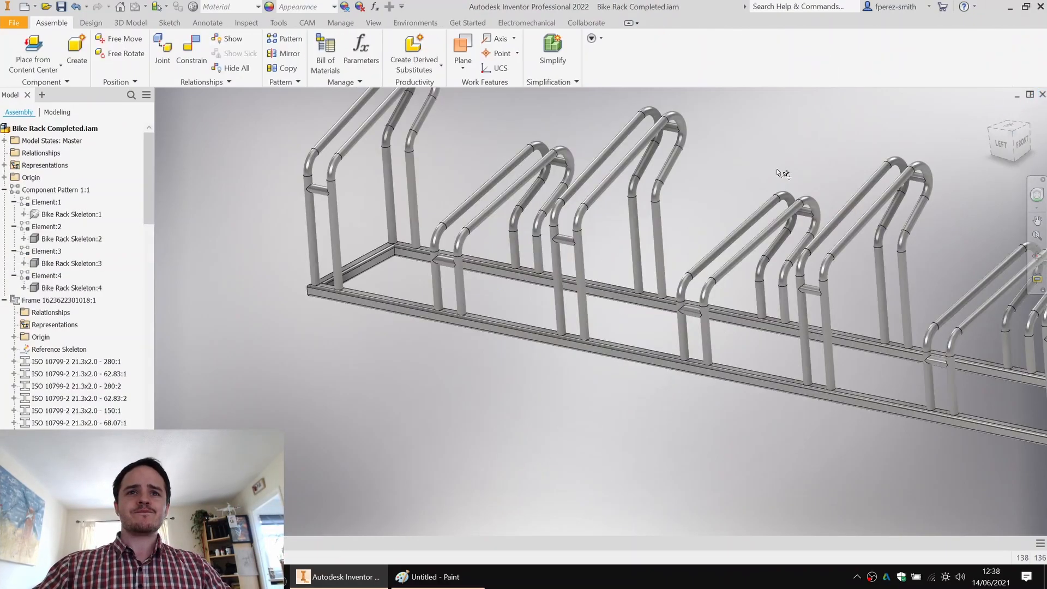
mouse_move(78, 102)
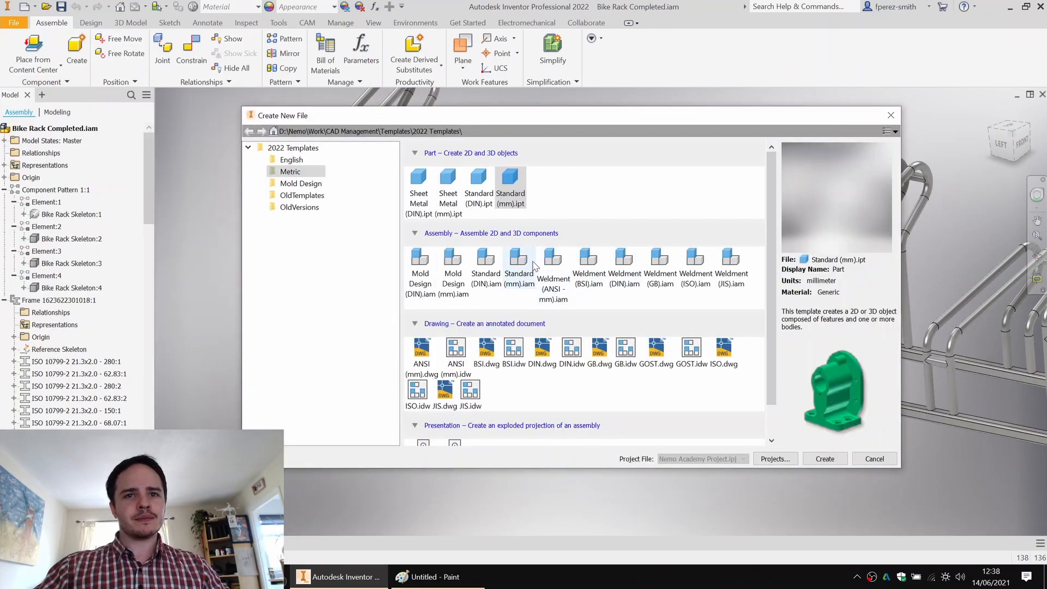
Step: Create a Standard (mm) assembly, ground Bike Rack Skeleton at origin, and save as Bike Rack.iam
click(824, 459)
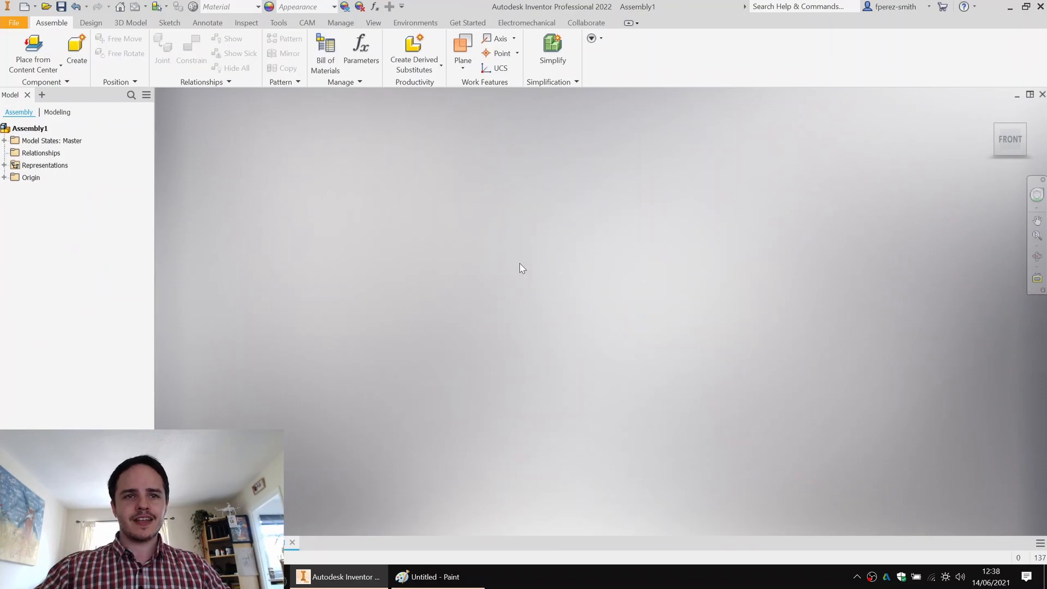
mouse_move(127, 170)
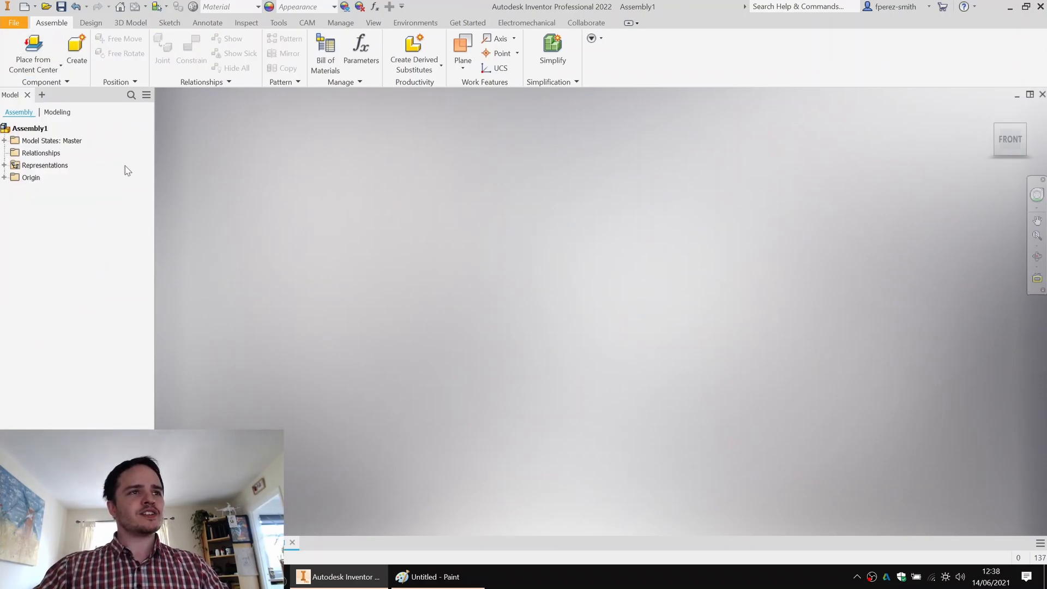
click(16, 51)
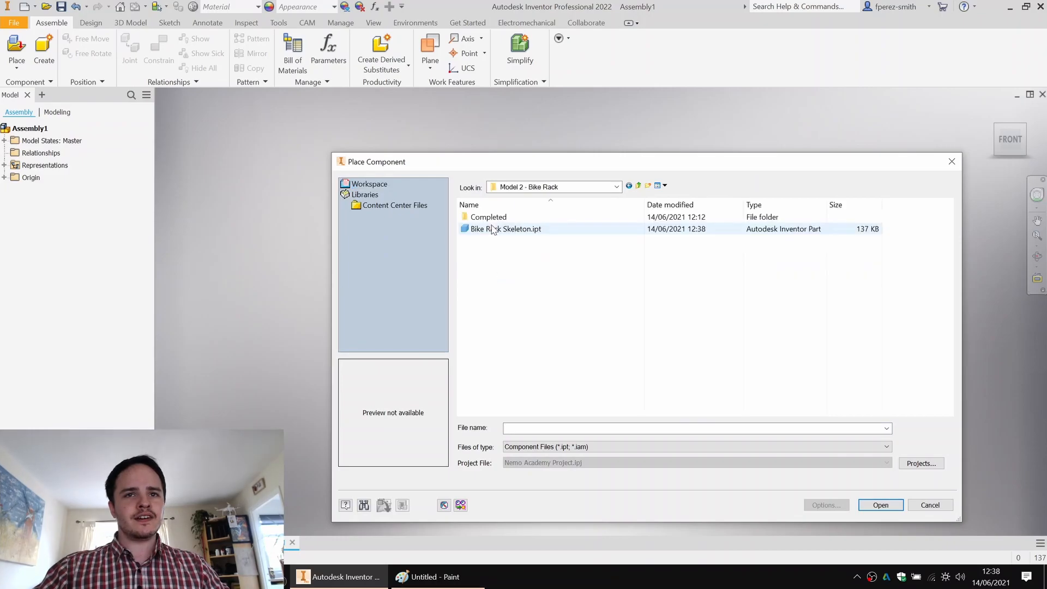
click(880, 505)
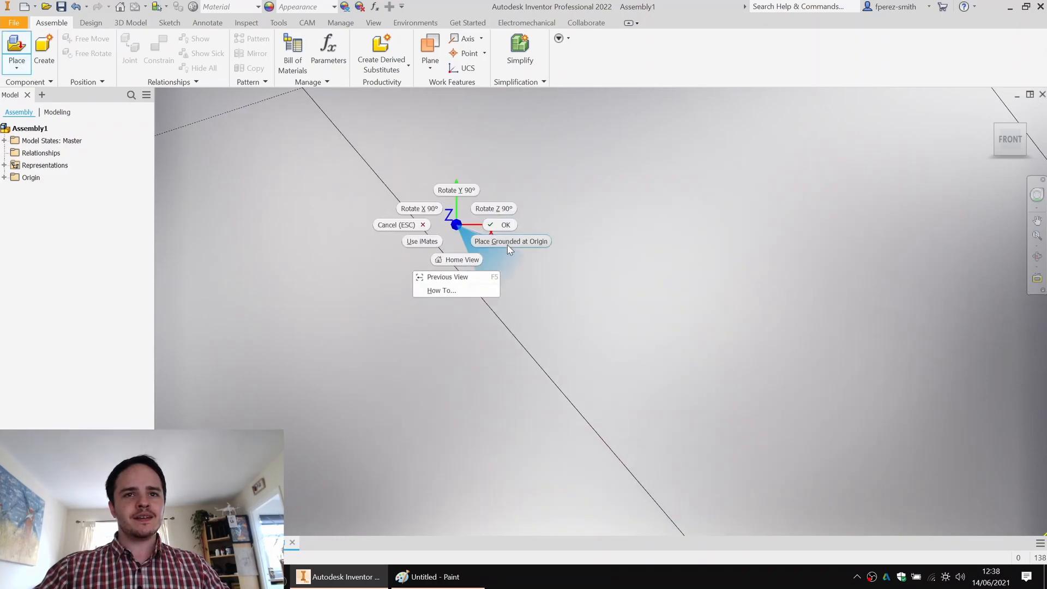
click(510, 241)
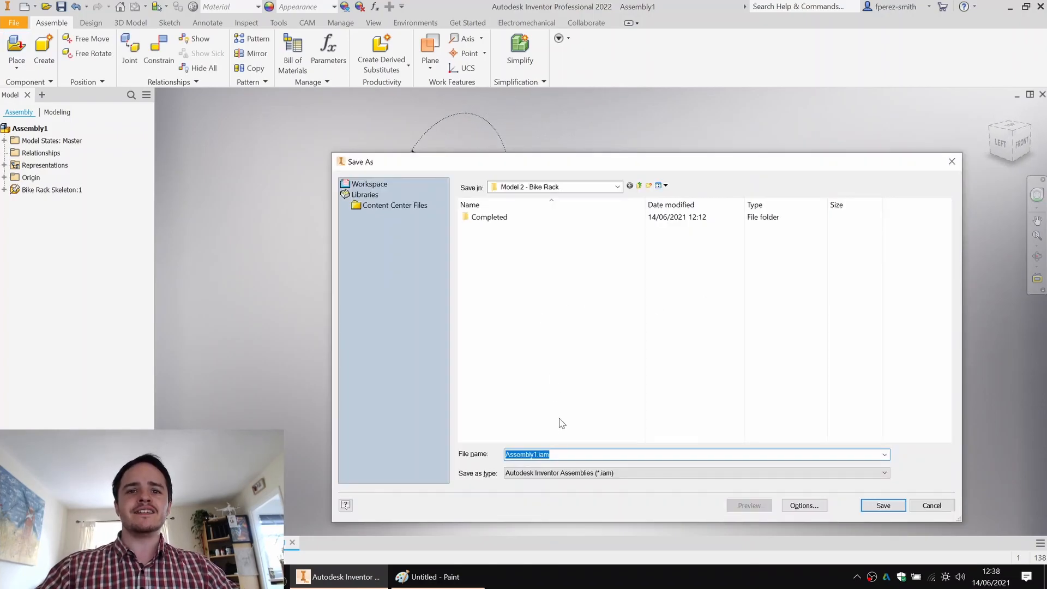
text(Bike R)
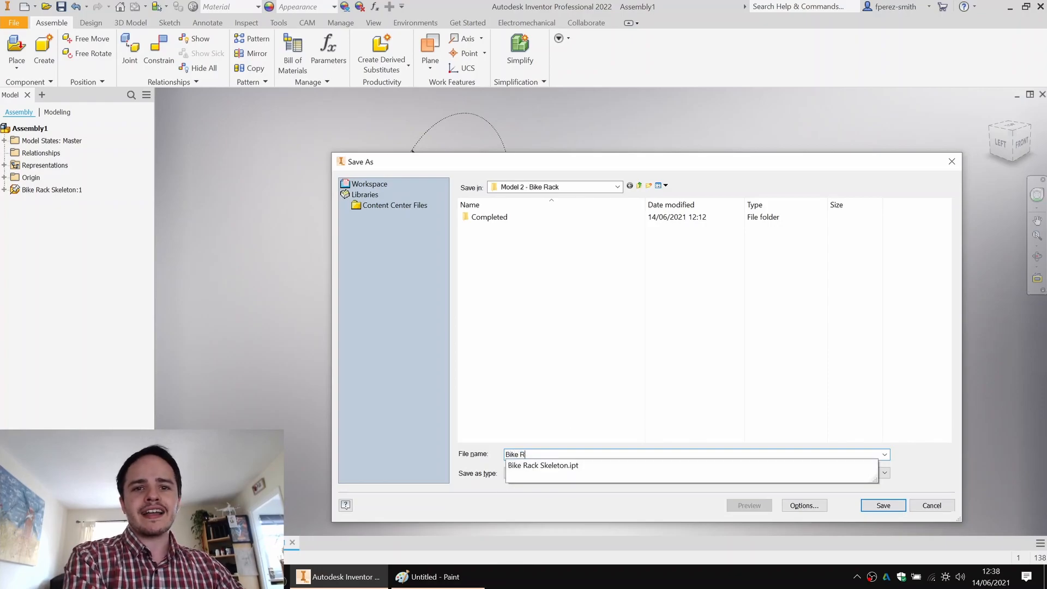
click(882, 505)
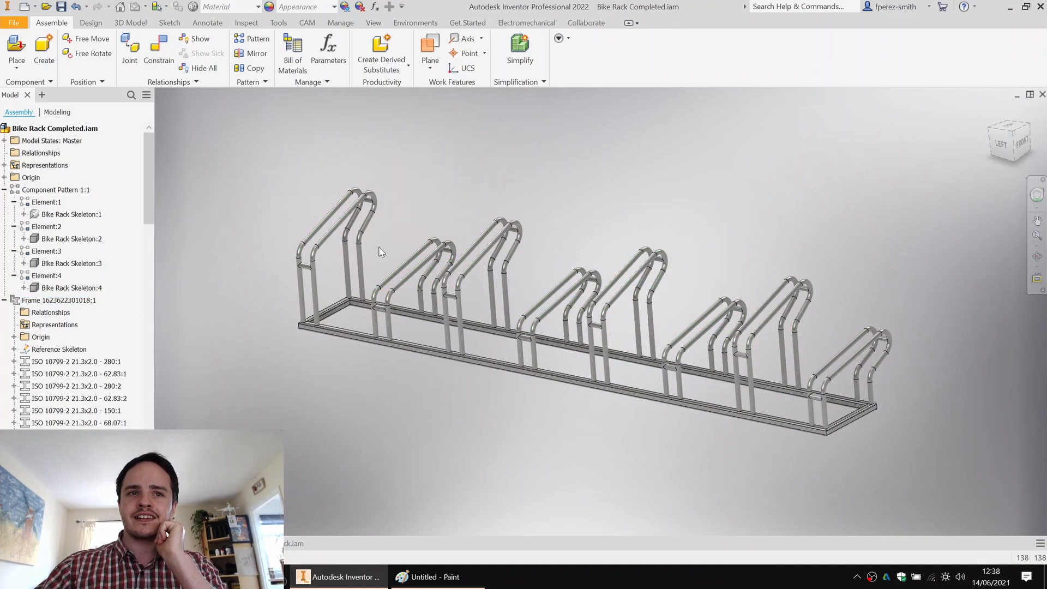
mouse_move(392, 219)
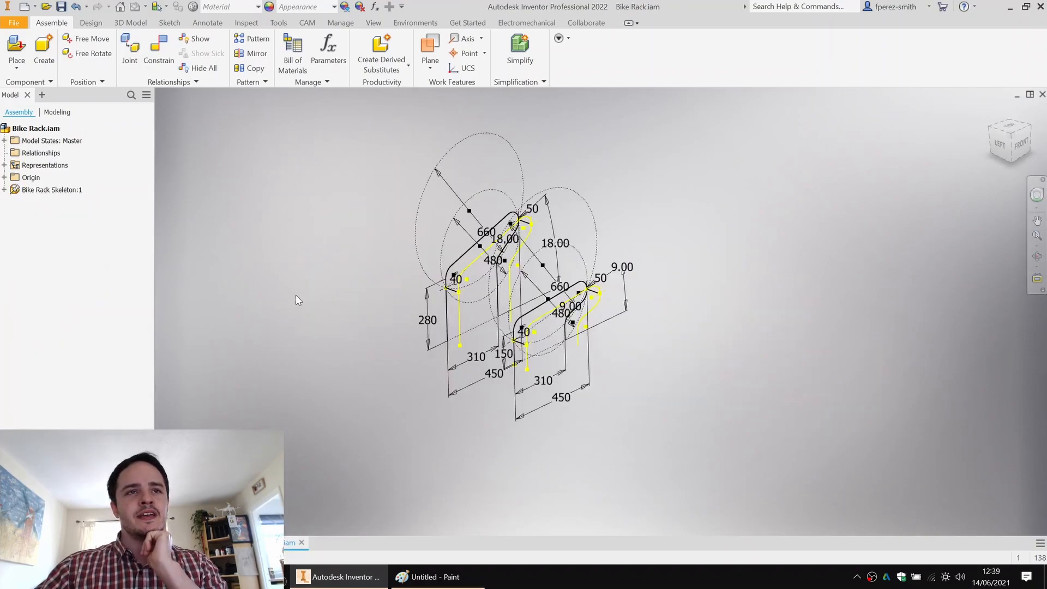
Step: Begin a rectangular pattern of the skeleton along the Z Axis with 740 mm column spacing
click(257, 39)
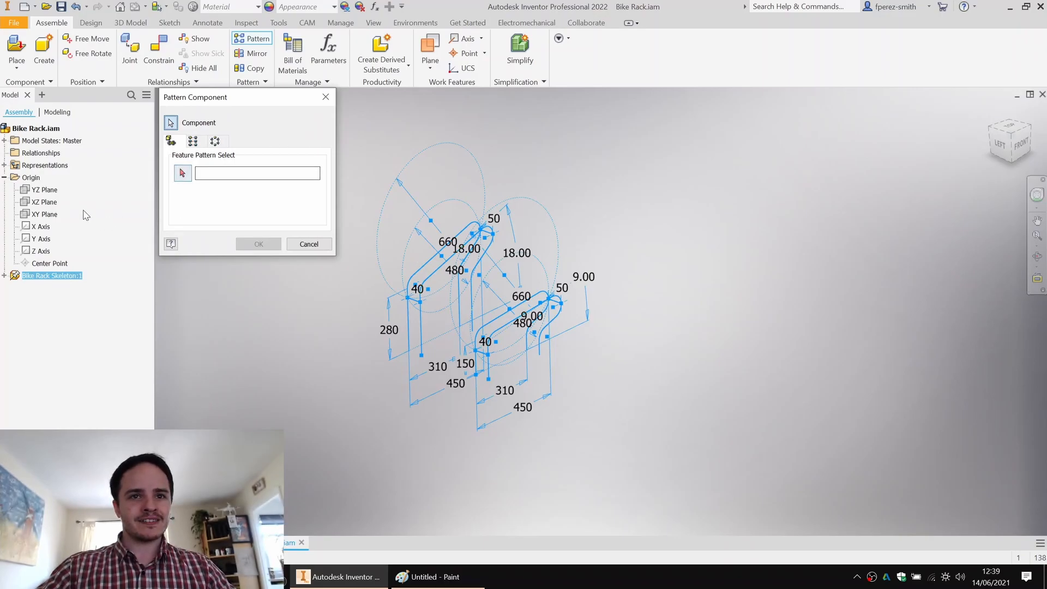
click(193, 141)
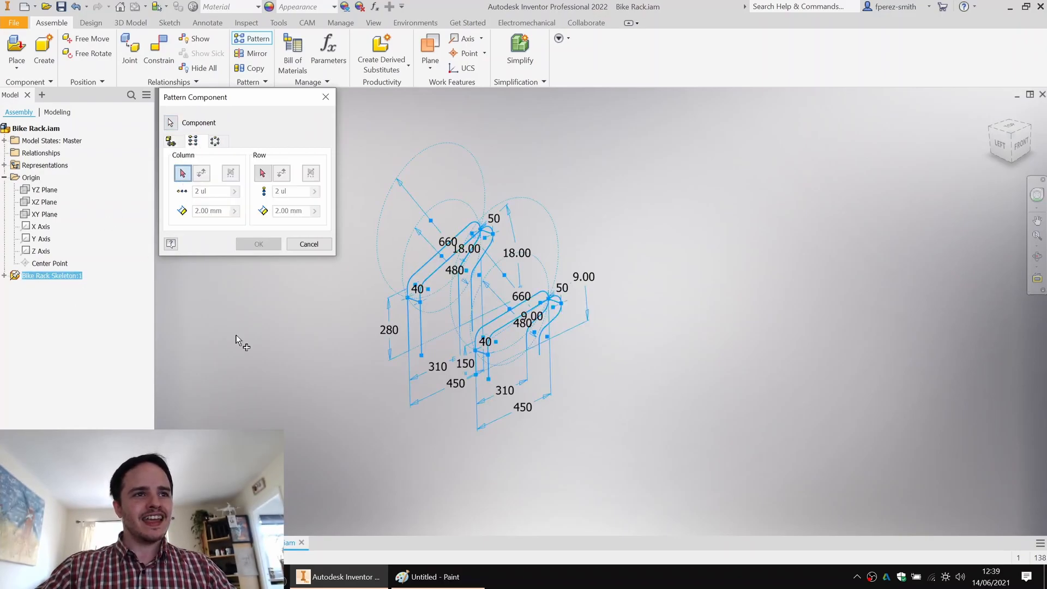
click(38, 250)
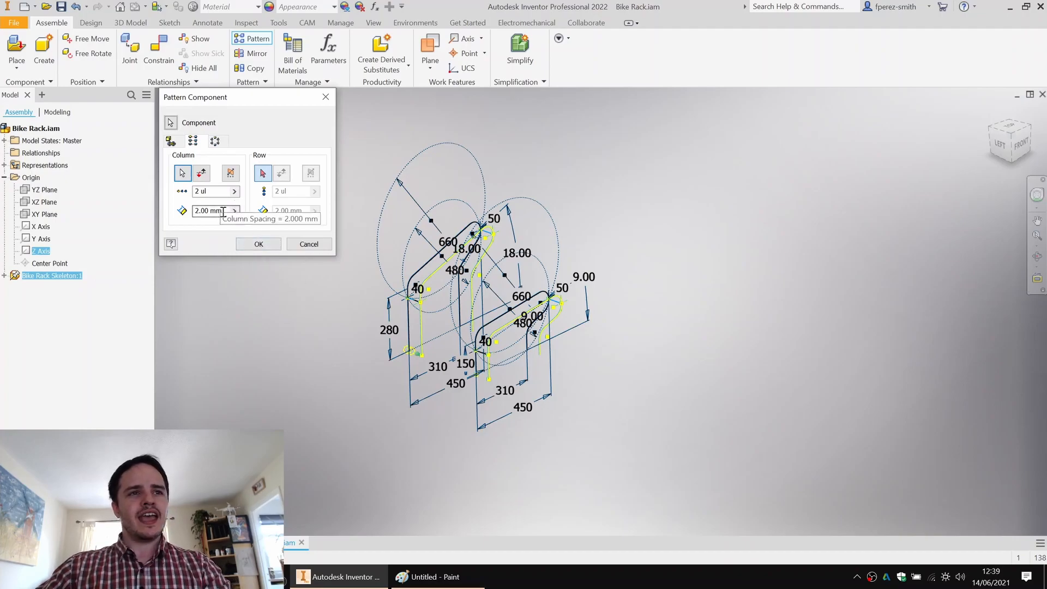
triple_click(208, 210)
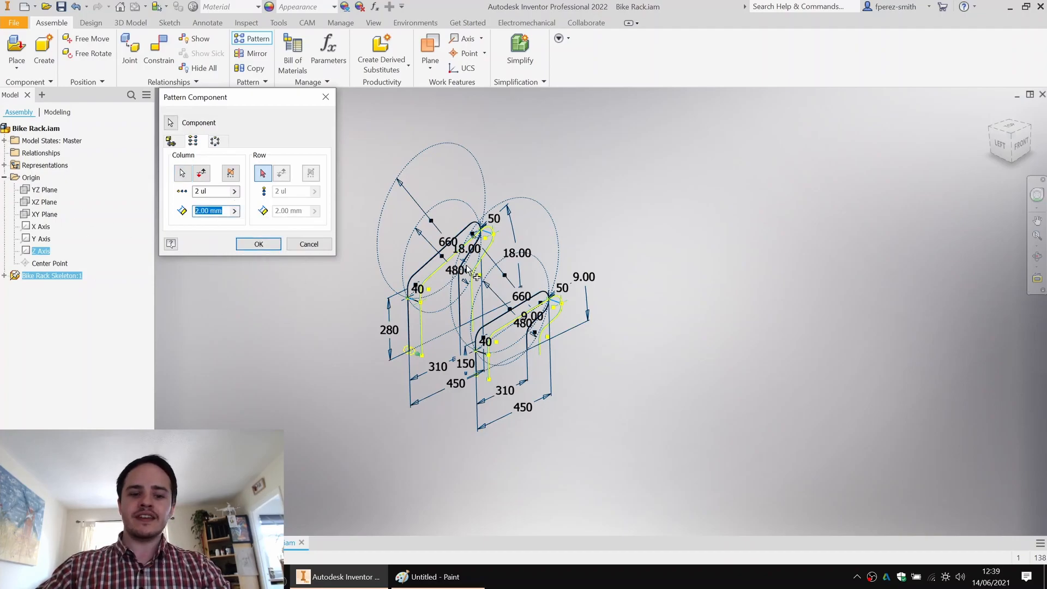
text(740)
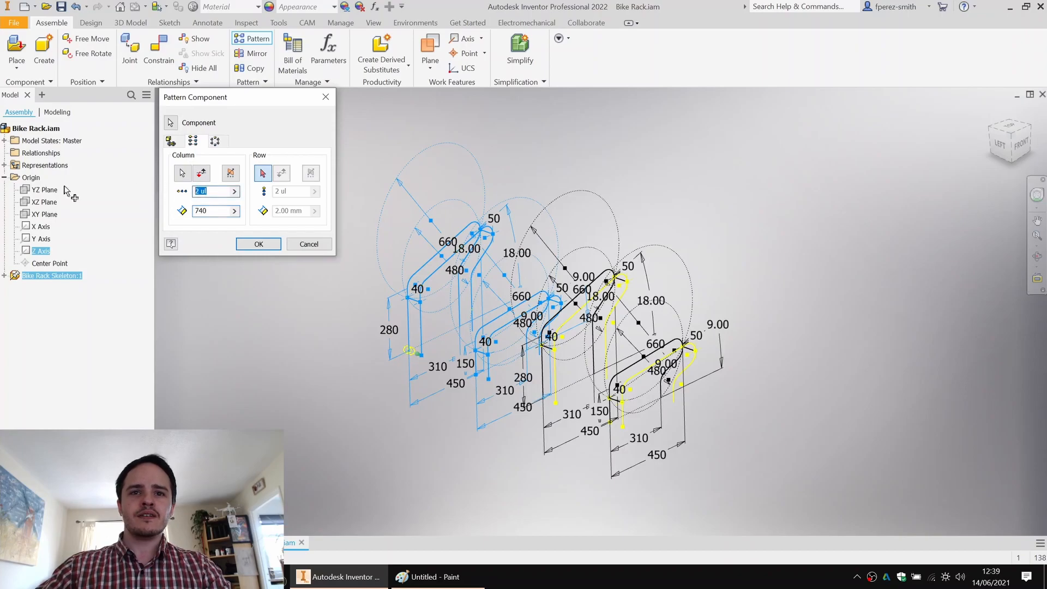
Step: Set the skeleton pattern's column count to 4 and confirm it
text(4)
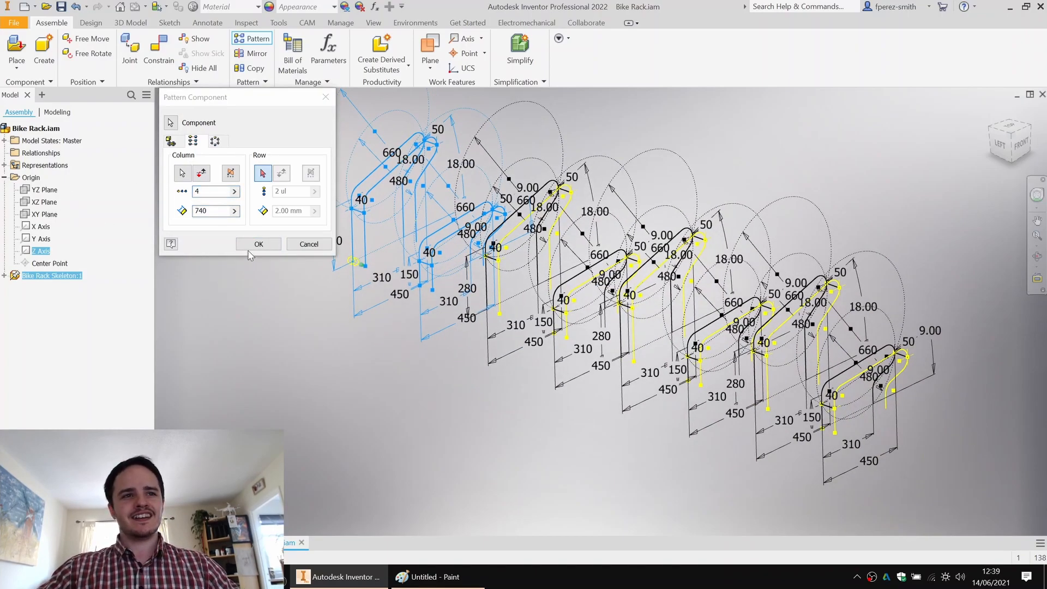
click(258, 243)
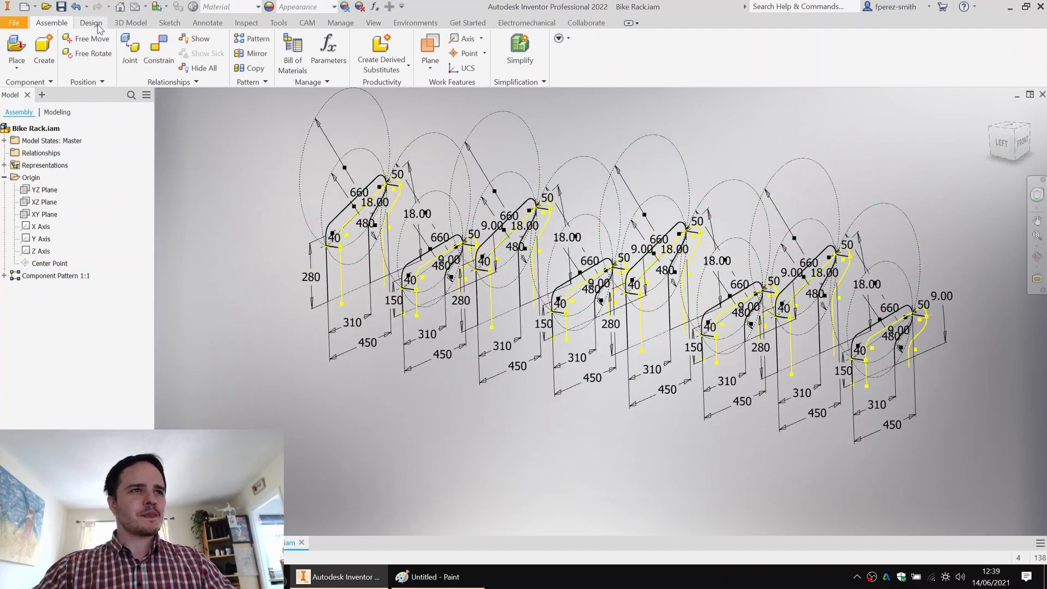
click(92, 21)
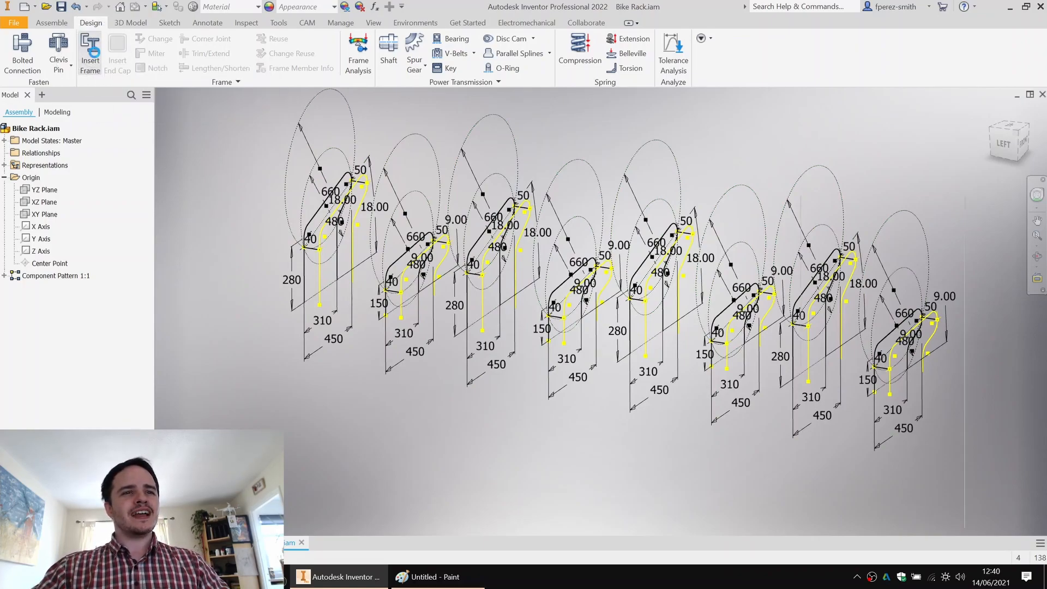
Step: Start Insert Frame with ISO 10799-2 Round Tubes profile at size 21.3x2.5
click(89, 53)
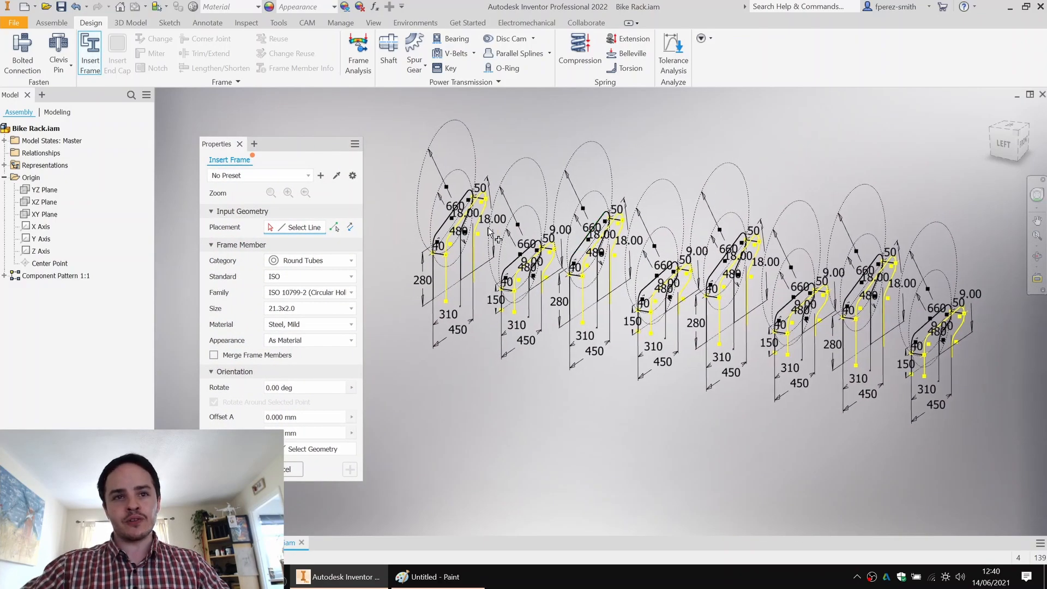
scroll(up, 3)
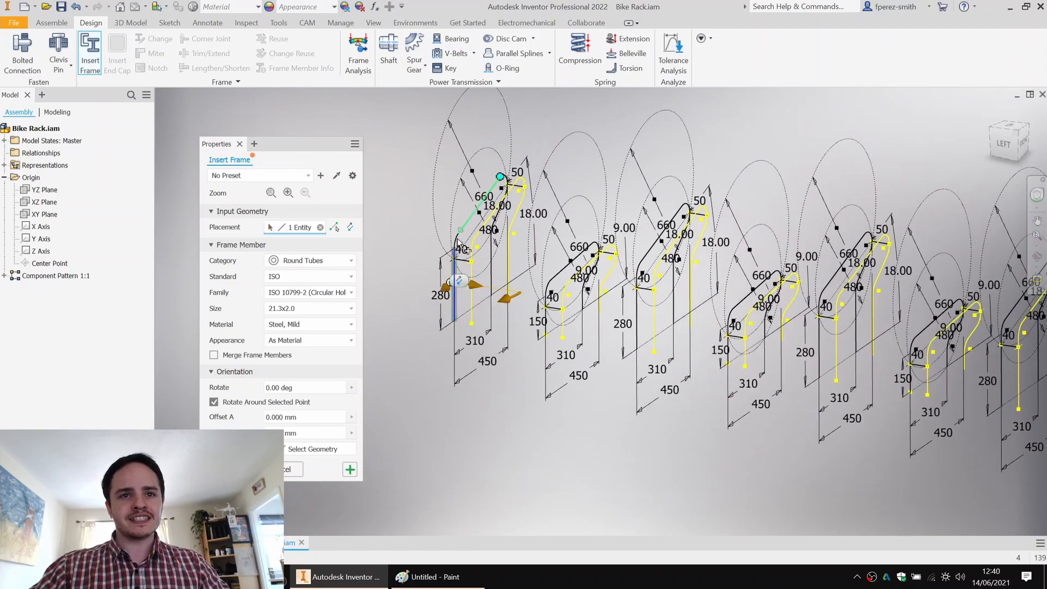
click(474, 211)
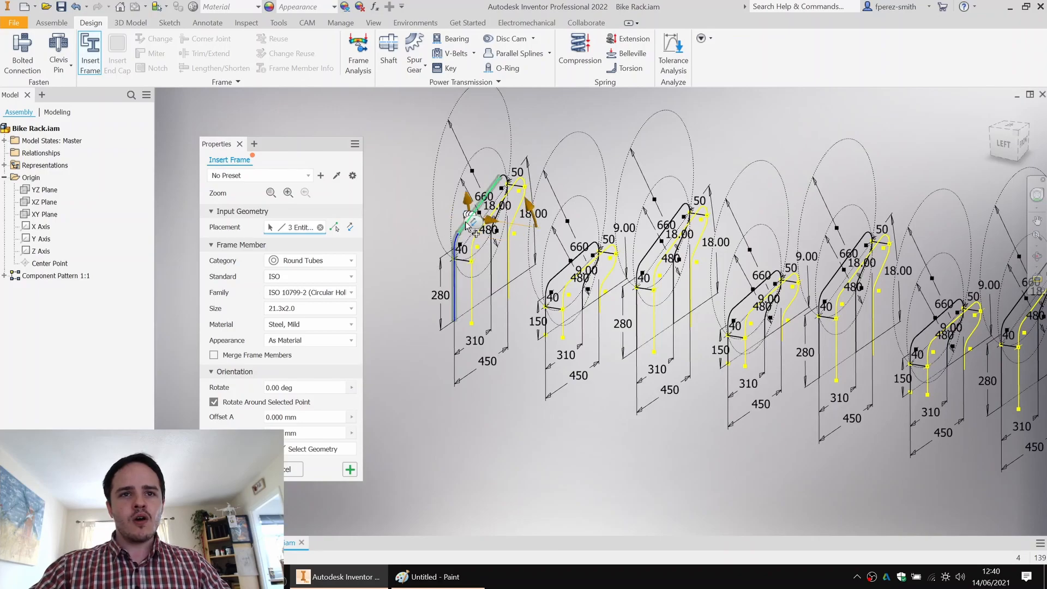
click(456, 259)
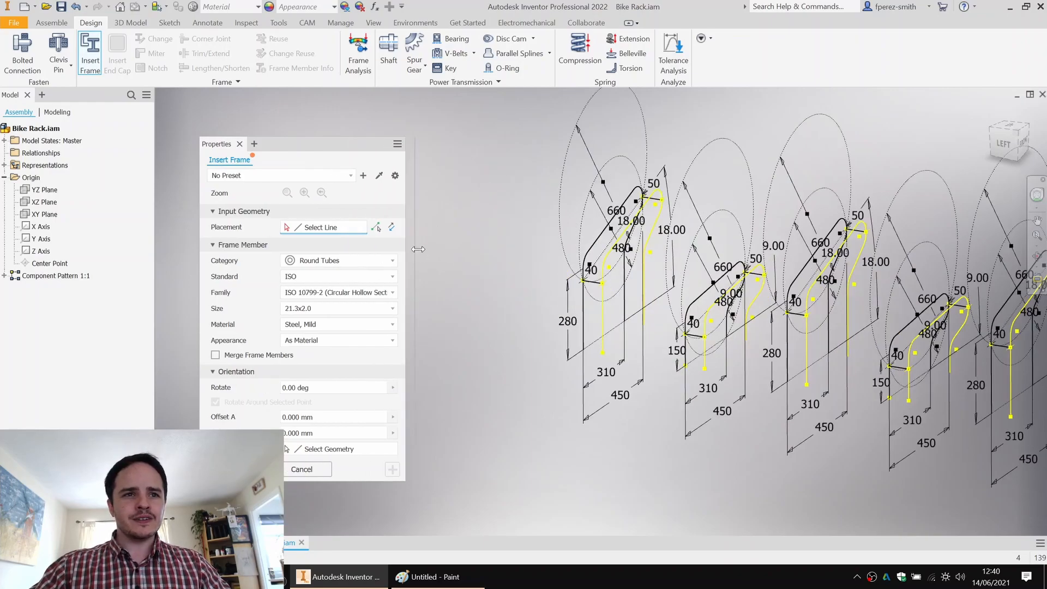
click(391, 261)
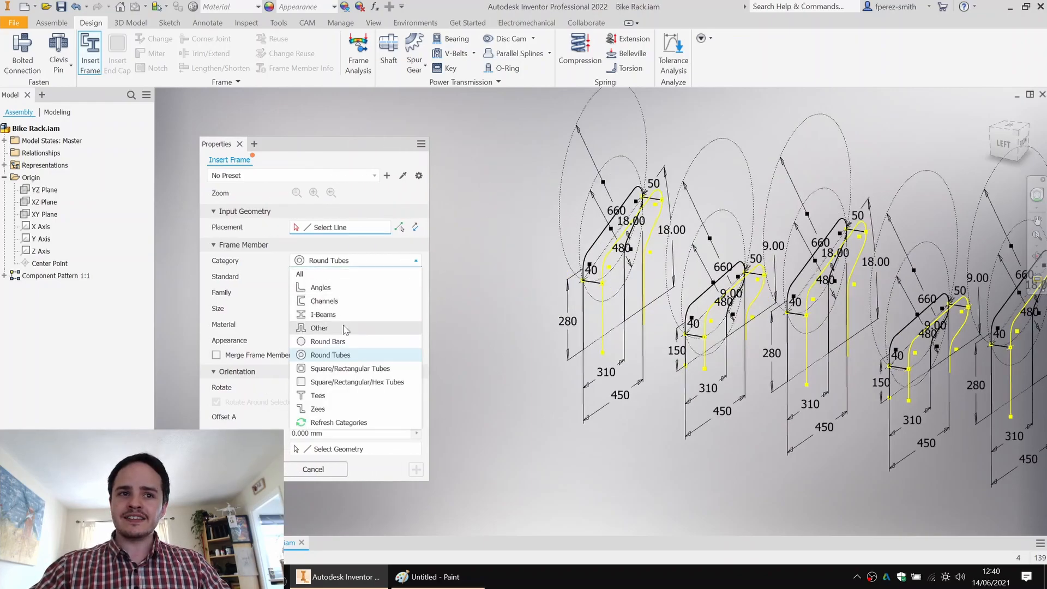
mouse_move(331, 355)
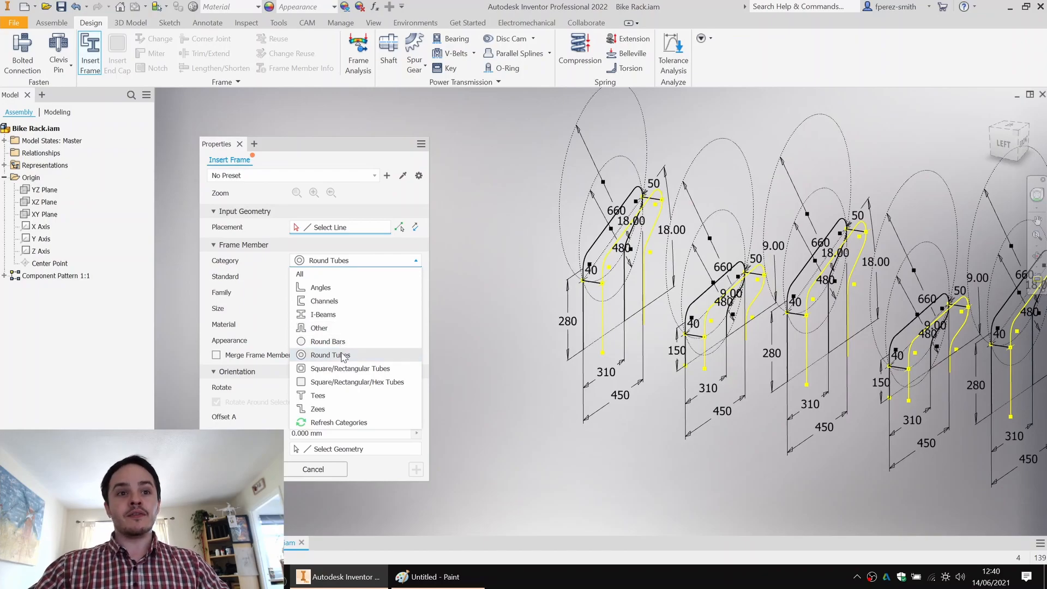
click(329, 354)
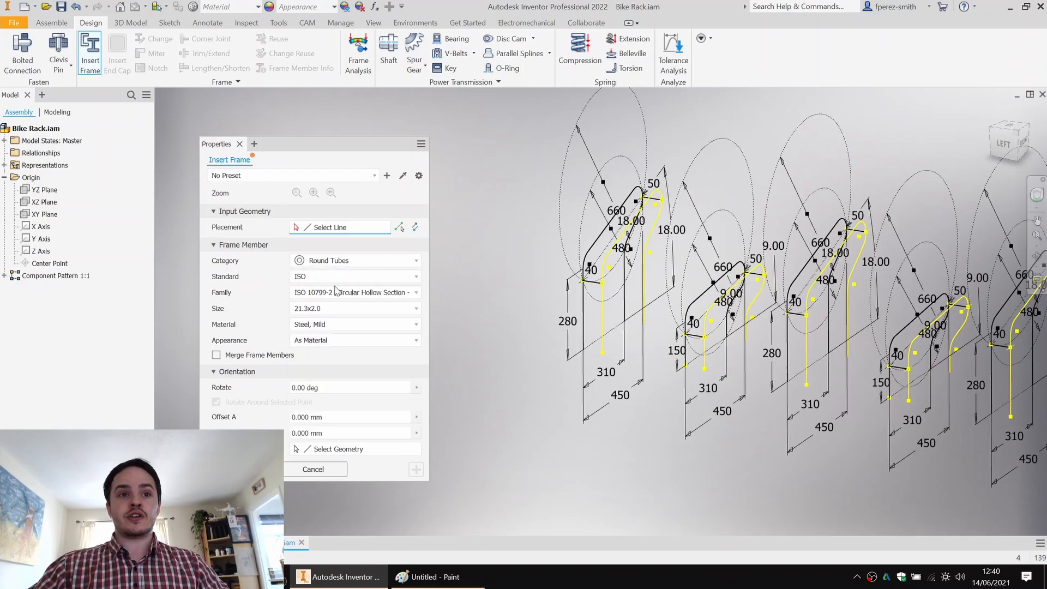
click(414, 291)
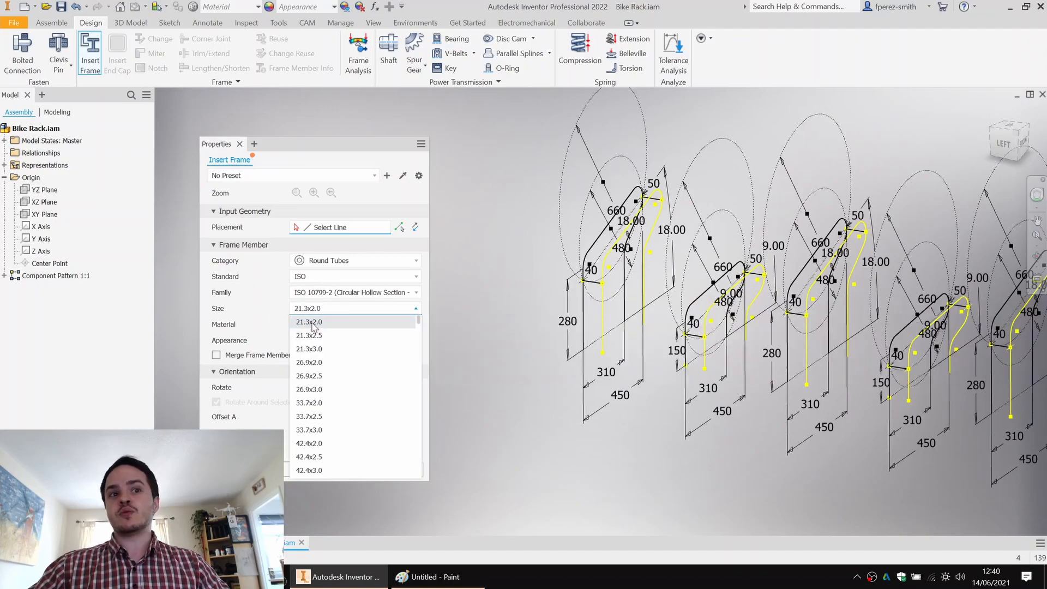
mouse_move(328, 333)
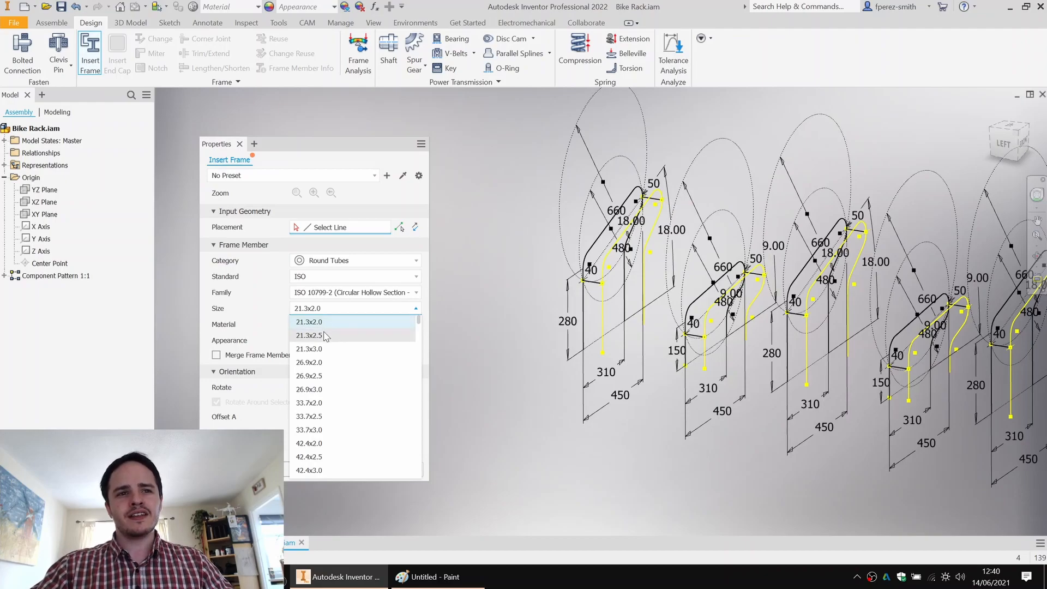
click(308, 321)
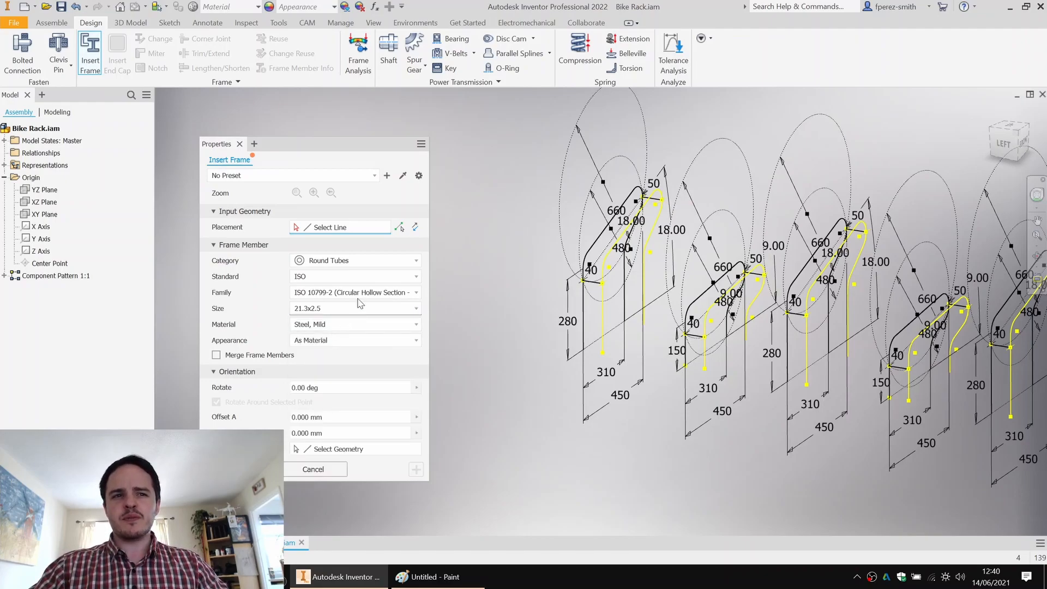
mouse_move(337, 329)
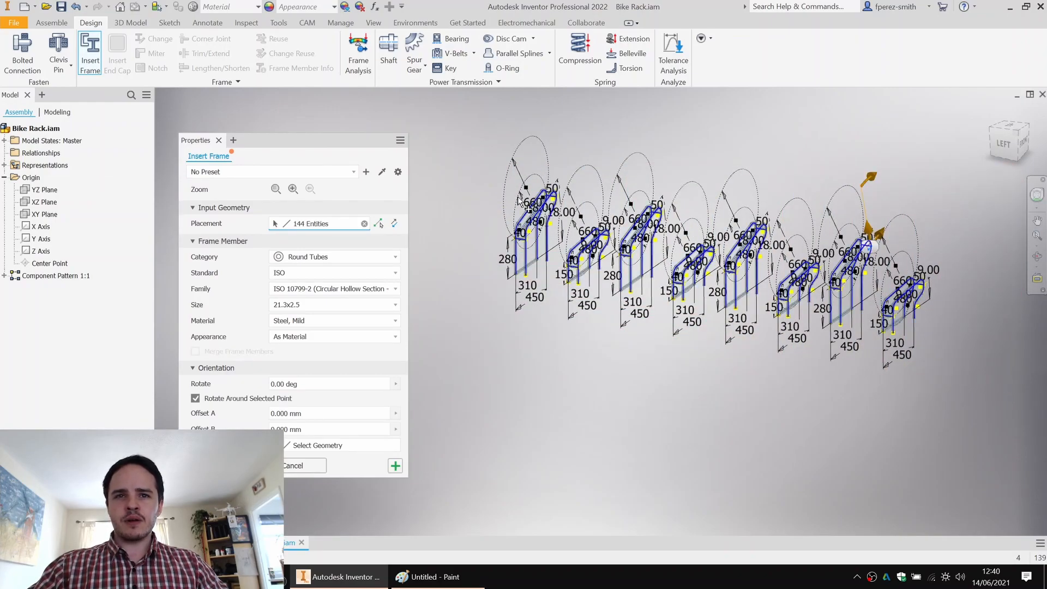
Step: Select all four skeletons' rack lines for the tubes, deselecting the base lines
scroll(up, 3)
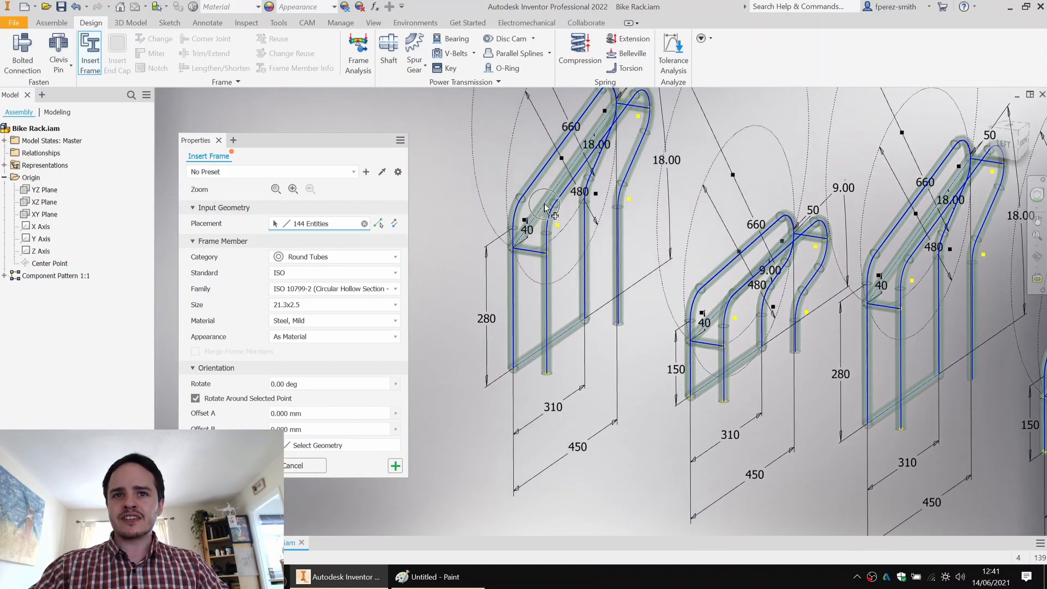
mouse_move(534, 364)
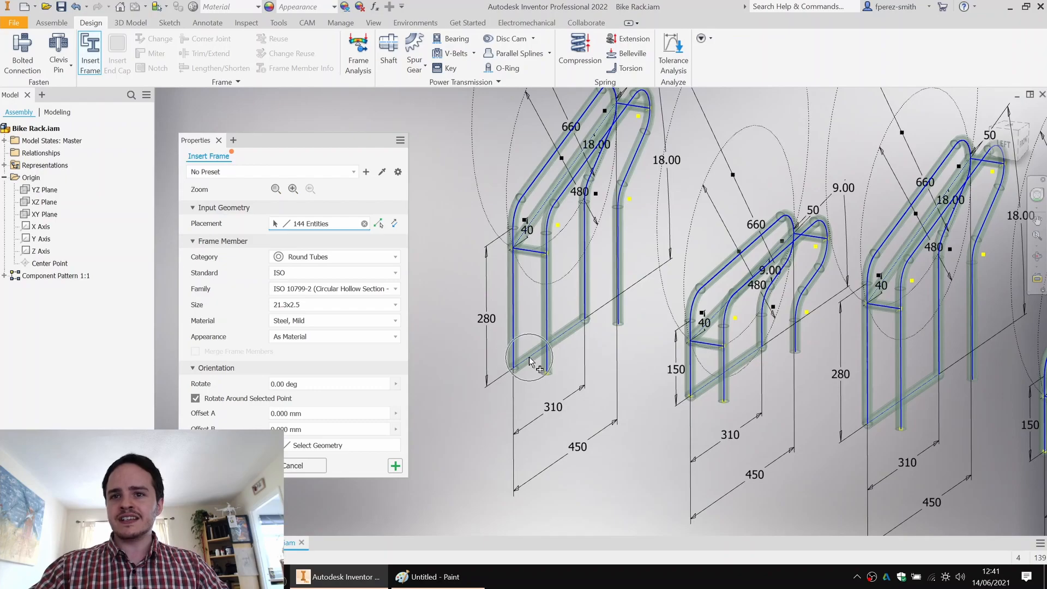
mouse_move(550, 283)
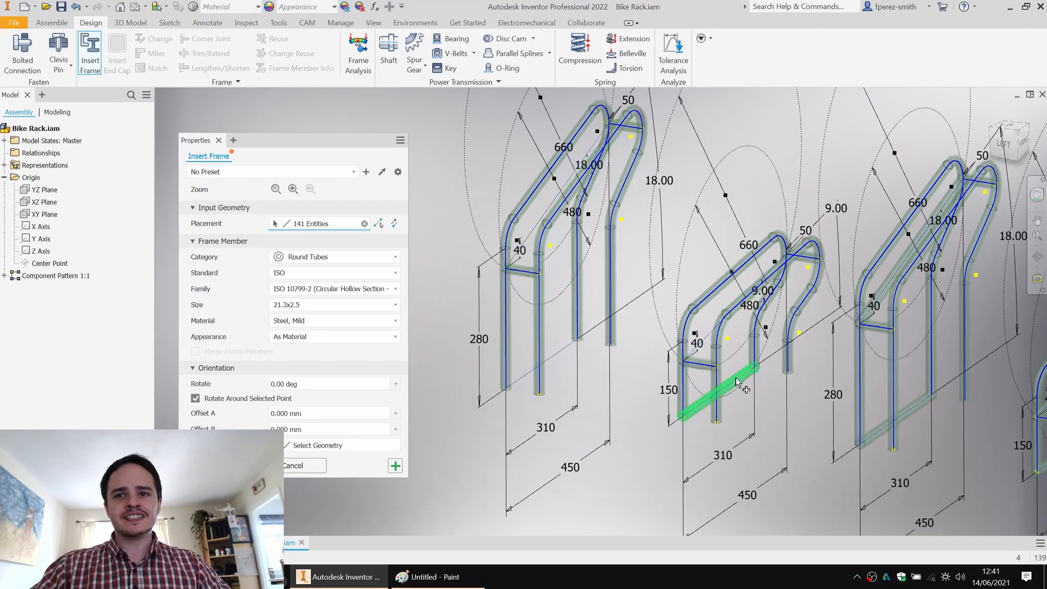
click(933, 333)
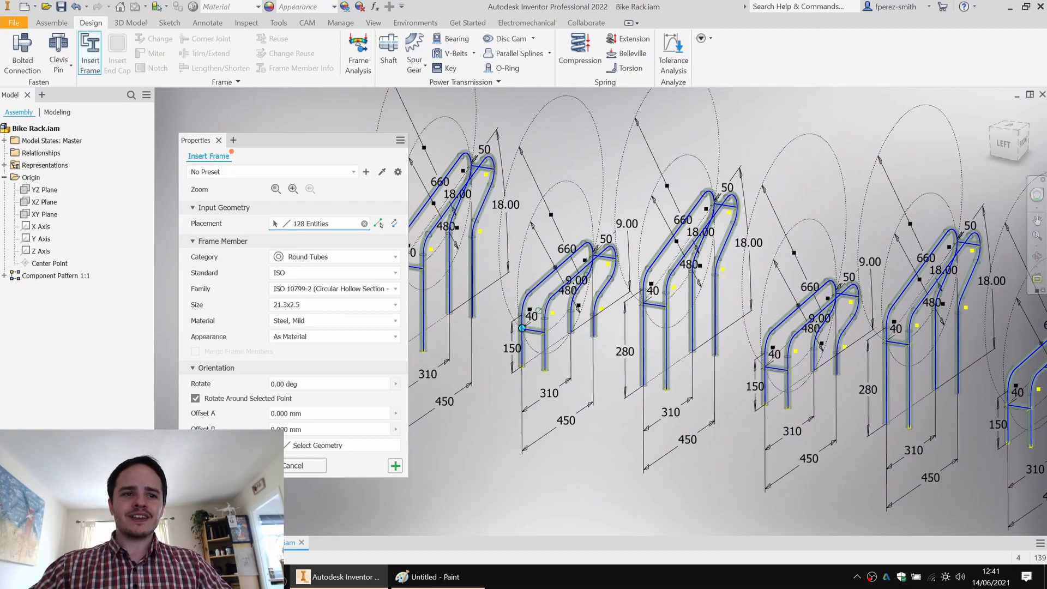
Step: Confirm Insert Frame, accept default frame and member names, and generate the round tubes
click(394, 465)
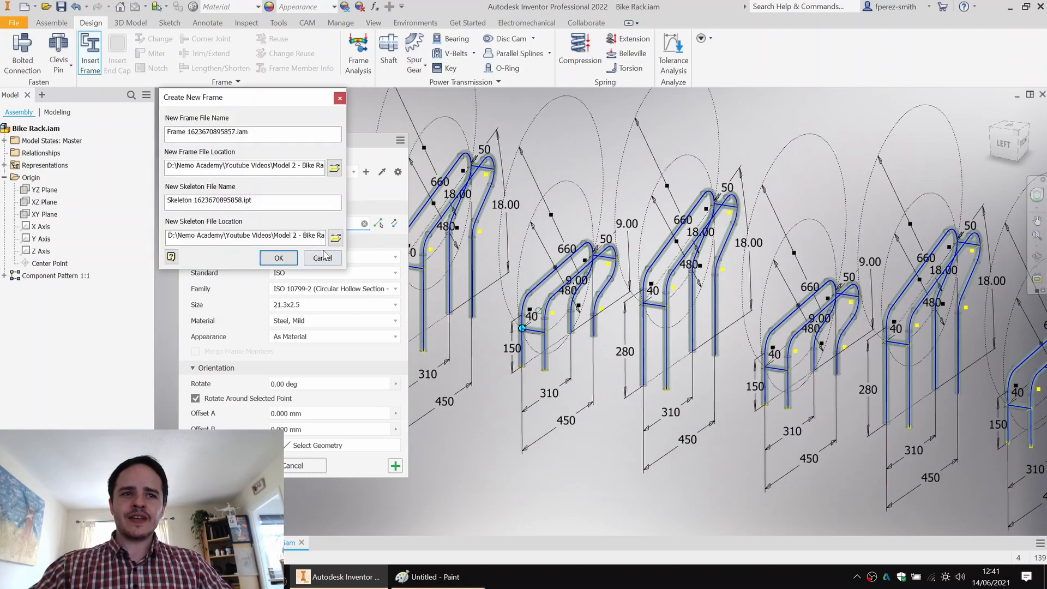
click(279, 258)
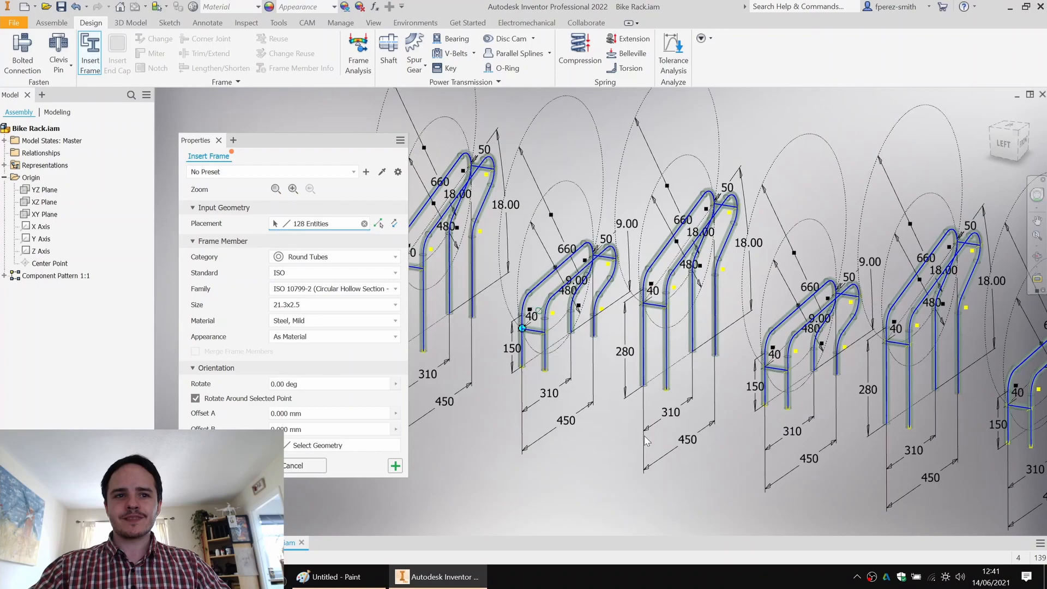
click(588, 247)
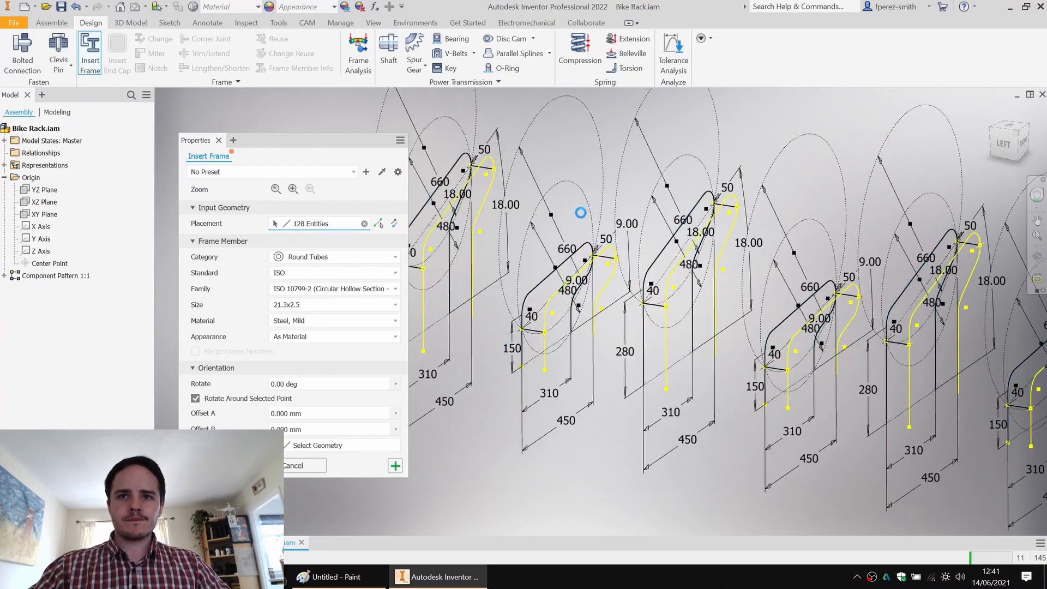
click(394, 465)
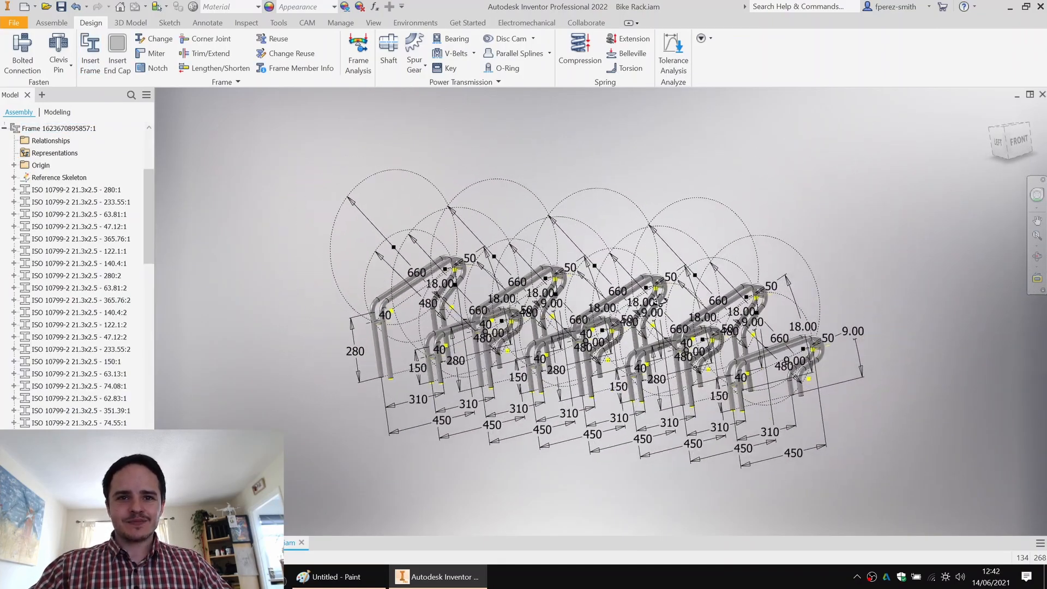
scroll(up, 3)
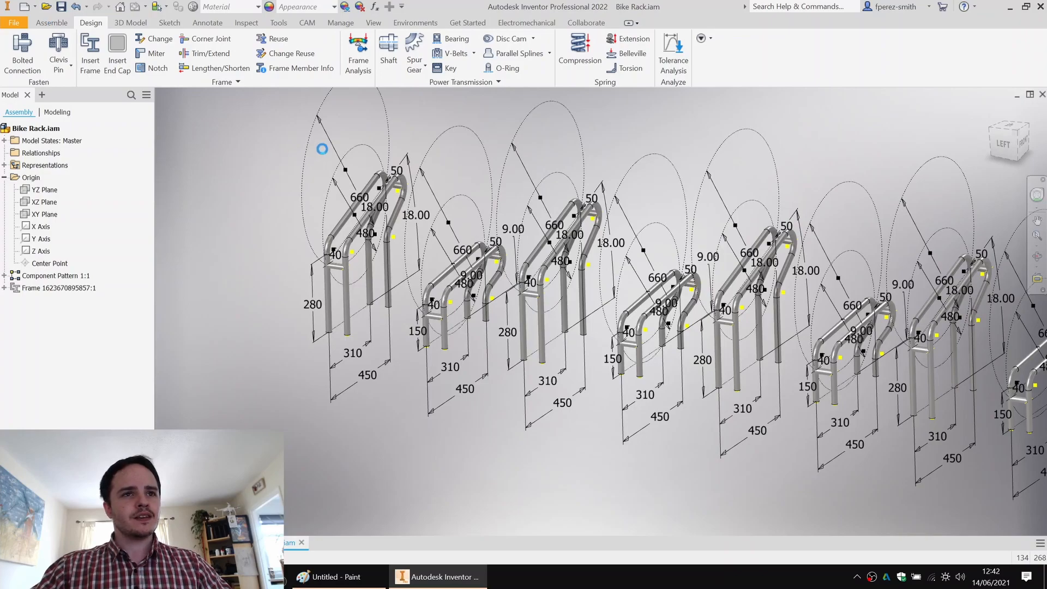
mouse_move(248, 131)
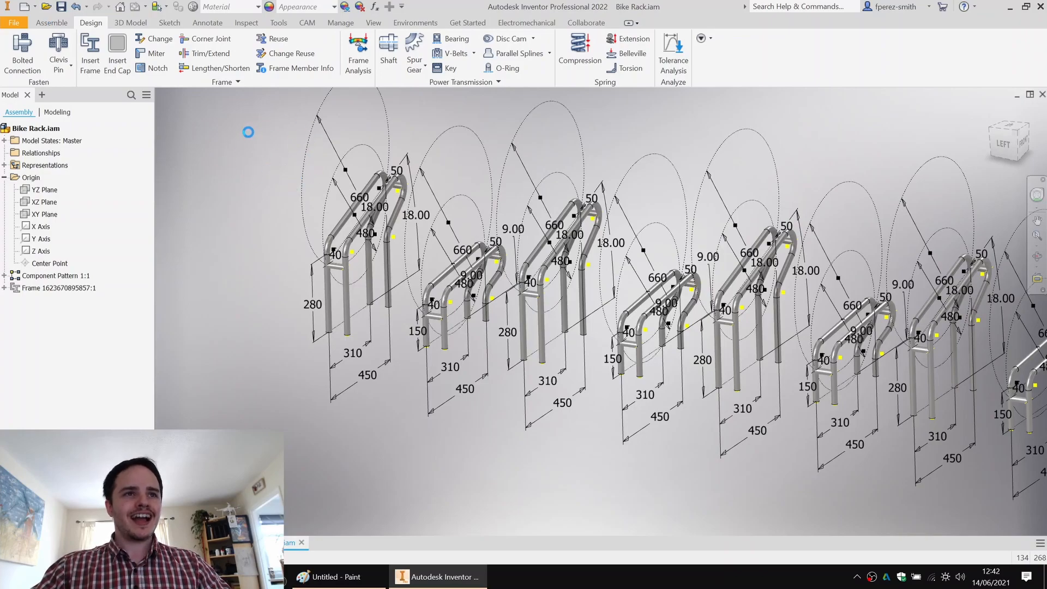
click(52, 22)
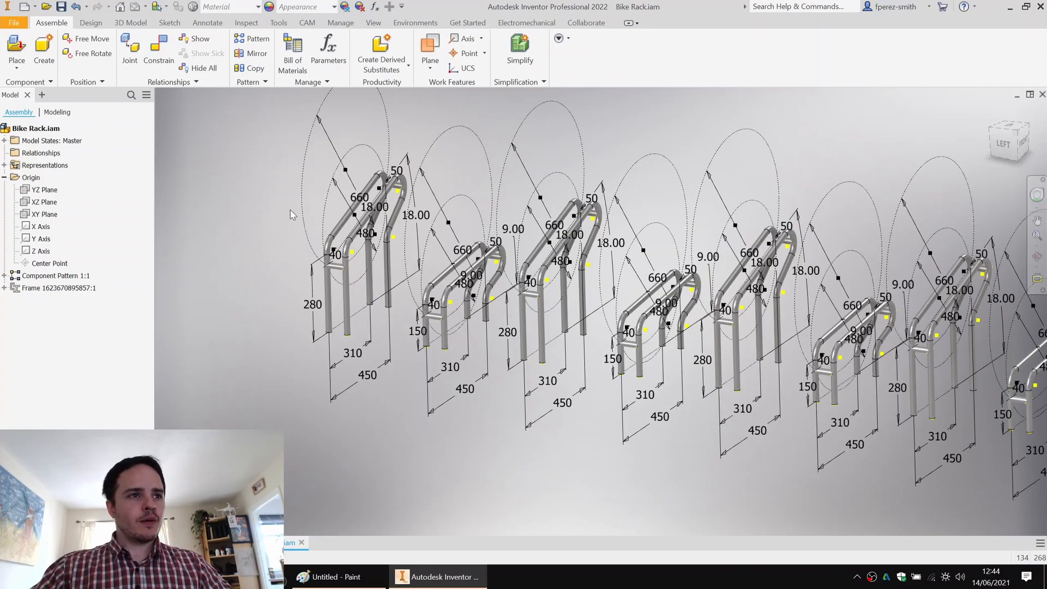
Step: In the Bill of Materials, set Bike Rack Skeleton's BOM Structure to Reference, then close
click(5, 275)
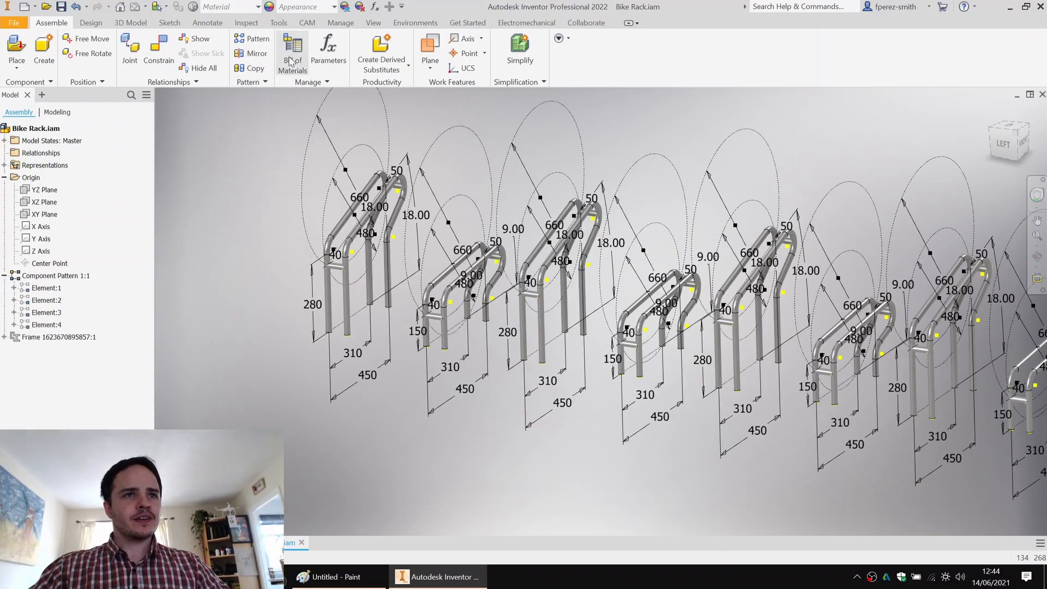
click(292, 56)
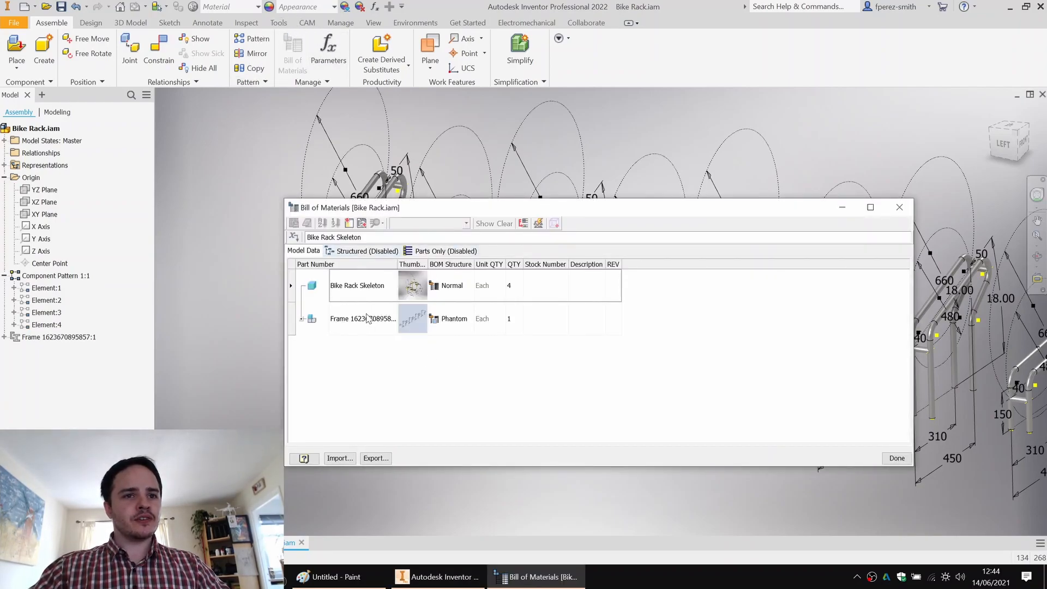
click(364, 319)
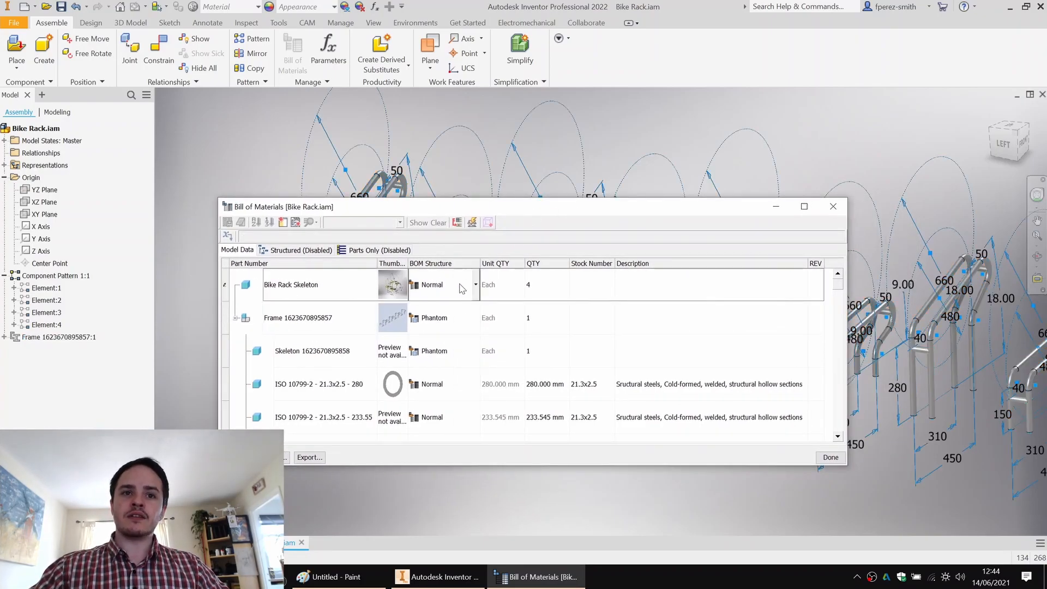
click(475, 284)
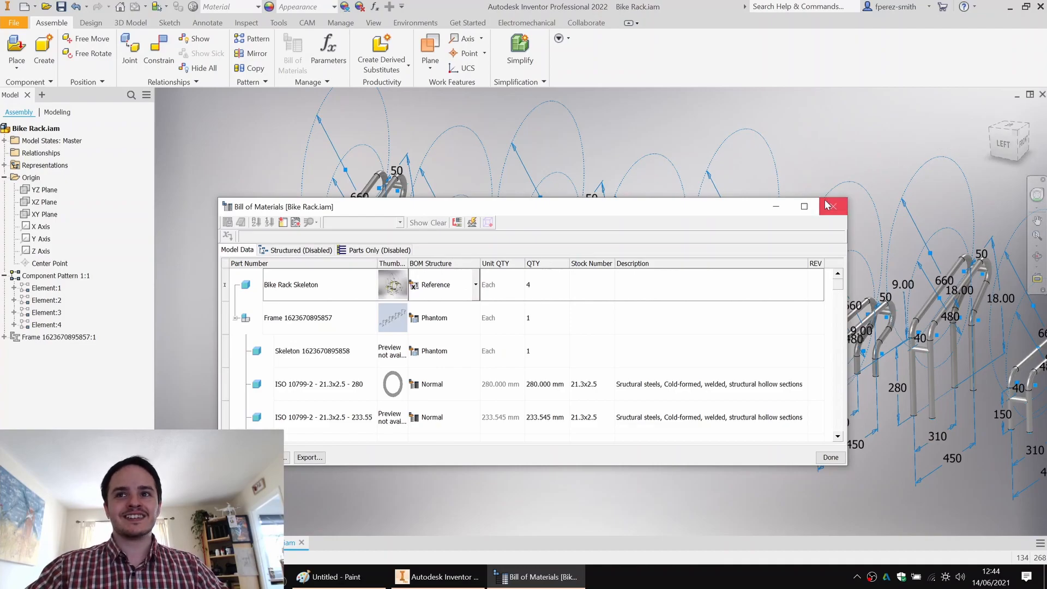
mouse_move(833, 206)
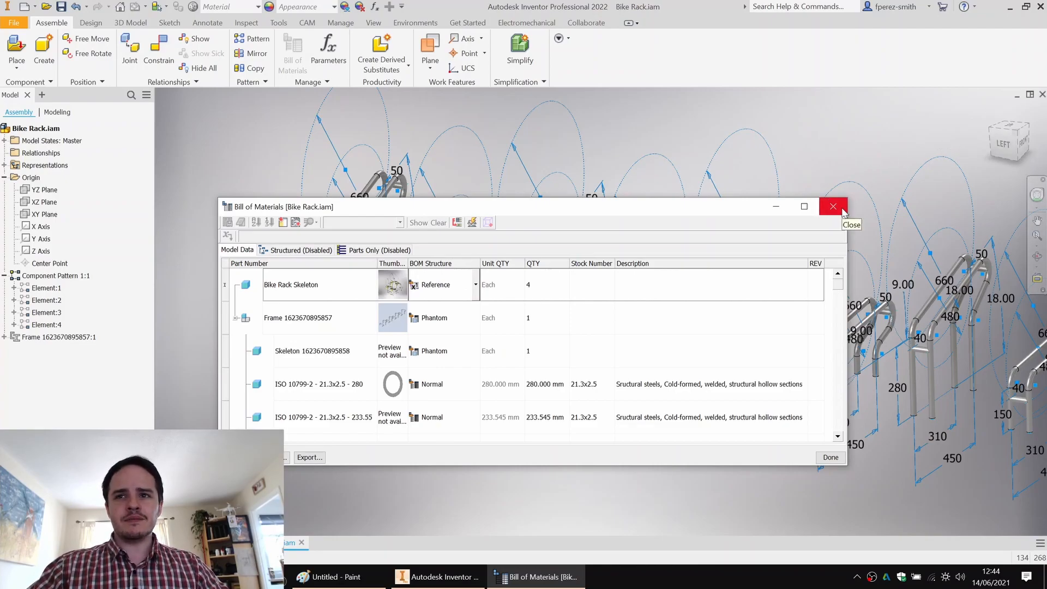
click(832, 206)
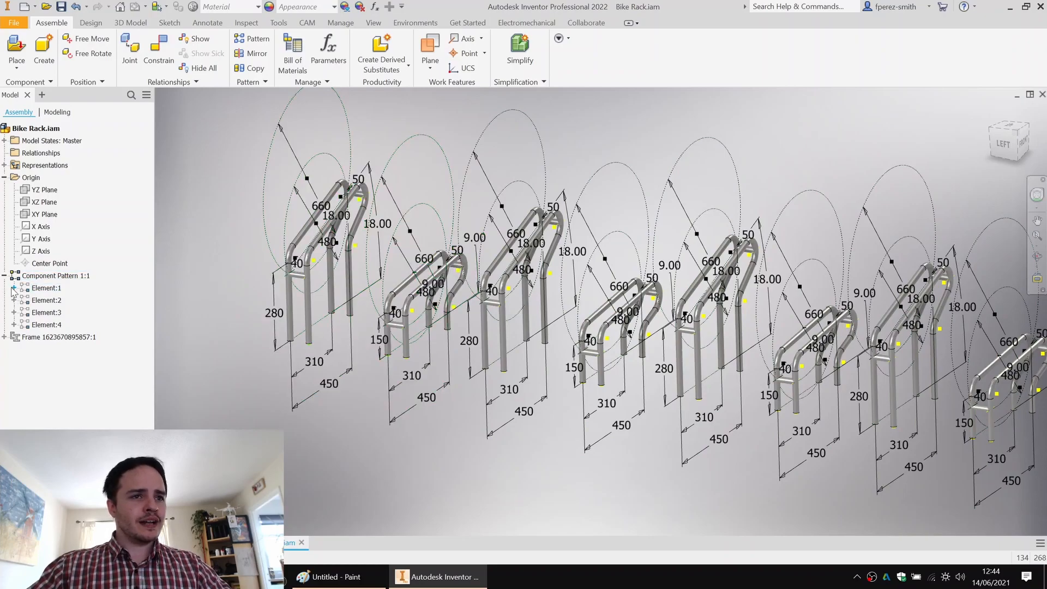
Step: Turn off Bike Rack Skeleton visibility within the expanded Component Pattern elements
click(12, 288)
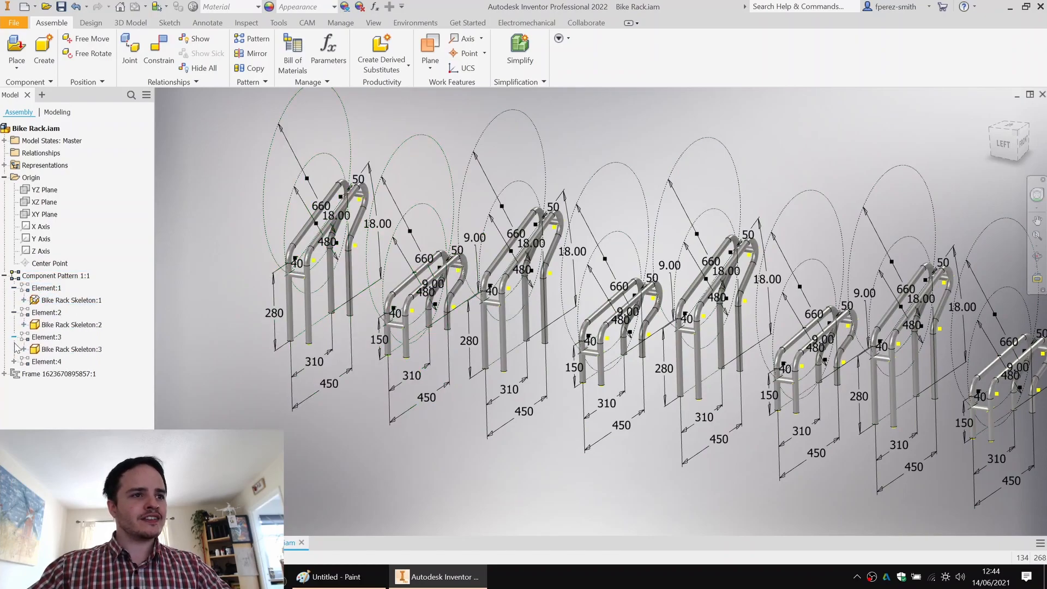
click(72, 300)
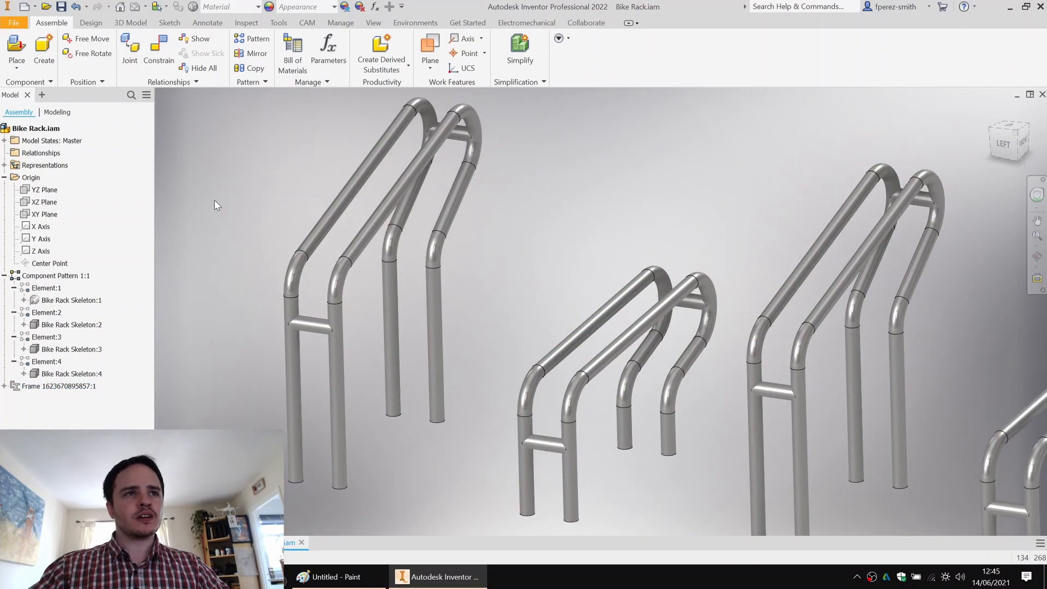
click(90, 22)
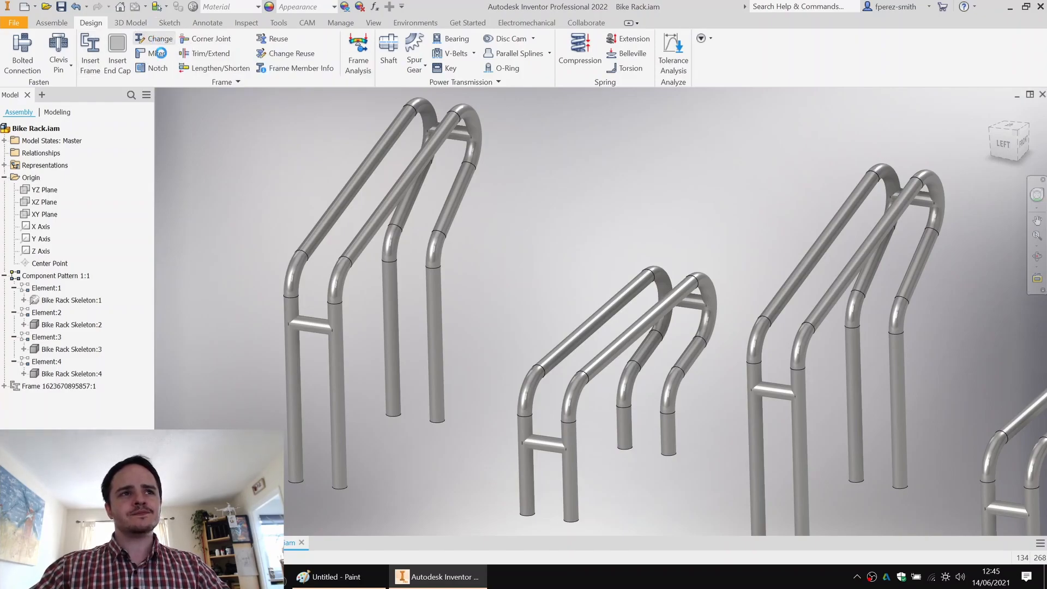
Step: Select the four short cross tubes in Change and review their tube size options
click(158, 39)
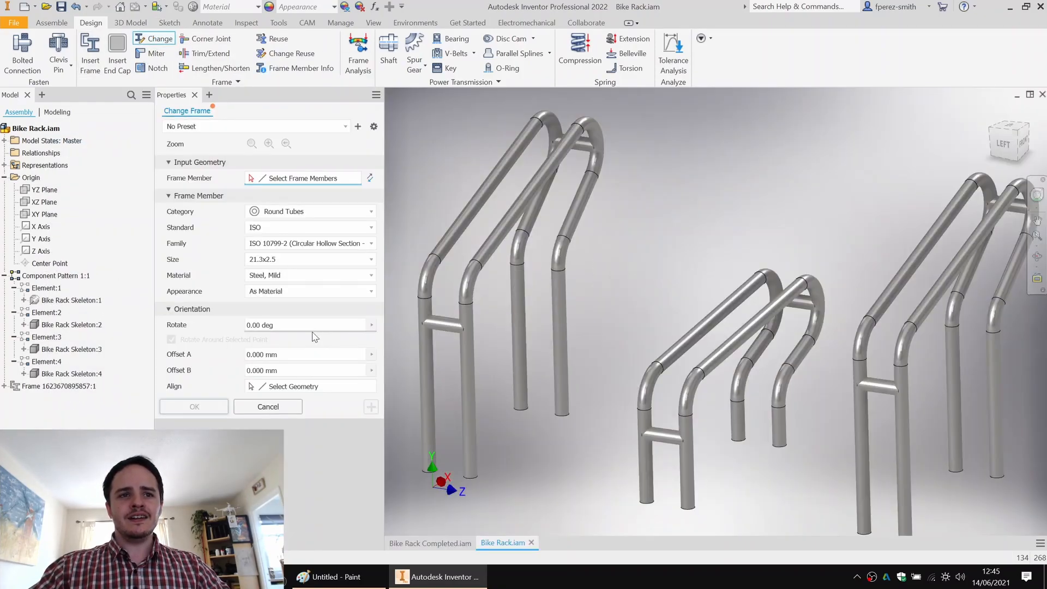
click(584, 143)
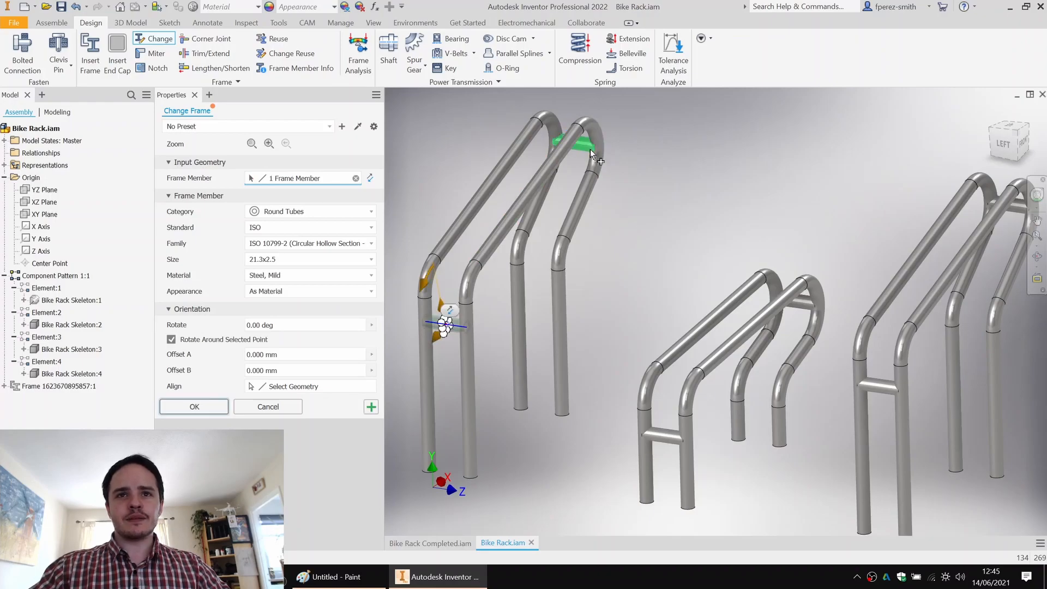
click(805, 294)
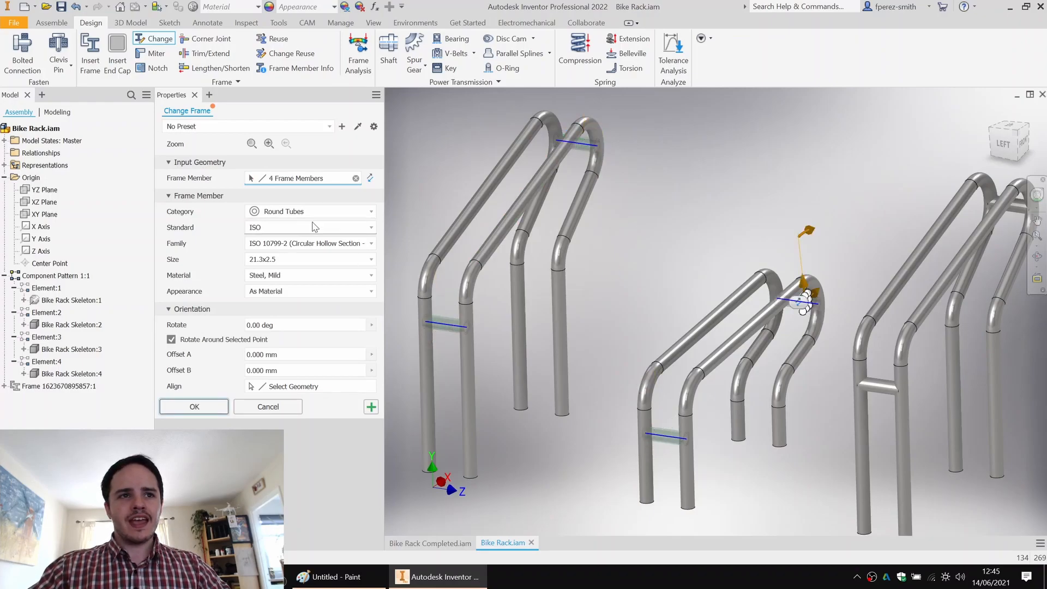
click(371, 259)
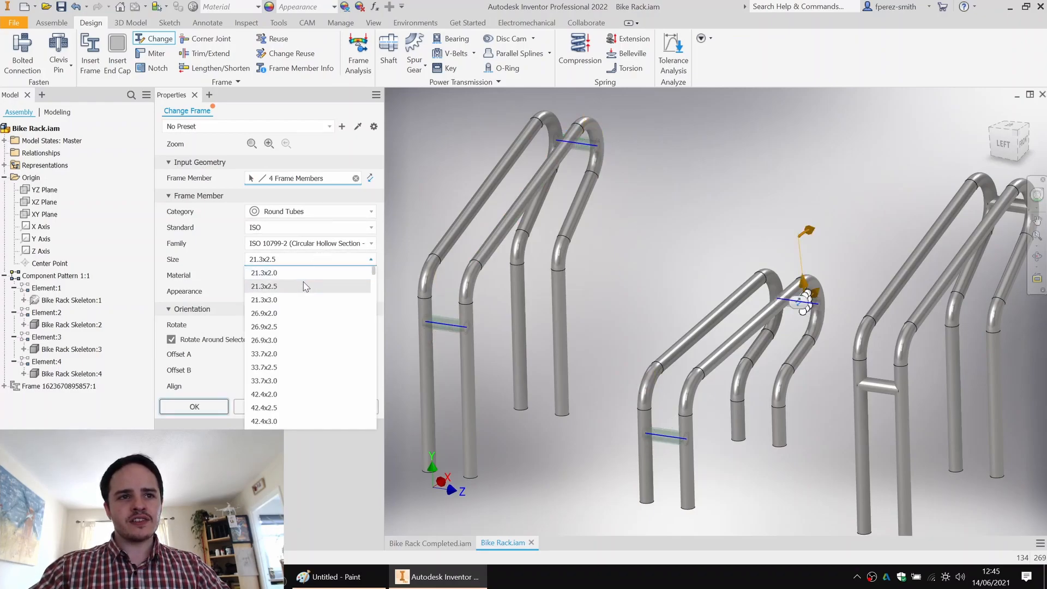
click(264, 273)
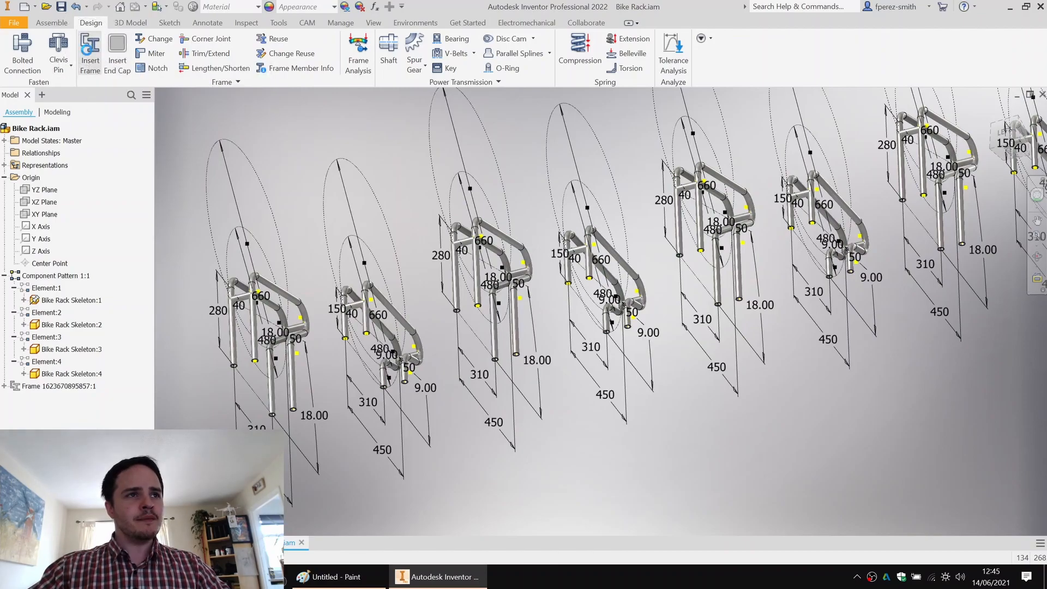
Step: Set Insert Frame to Square/Rectangular Tubes, ISO 10799-2 (Square), size 30x30x3
click(89, 54)
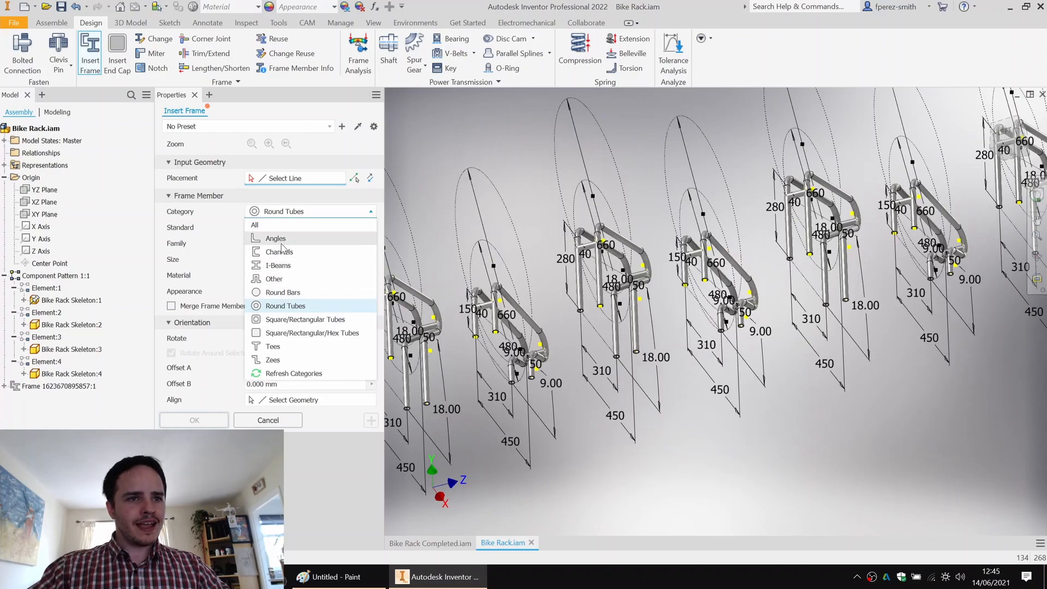
mouse_move(298, 319)
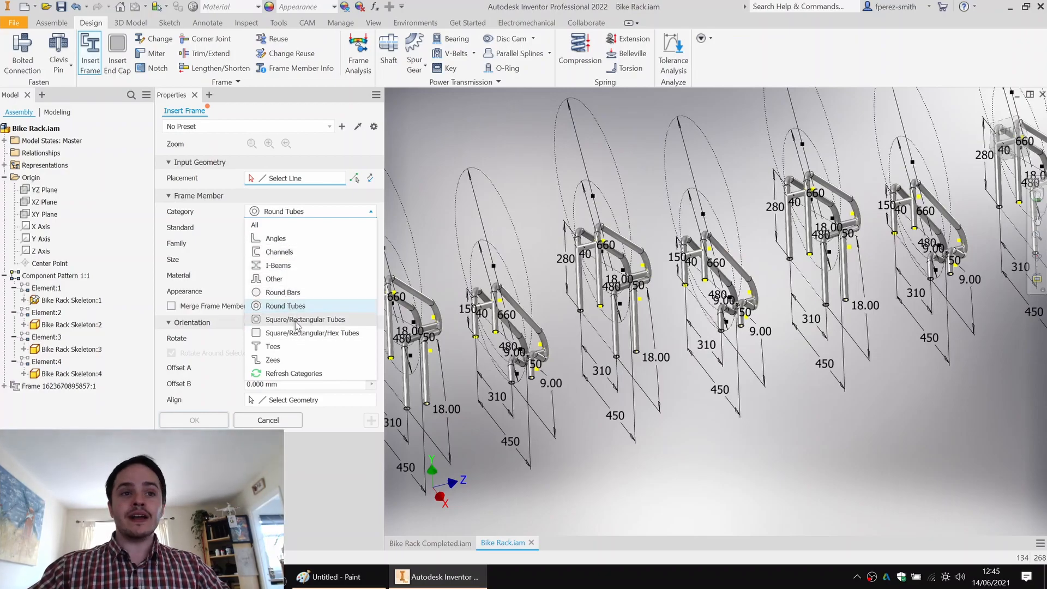
click(306, 319)
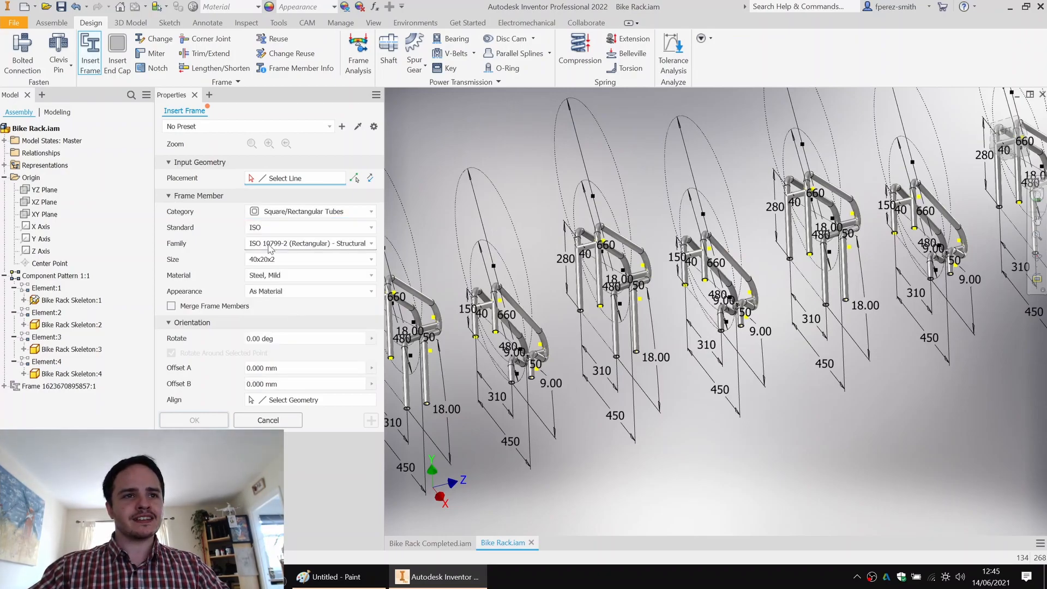
click(370, 243)
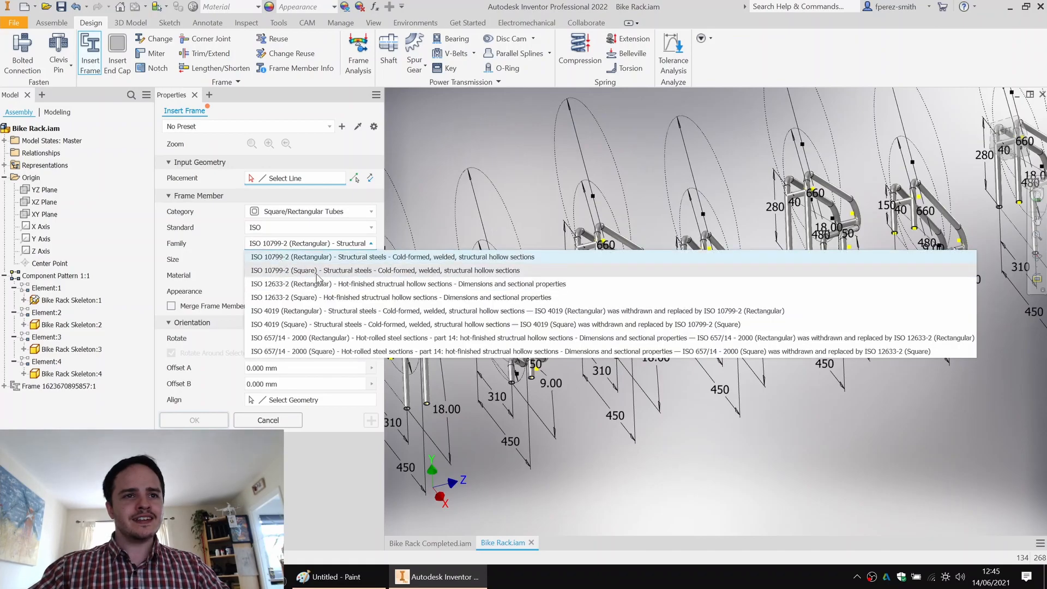
click(383, 270)
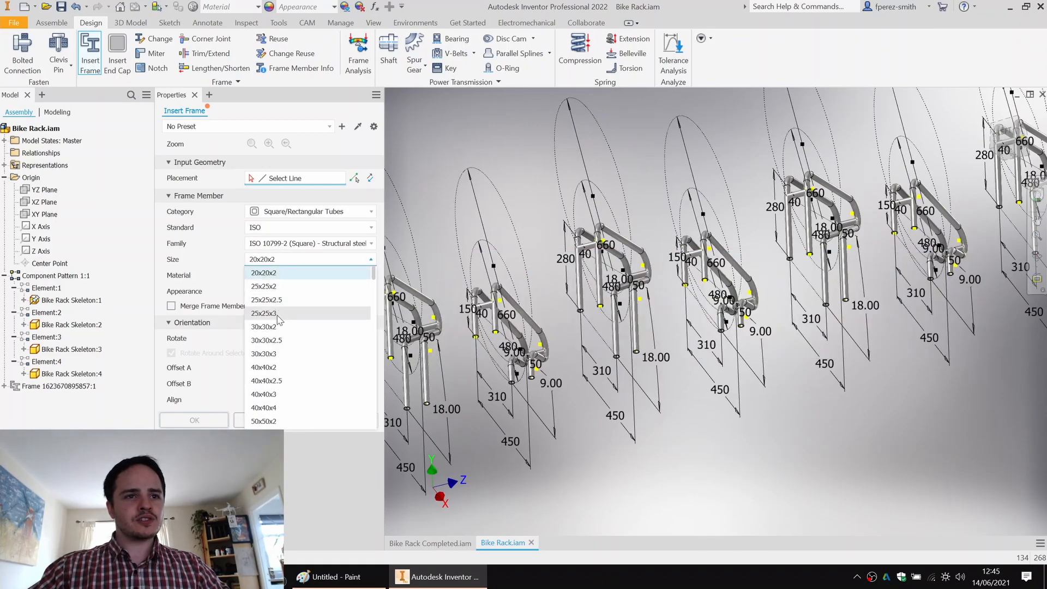
click(263, 353)
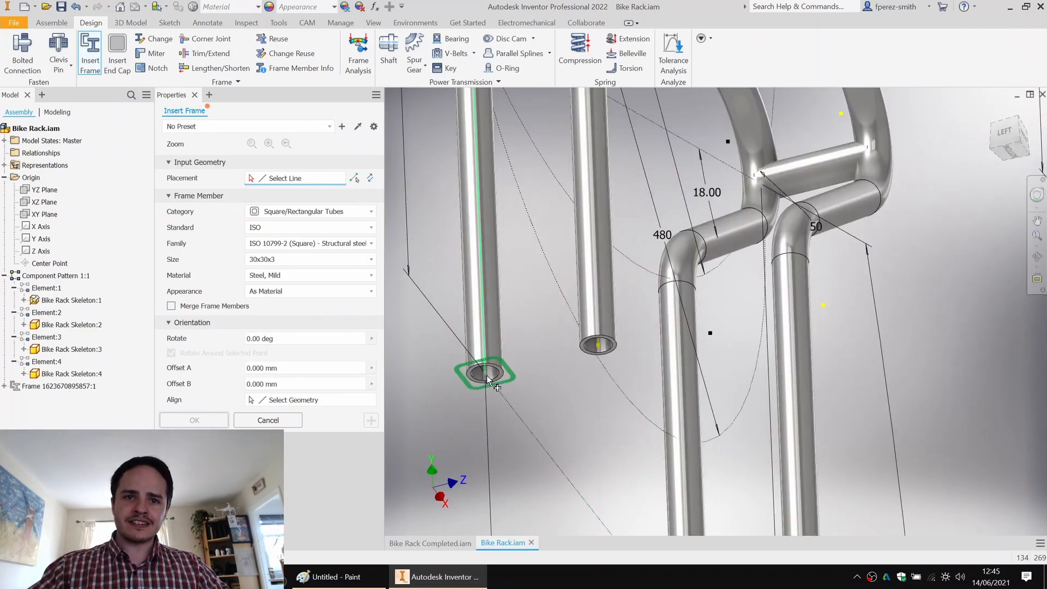
mouse_move(688, 344)
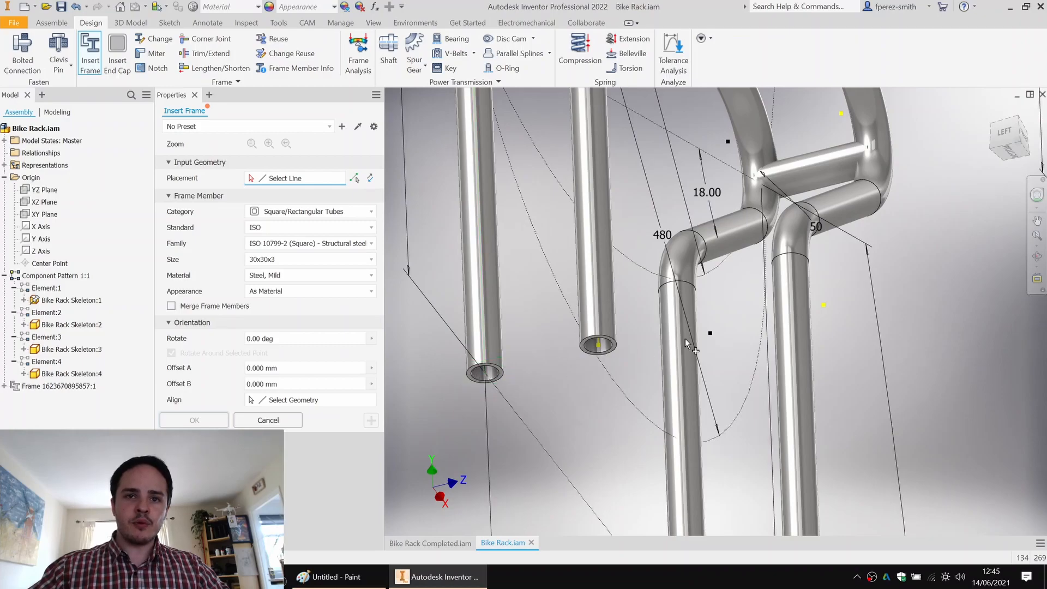
scroll(down, 3)
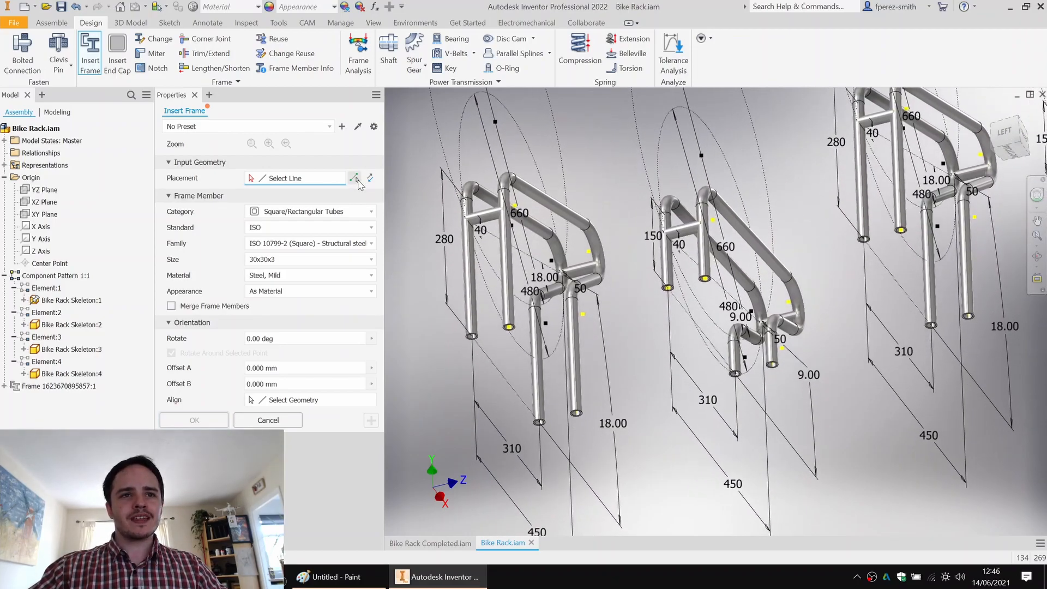
Step: Place 30x30x3 square tube base members between two points and accept their names
click(354, 177)
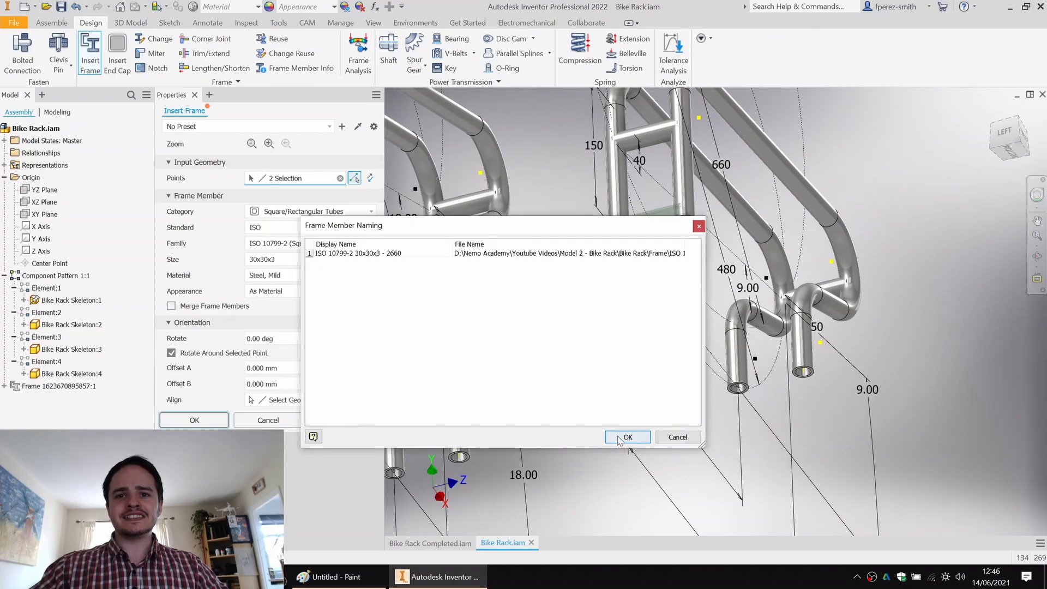
click(626, 437)
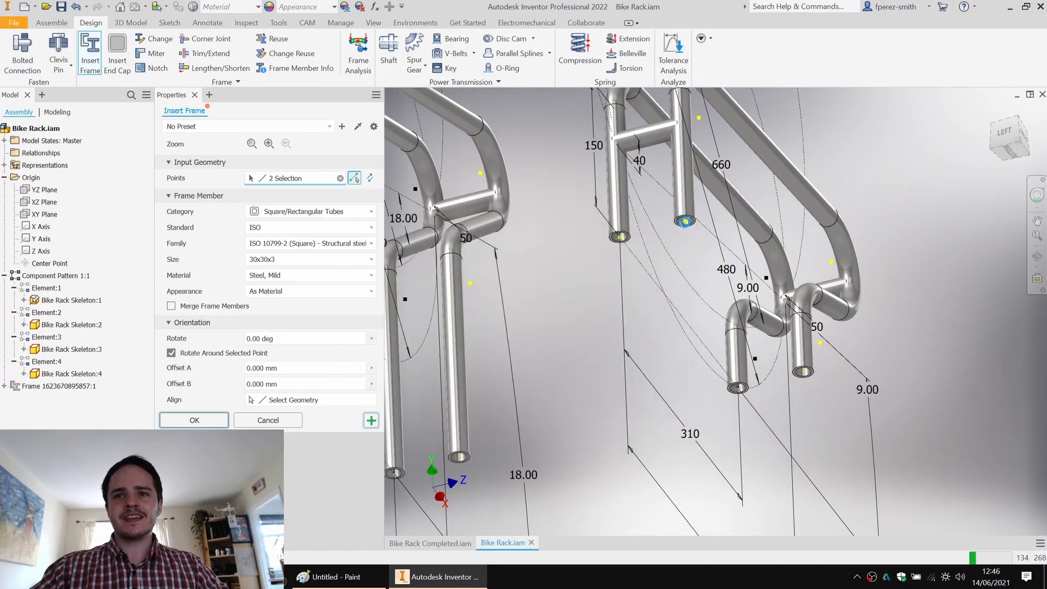
click(803, 372)
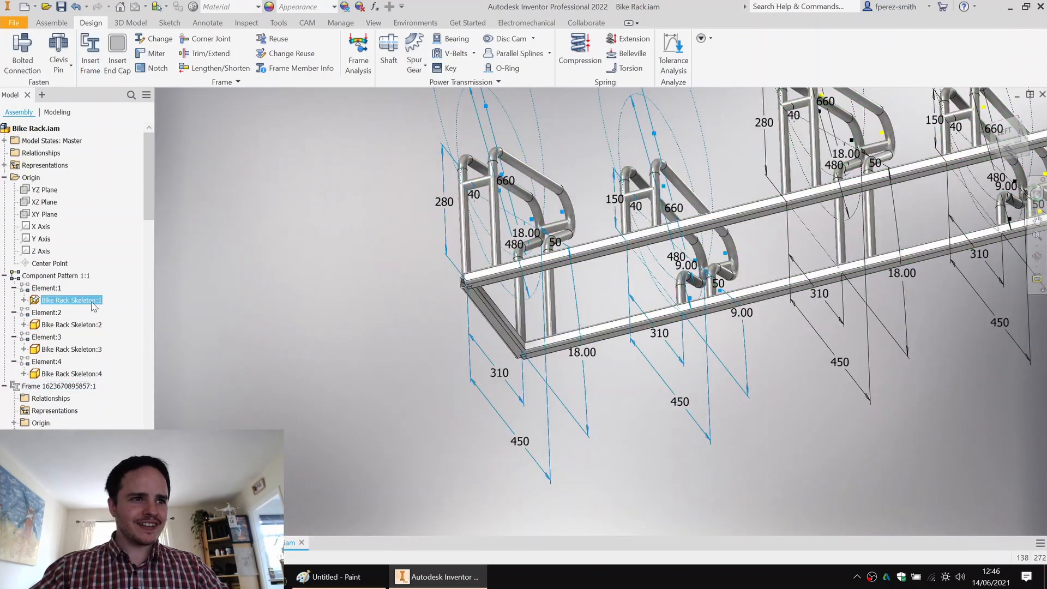
Step: Run Analyze Interference on the components and review the 72 reported interferences
click(70, 373)
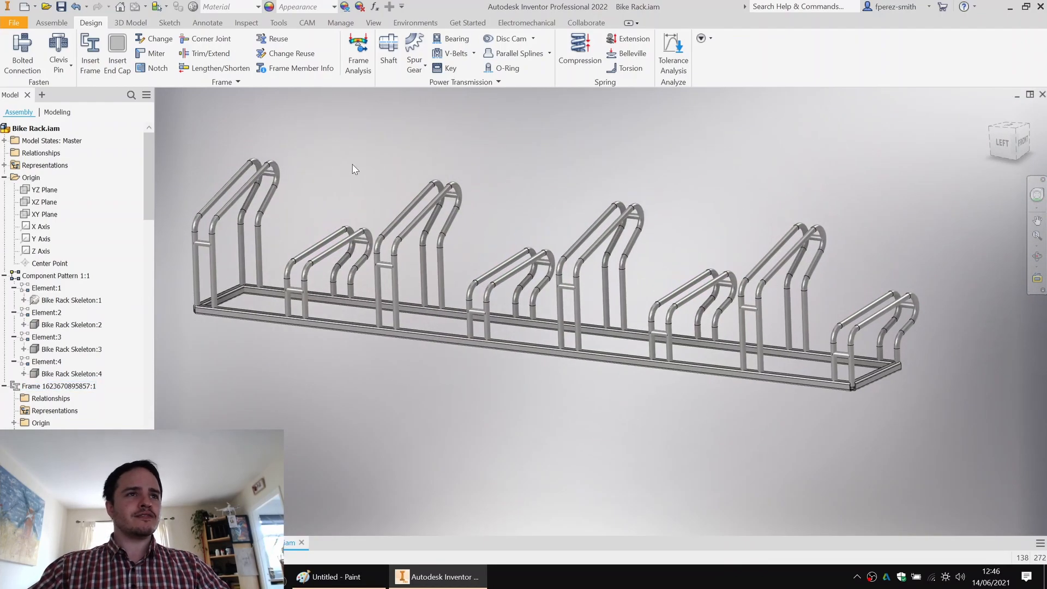
click(246, 22)
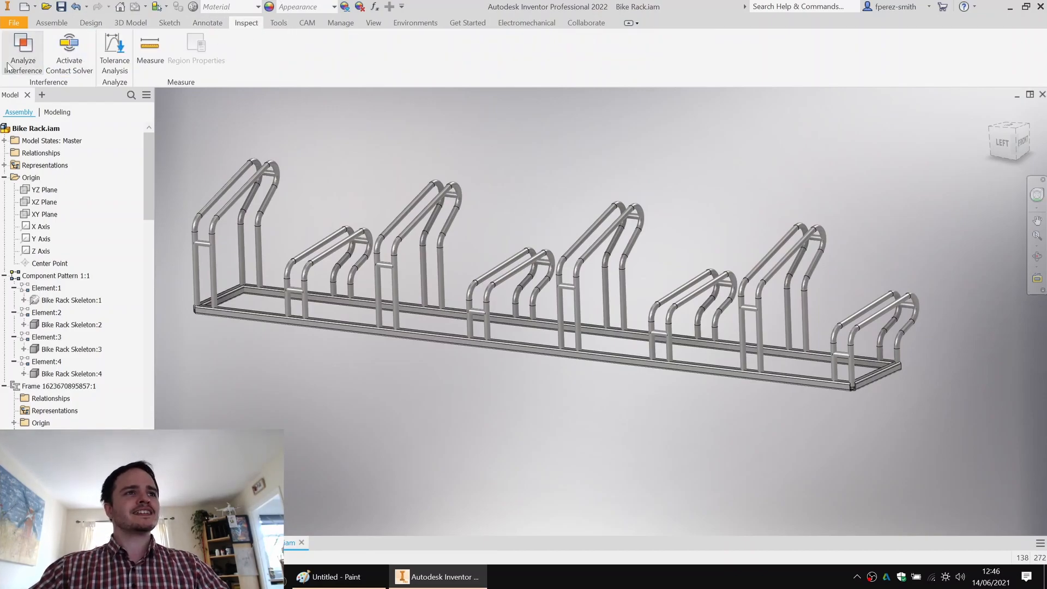
click(23, 50)
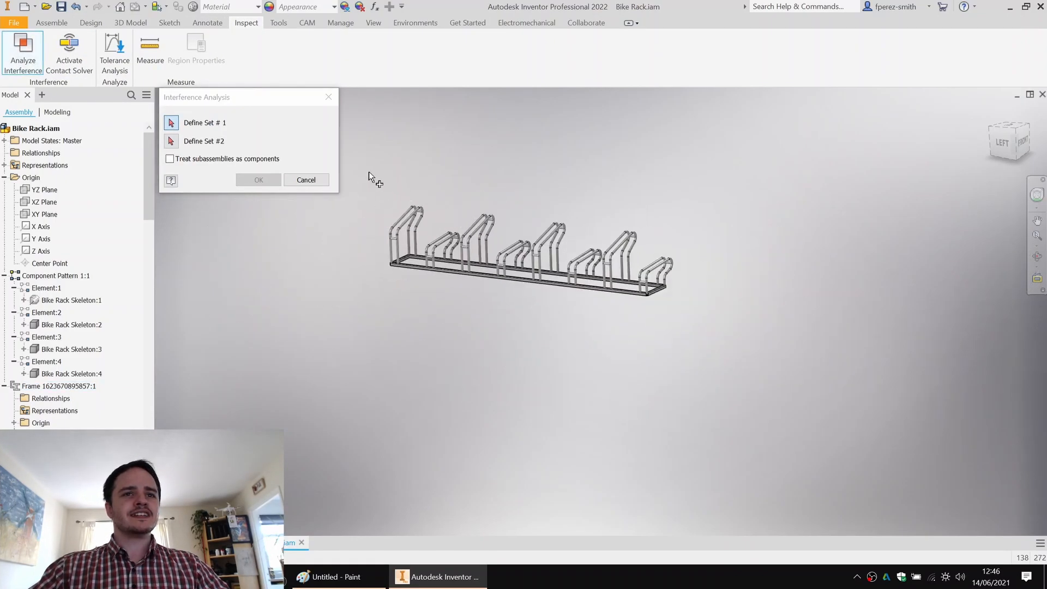
click(258, 180)
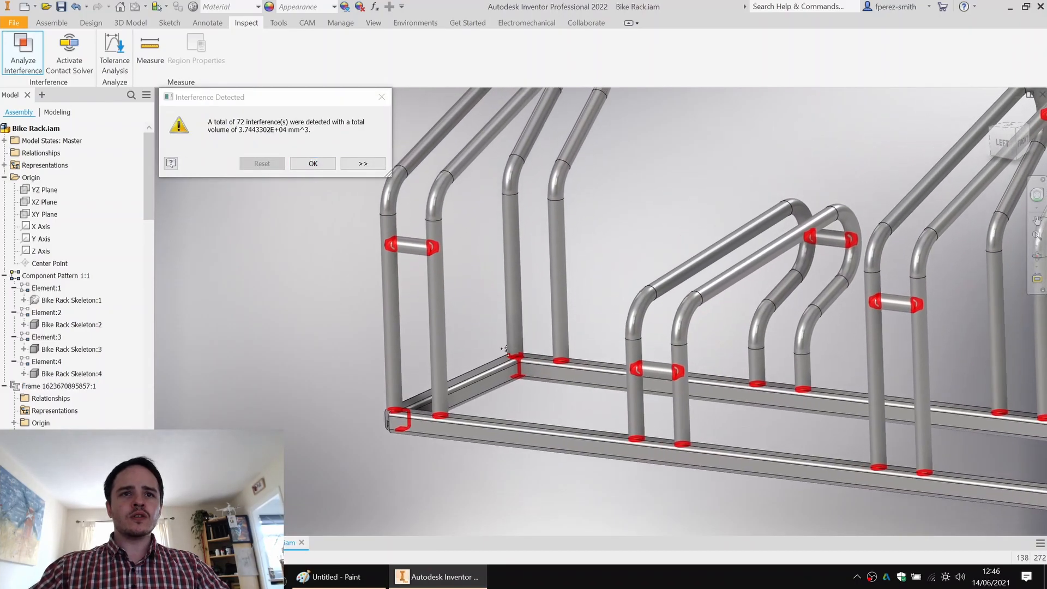
scroll(up, 3)
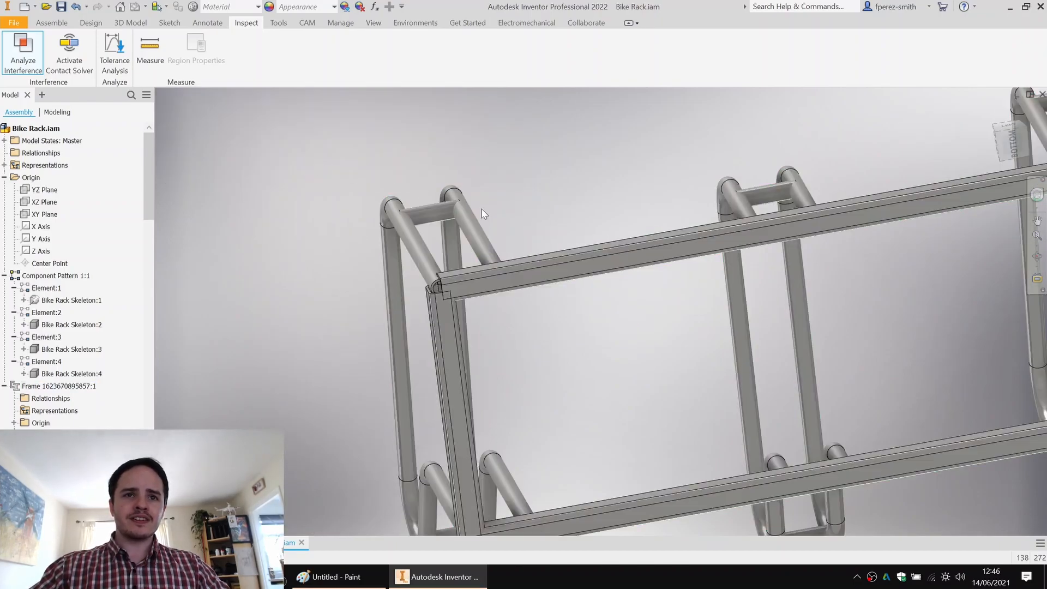
click(60, 386)
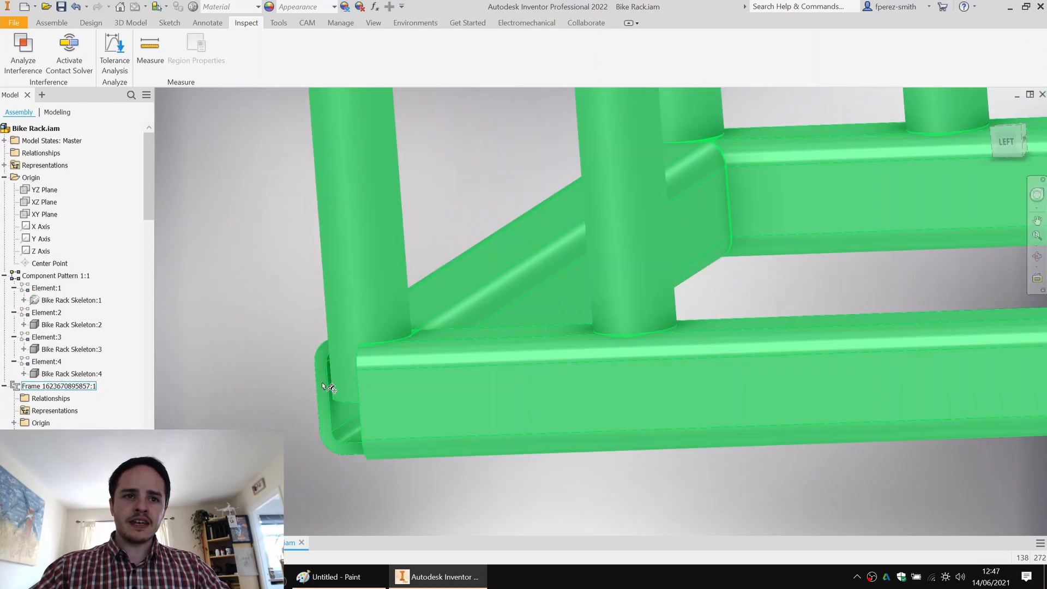
mouse_move(571, 405)
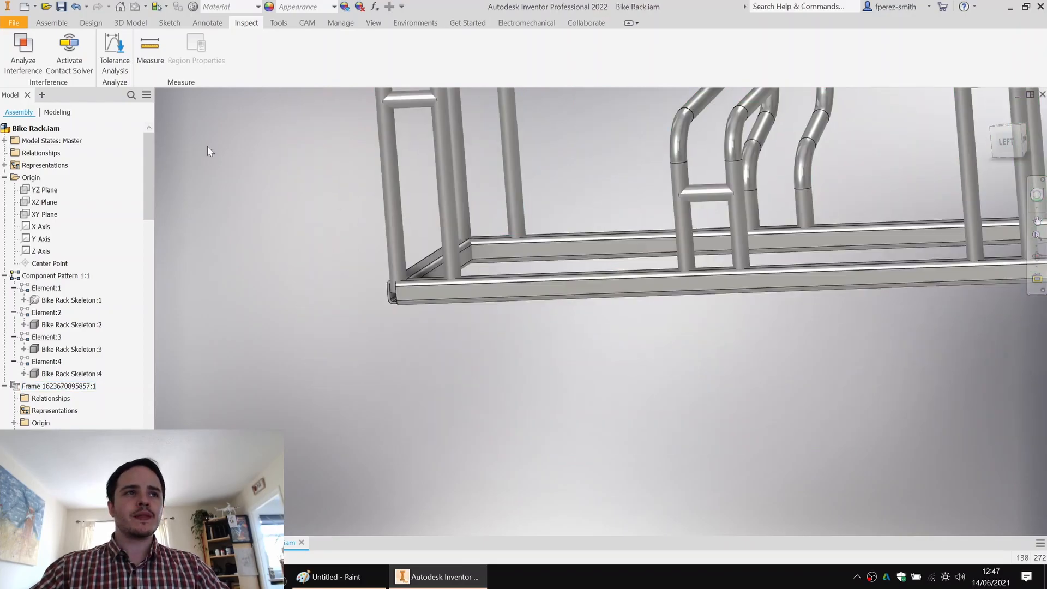
Step: Start Change frame member on an upright tube, then cancel without changes
click(89, 22)
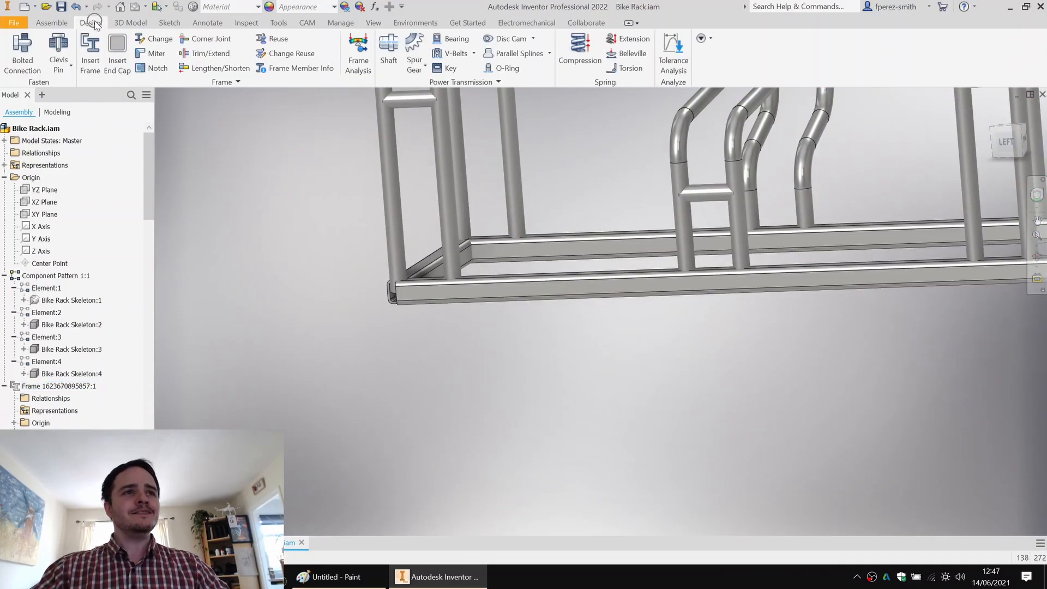
click(158, 39)
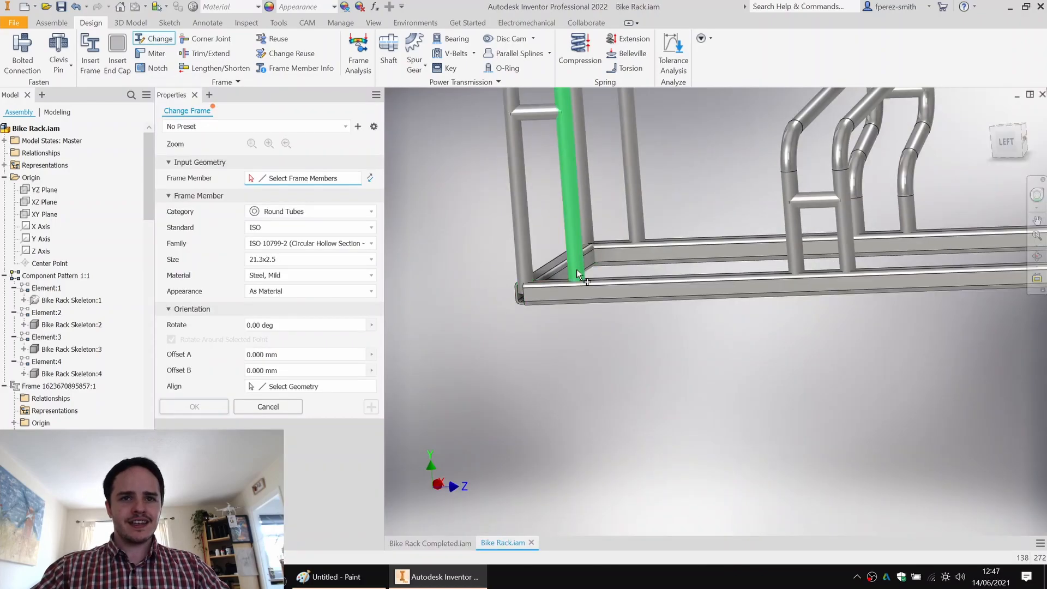
click(668, 252)
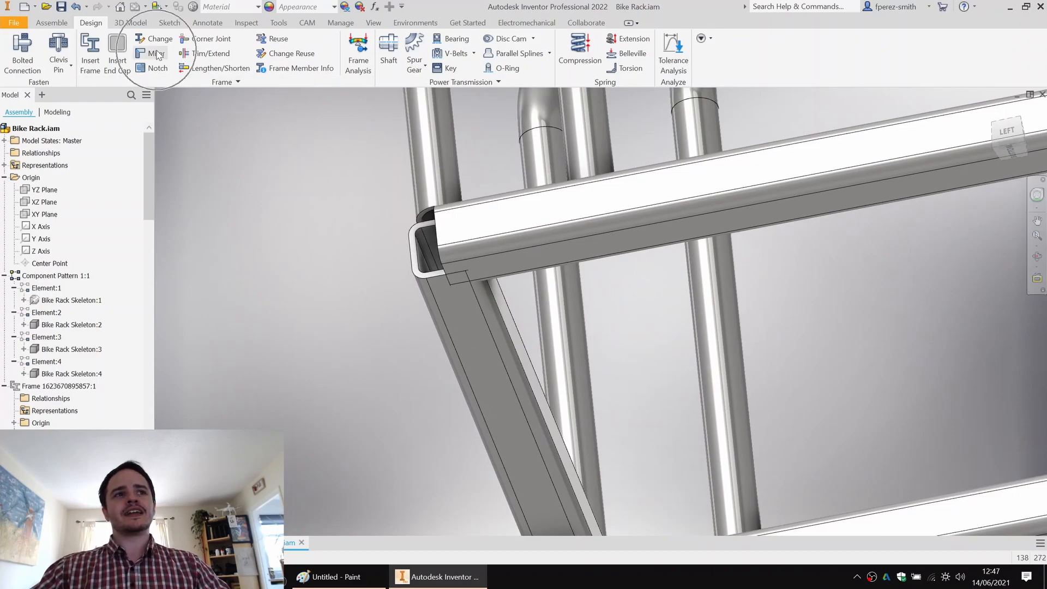
Step: Start a Miter and pick a square base tube at the corner
click(154, 53)
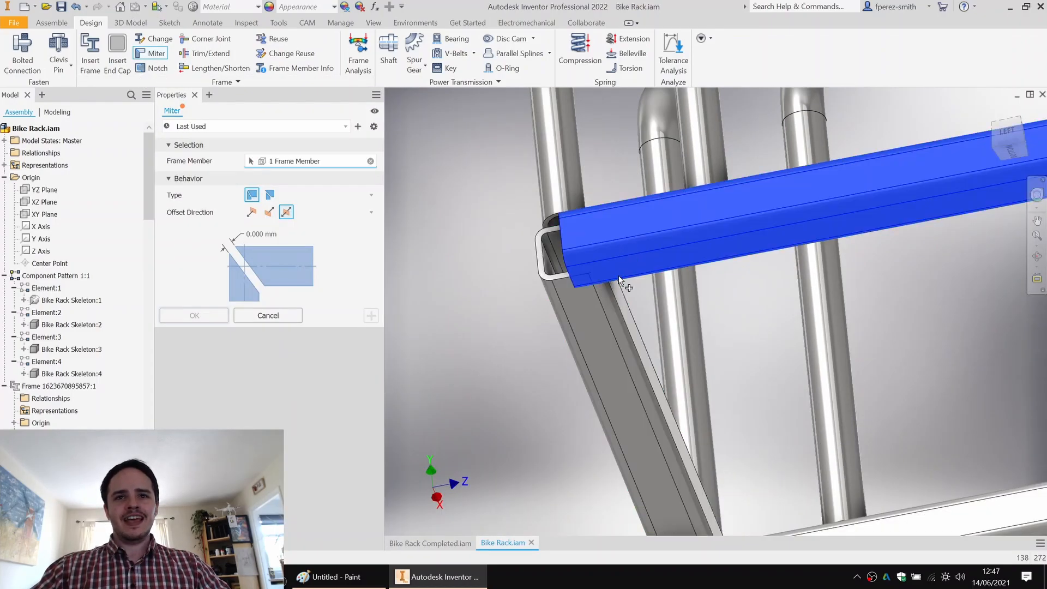
click(644, 392)
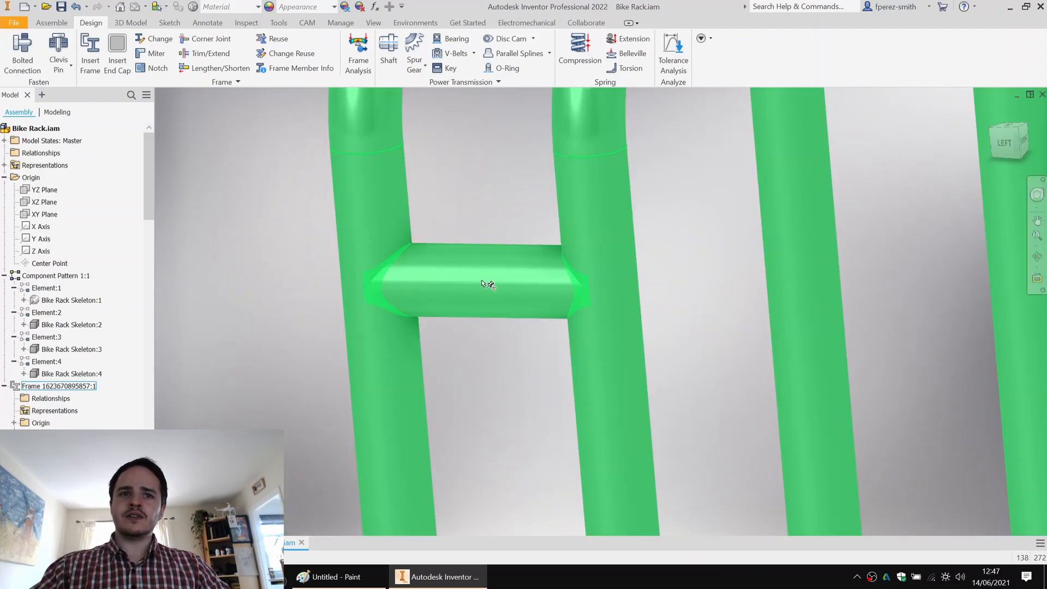
mouse_move(413, 222)
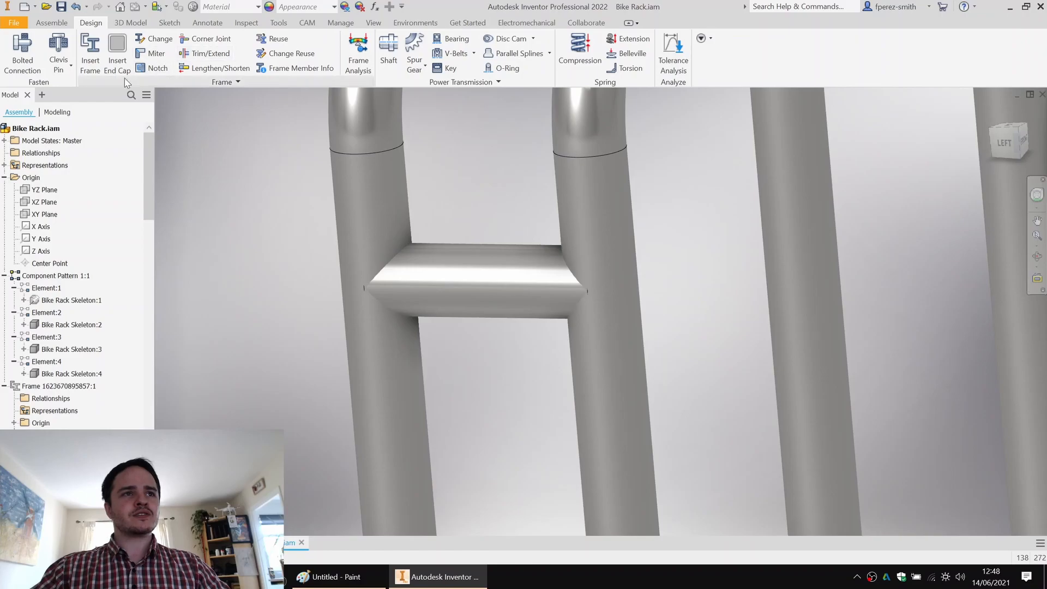
Step: Notch the first crossbar against its two round uprights
click(157, 67)
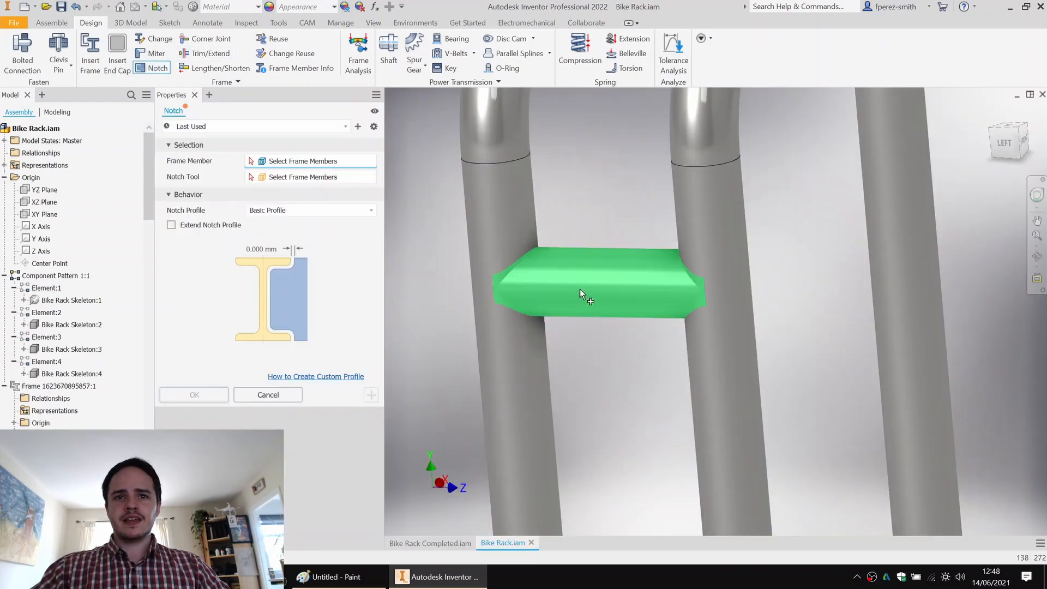
click(598, 280)
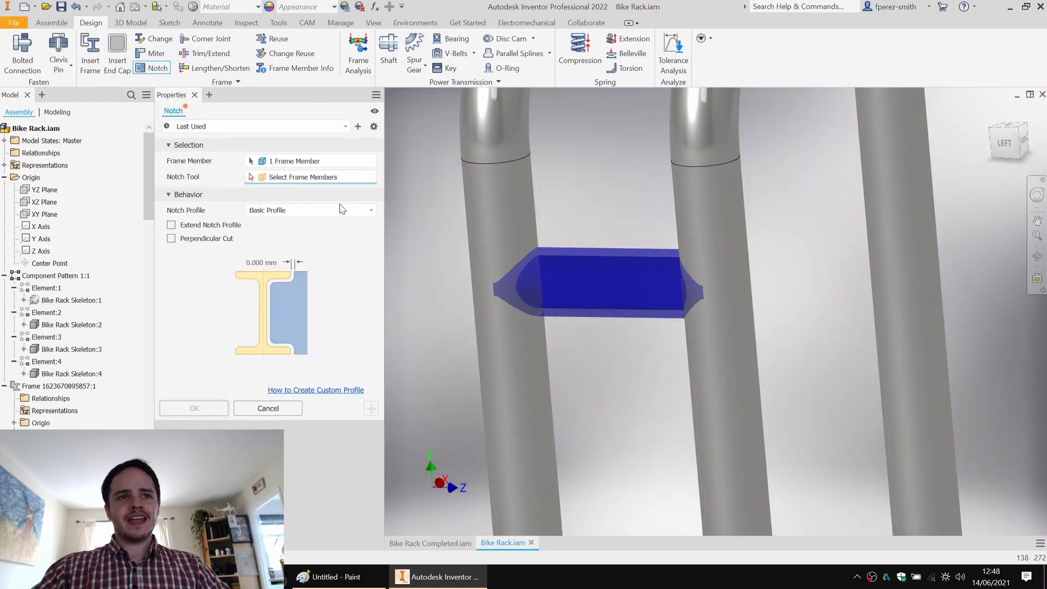
click(595, 277)
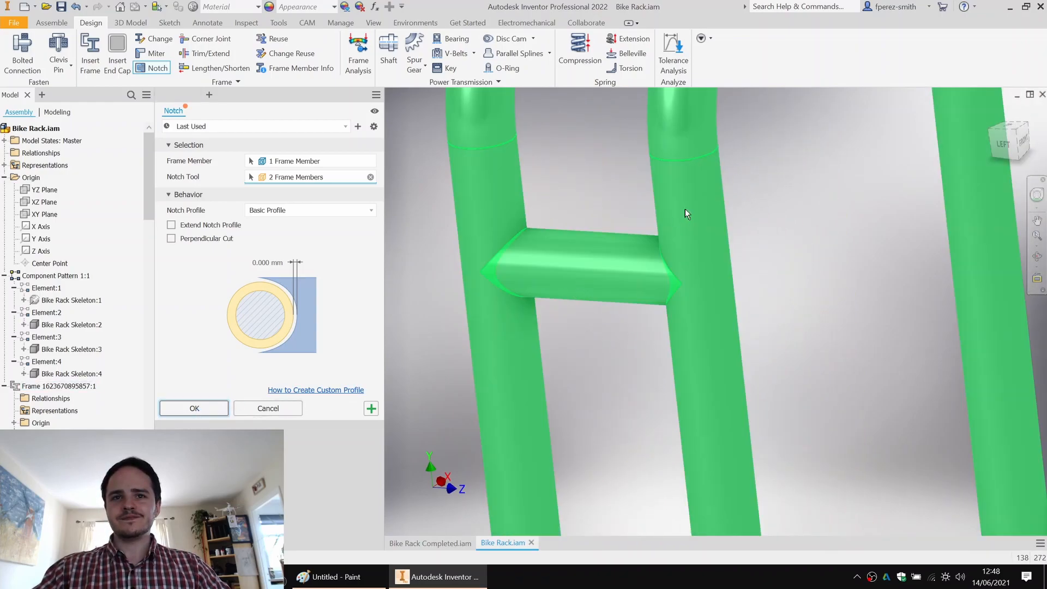
click(193, 408)
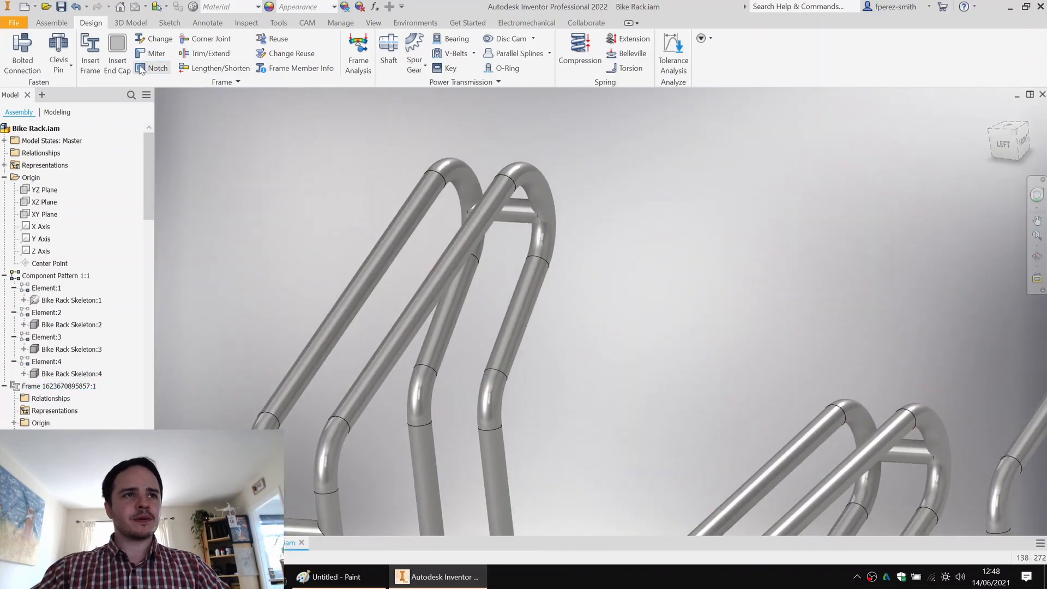
Step: Notch the second crossbar against its uprights
click(158, 68)
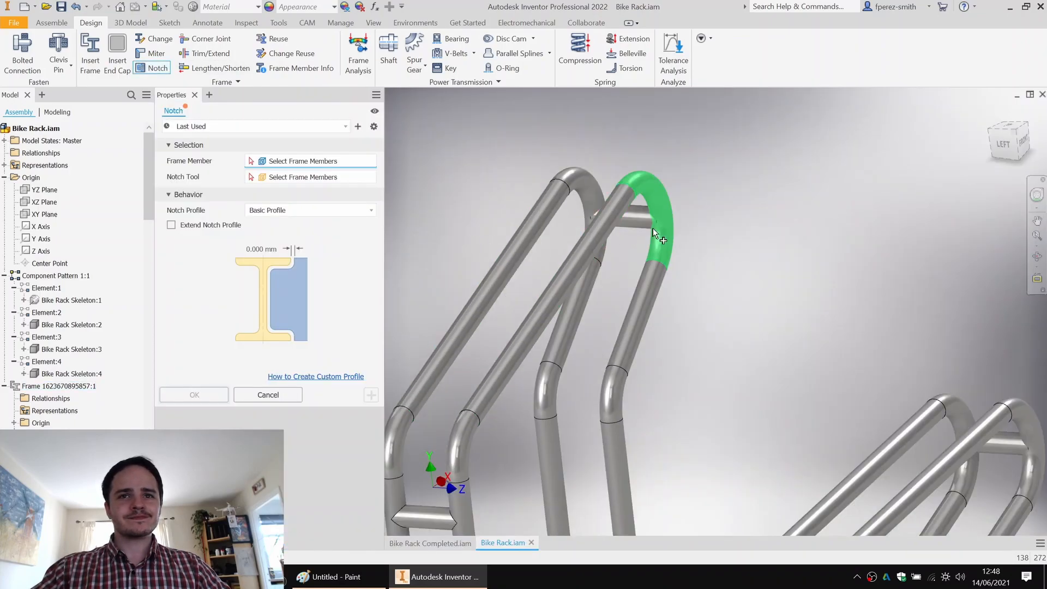
click(653, 234)
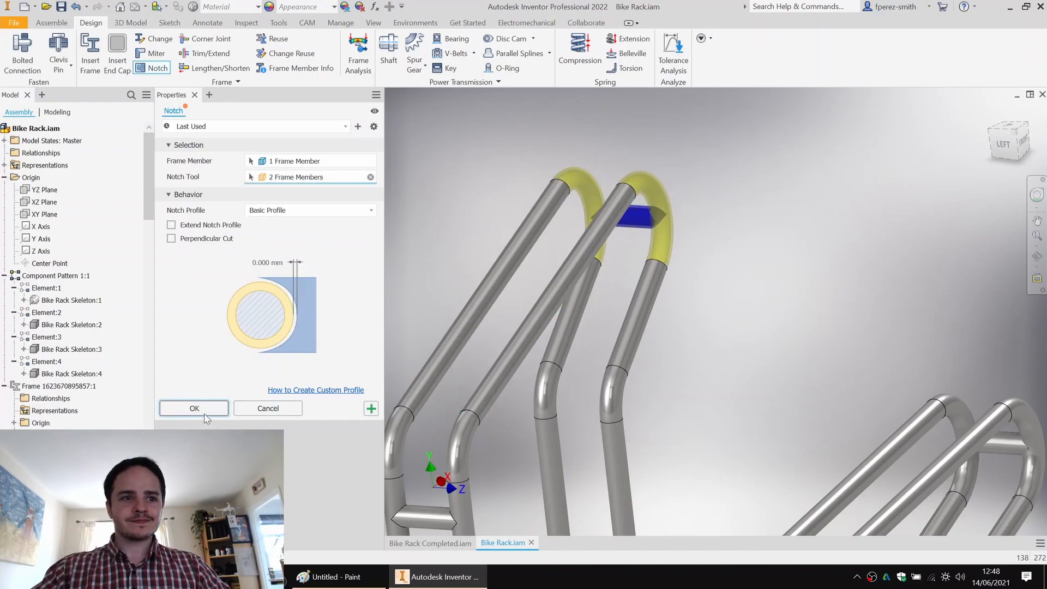
click(193, 407)
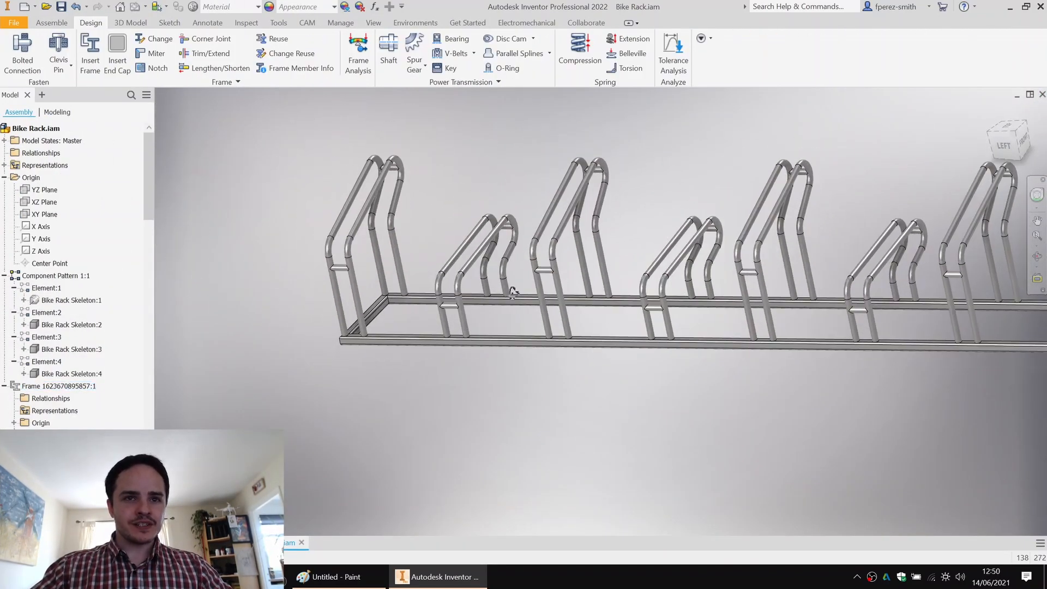
Step: Inspect the Frame, then open Bike Rack Skeleton:1 for in-place editing
click(60, 386)
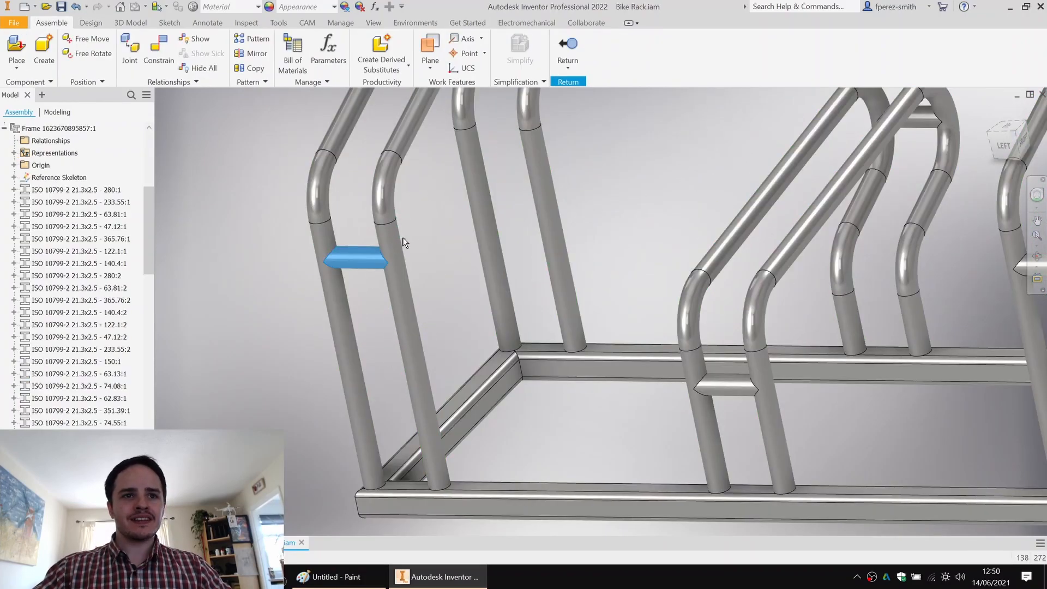
double_click(357, 261)
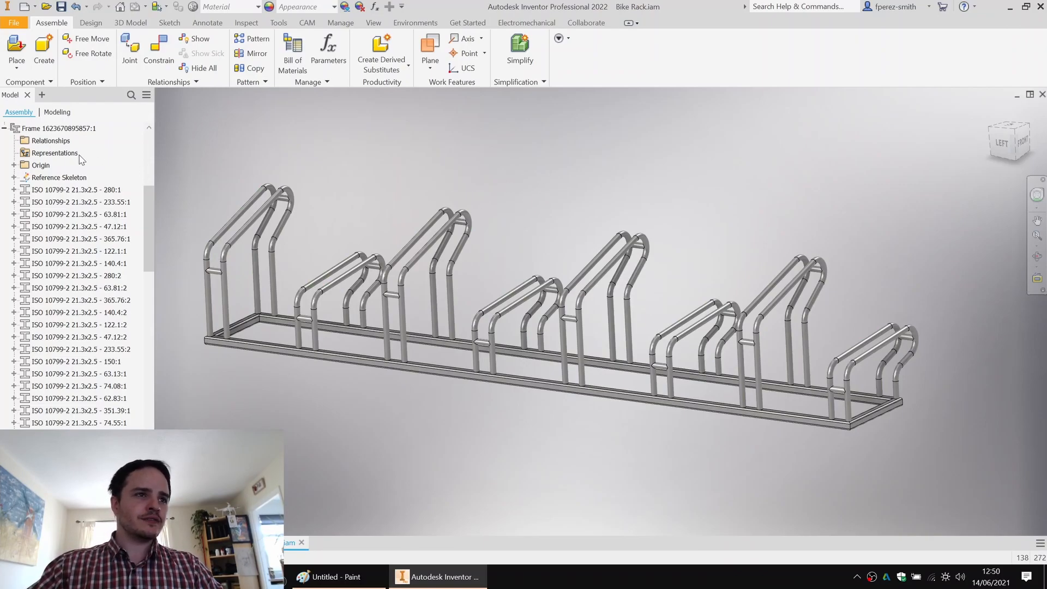
click(54, 153)
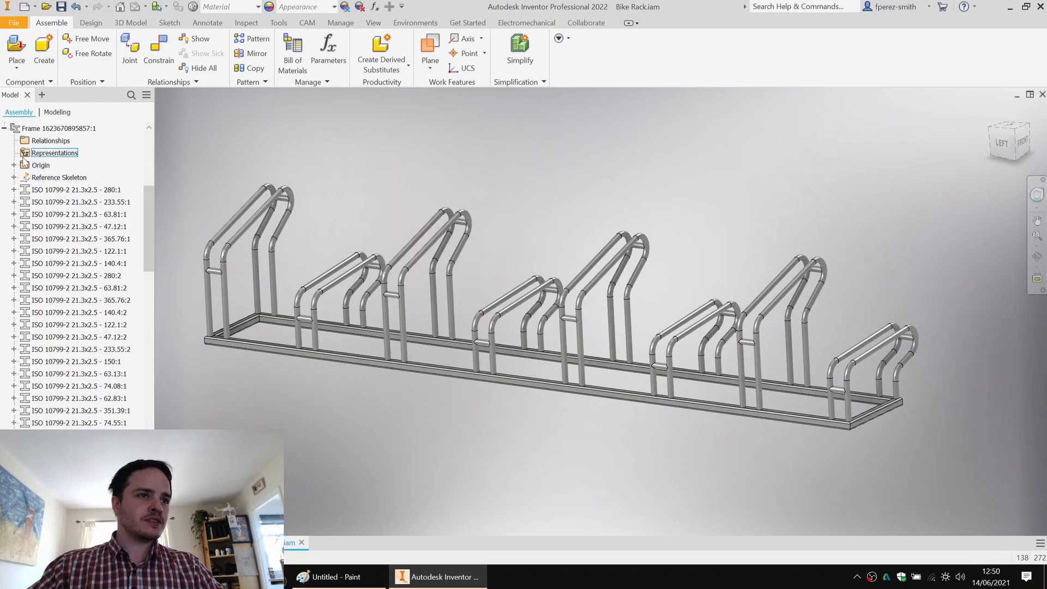
click(59, 202)
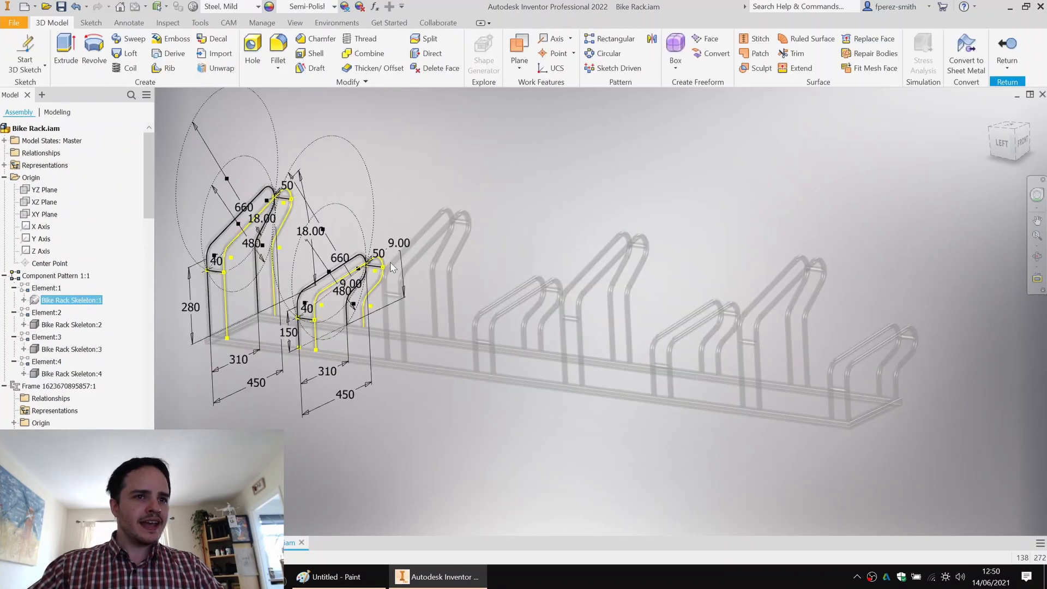
Step: Change the skeleton's 280 rack height dimension to 400 and update the assembly
double_click(72, 299)
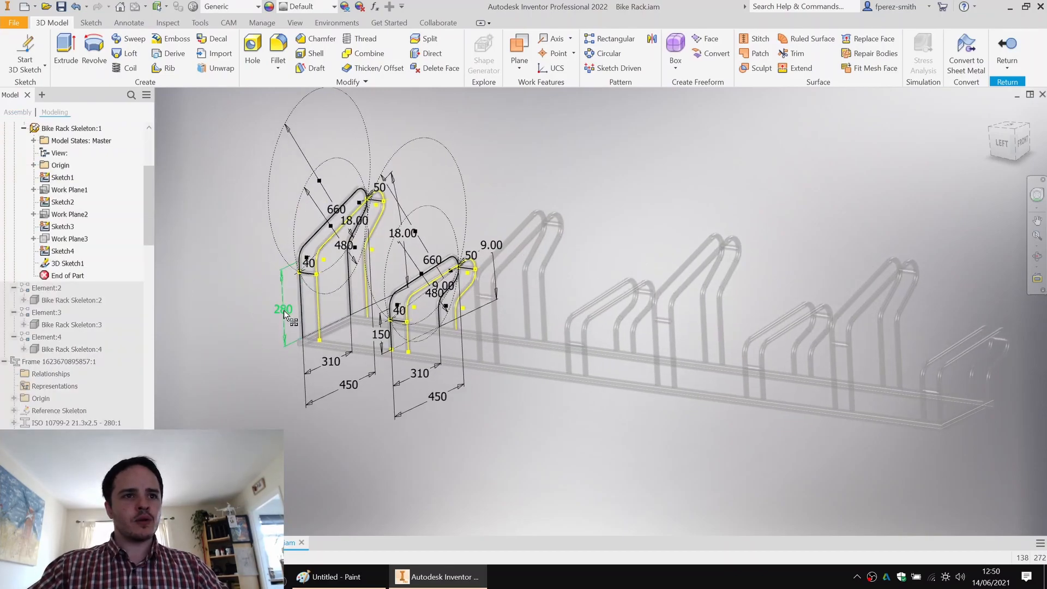
double_click(282, 308)
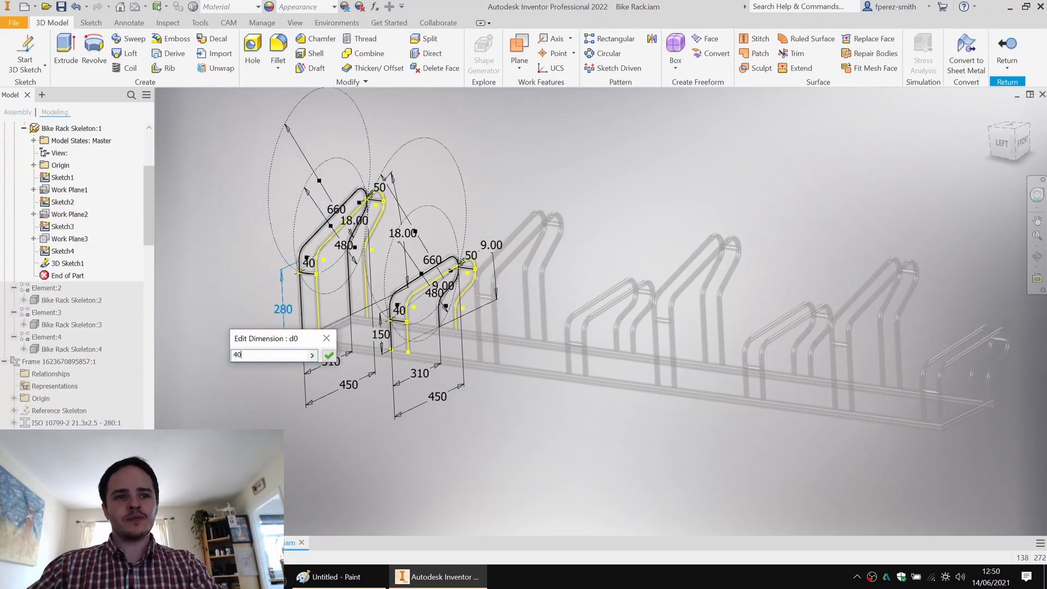
click(328, 355)
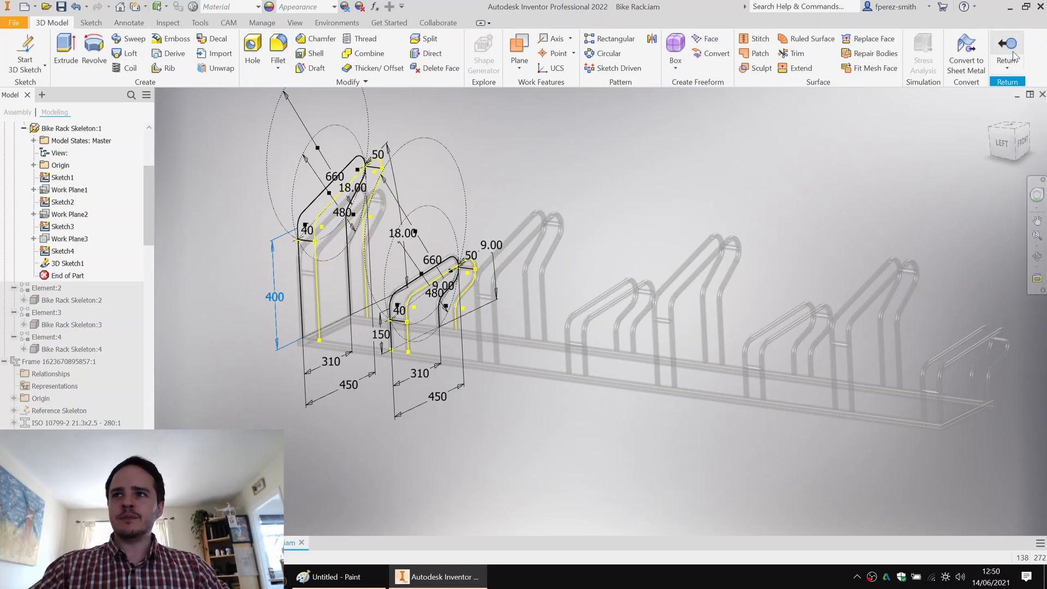
click(1008, 47)
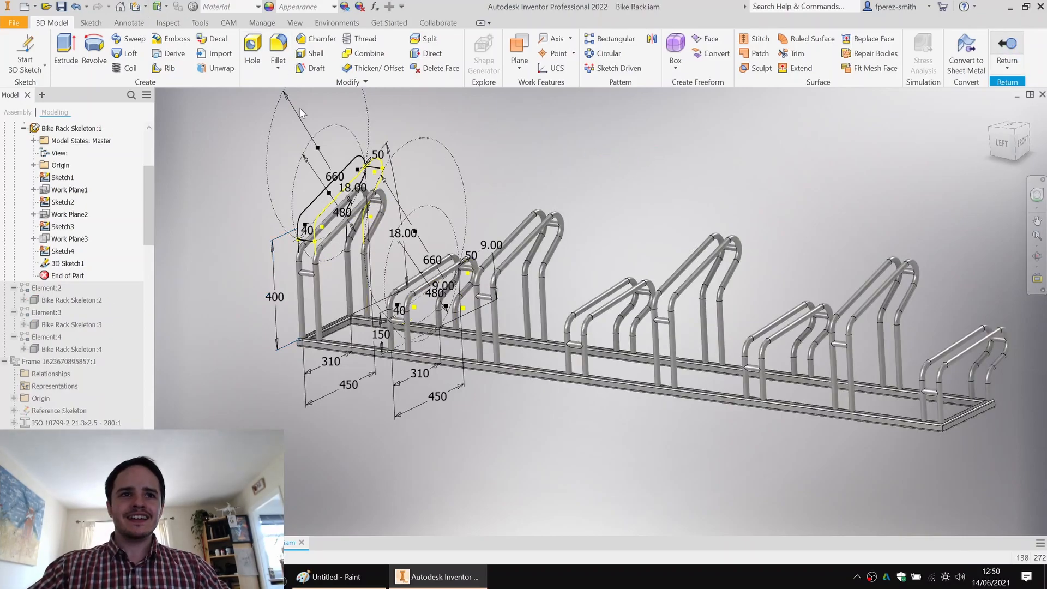